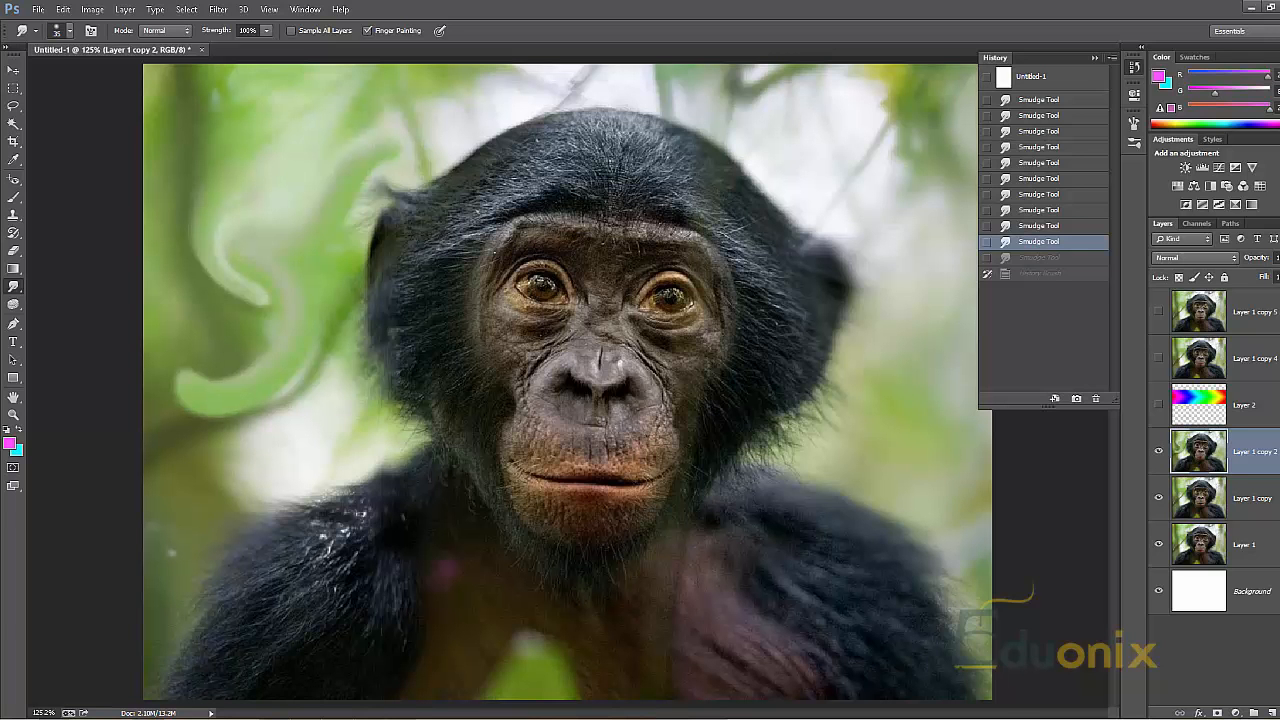
Revert to the first Smudge Tool history state, undoing the later background strokes
{"action": "scroll", "scroll_direction": "down", "scroll_amount": 3}
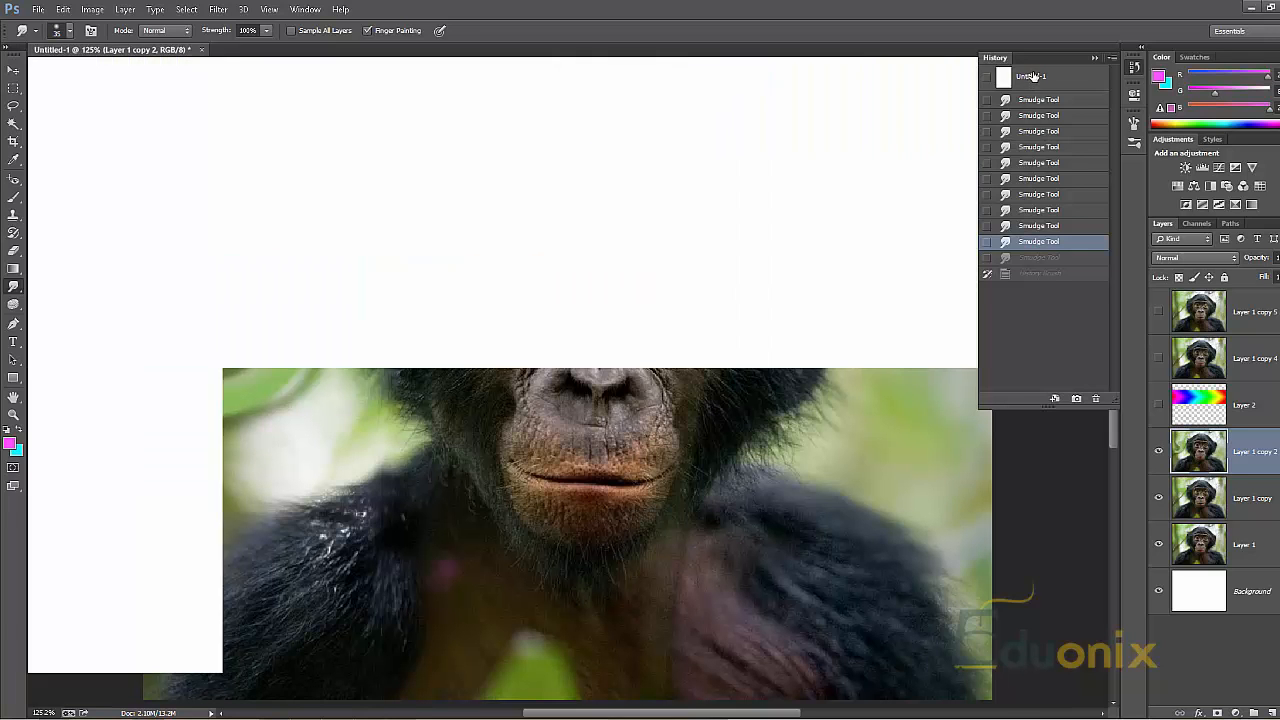
{"action": "left_click", "coordinate": [1040, 100]}
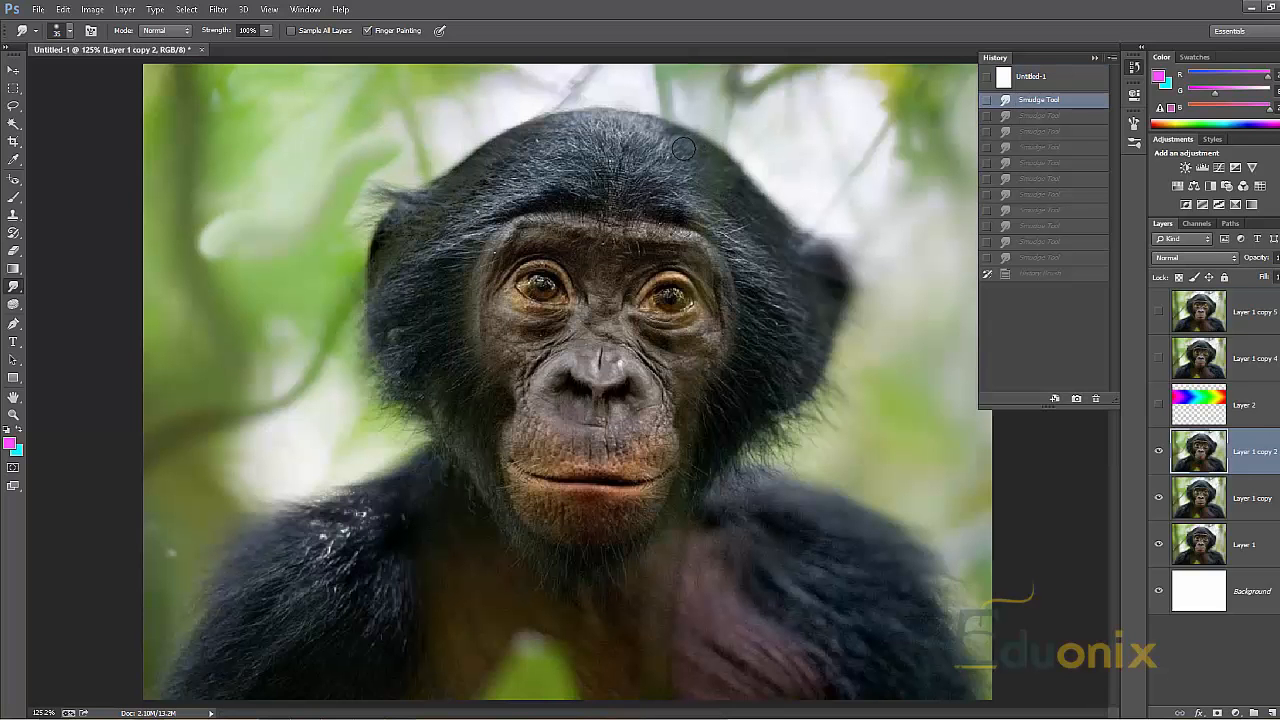
{"action": "left_click", "coordinate": [14, 414]}
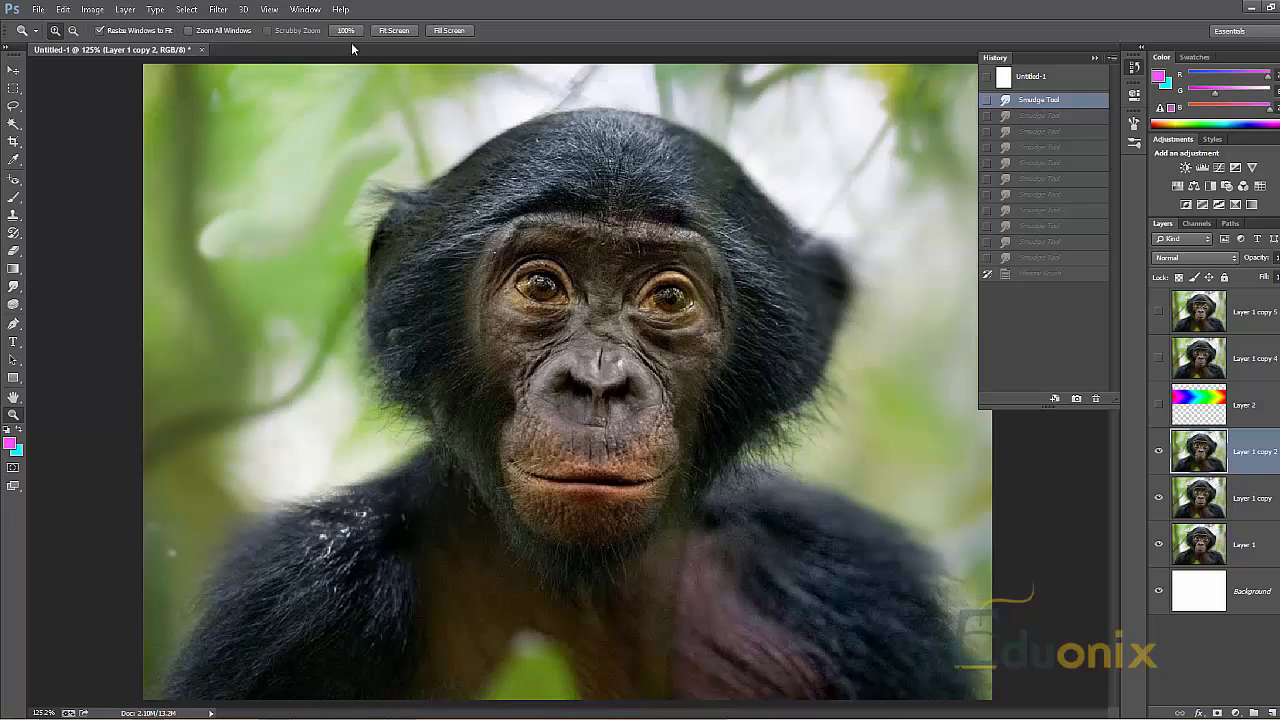
Try the Oil Paint filter (GPU warning), then launch Filter > Liquify instead
{"action": "left_click", "coordinate": [438, 18]}
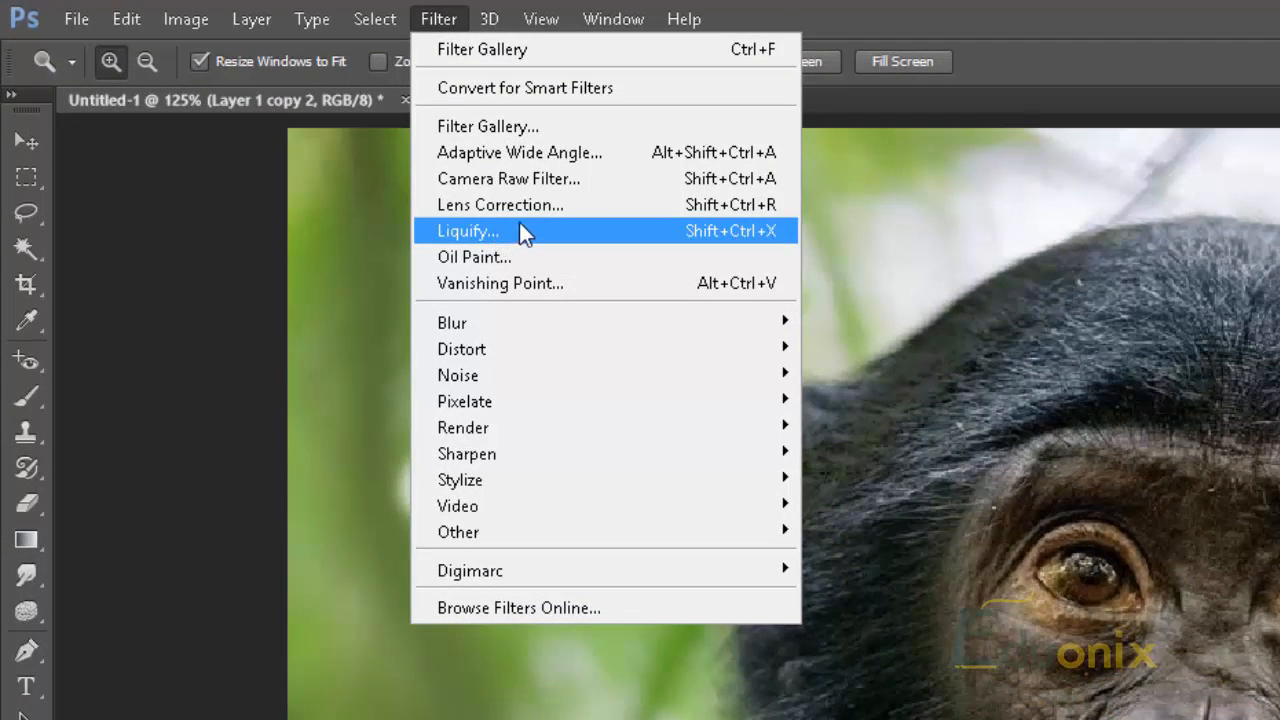
{"action": "mouse_move", "coordinate": [556, 236]}
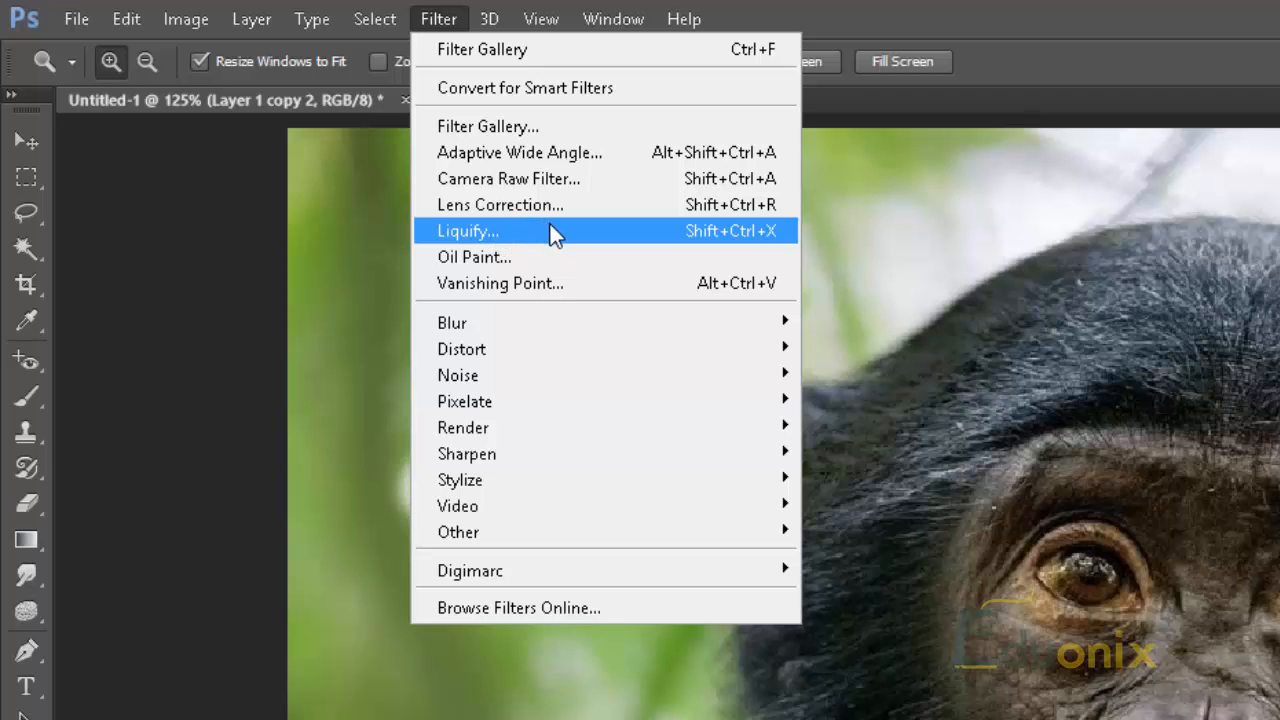
{"action": "mouse_move", "coordinate": [558, 256]}
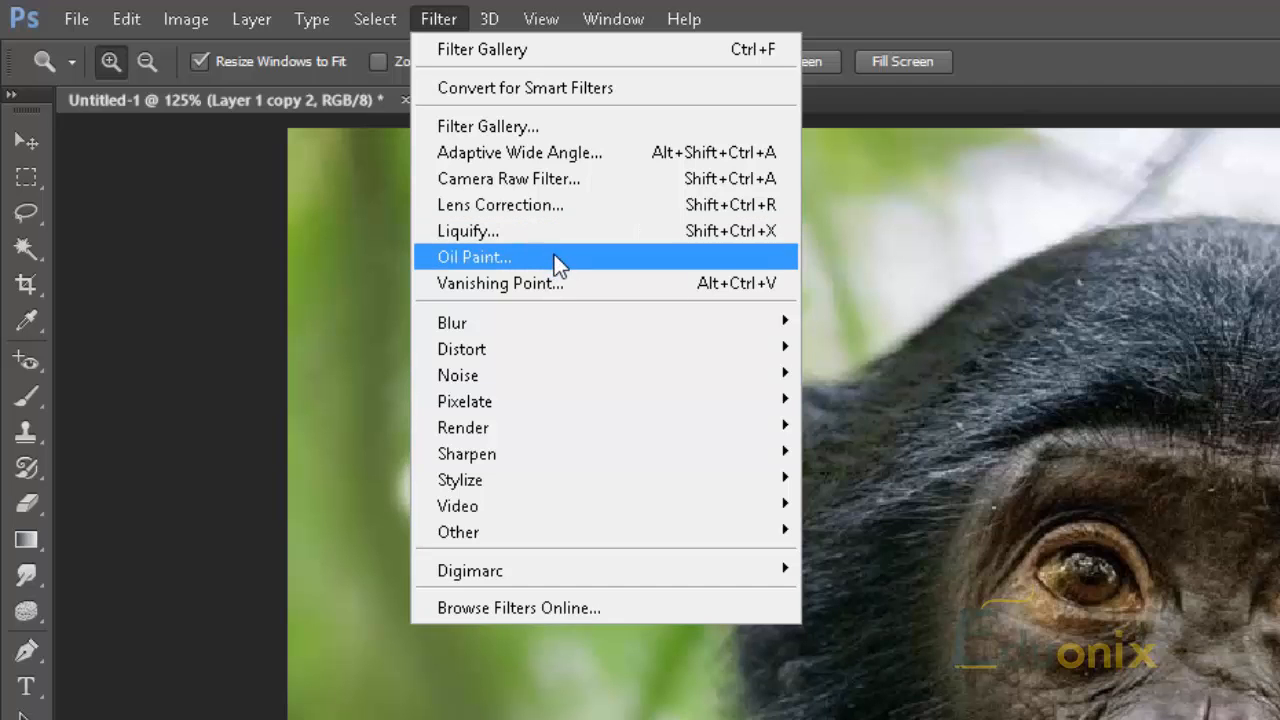
{"action": "left_click", "coordinate": [474, 256]}
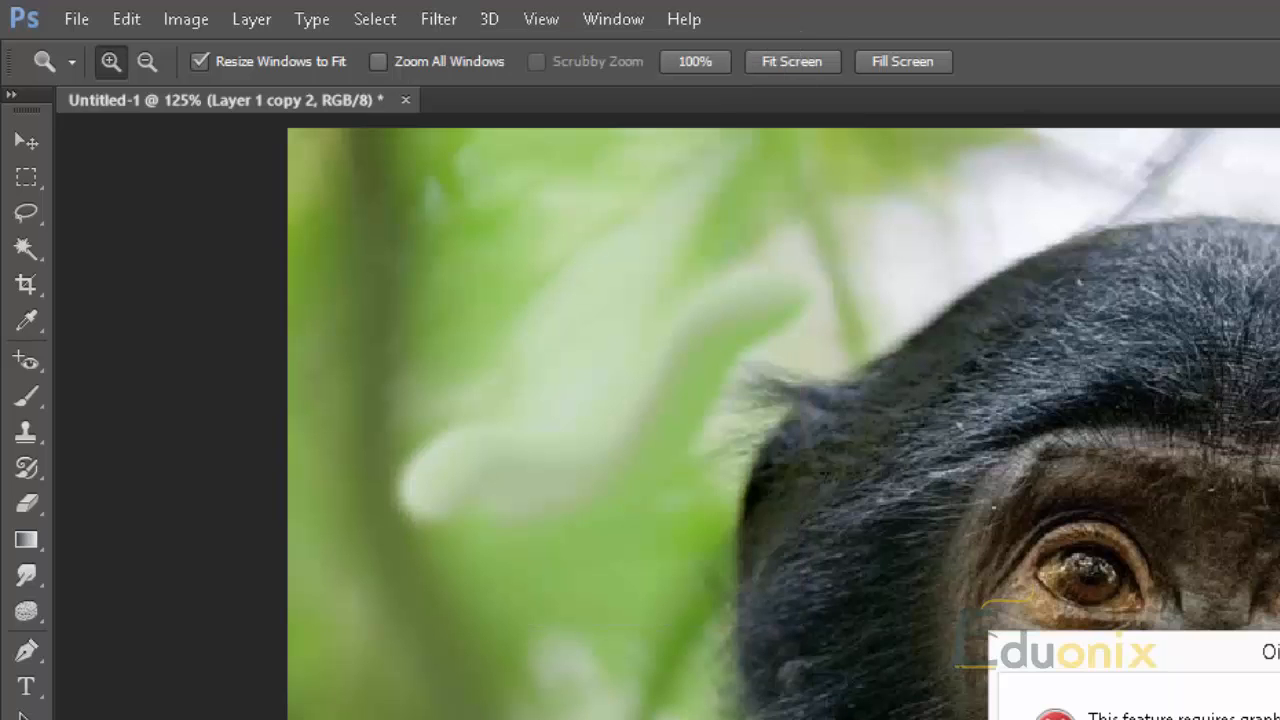
{"action": "left_click", "coordinate": [438, 18]}
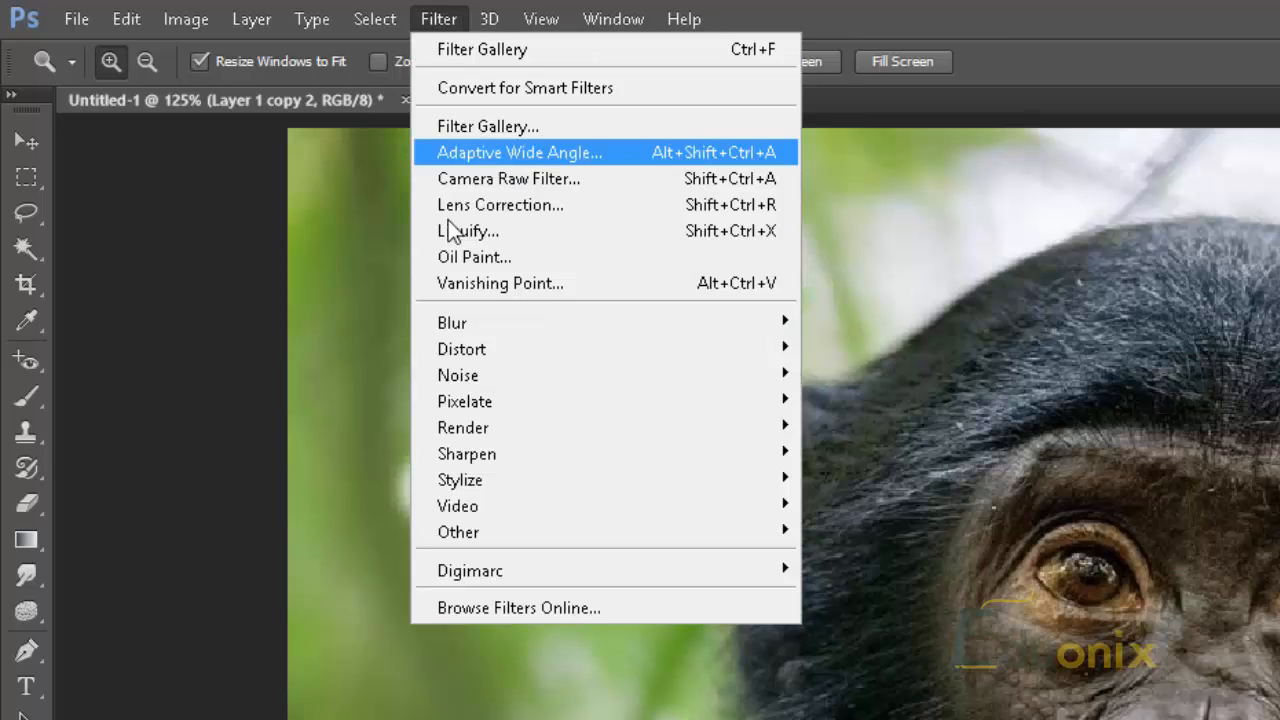
{"action": "mouse_move", "coordinate": [468, 232]}
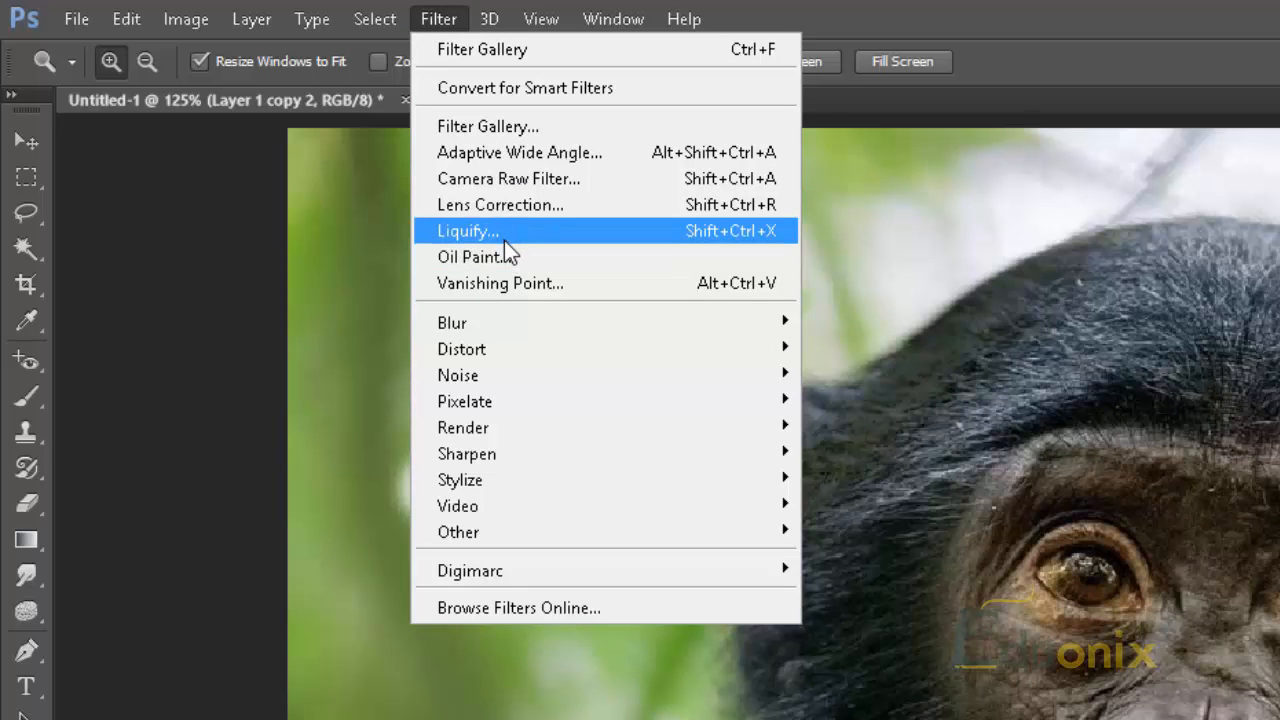
{"action": "mouse_move", "coordinate": [510, 240]}
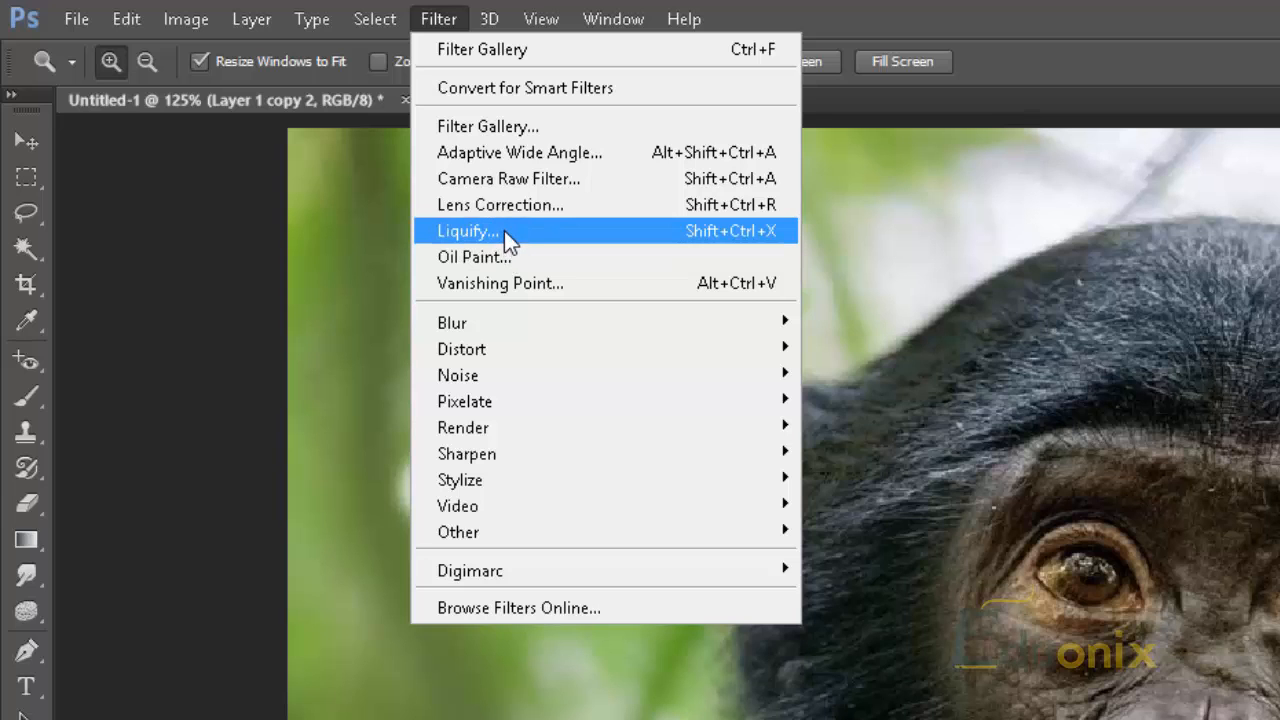
{"action": "left_click", "coordinate": [468, 230]}
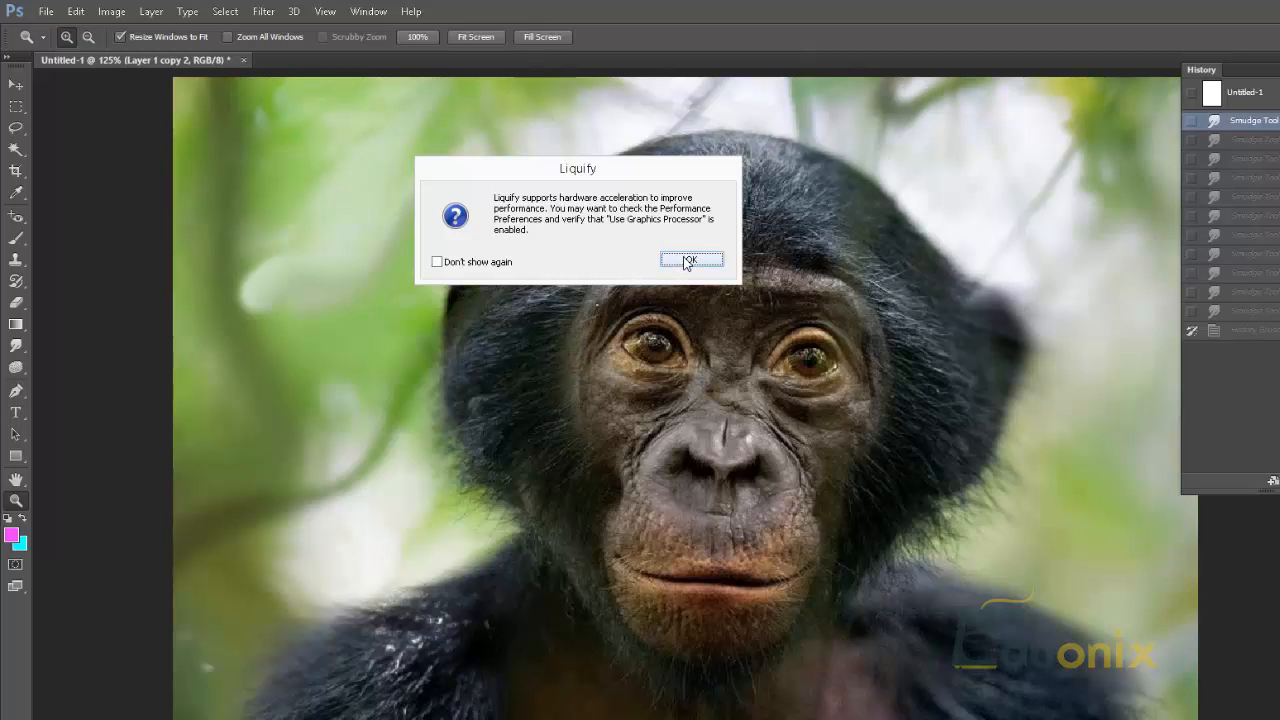
Dismiss the notice and set up the Bloat tool, brush size 140 and rate 80
{"action": "left_click", "coordinate": [692, 260]}
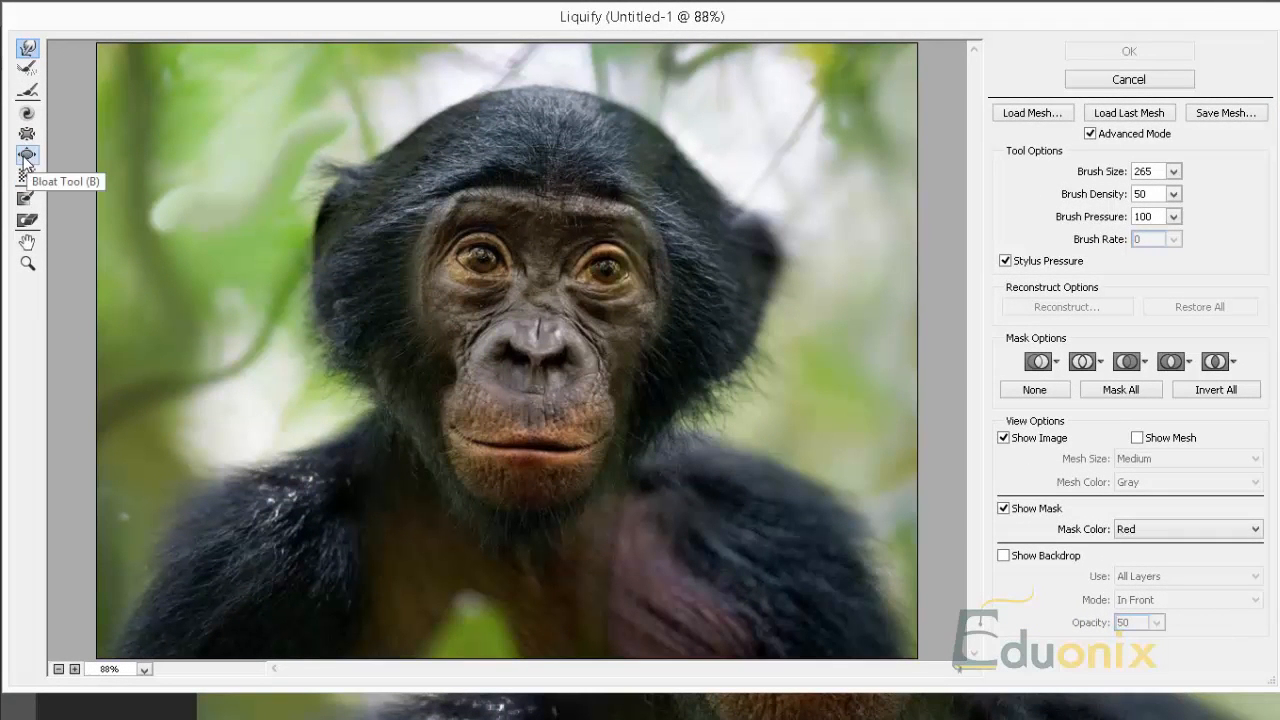
{"action": "left_click", "coordinate": [28, 156]}
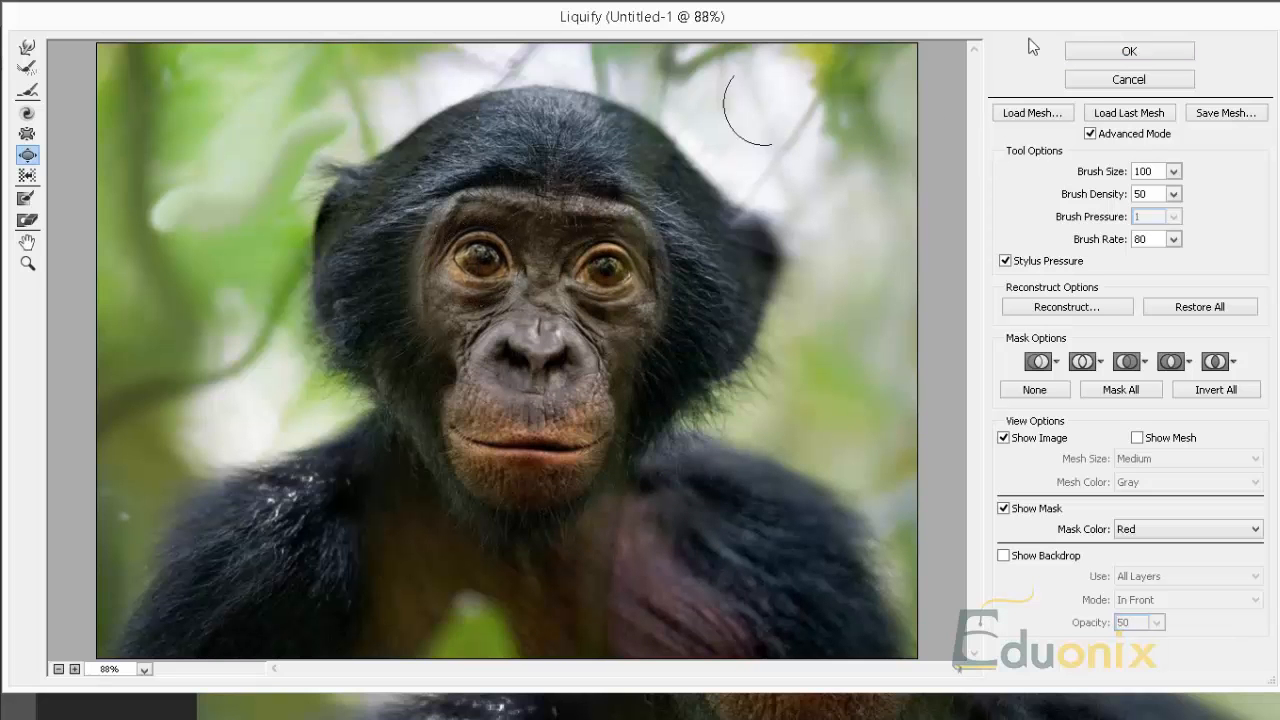
{"action": "mouse_move", "coordinate": [1022, 74]}
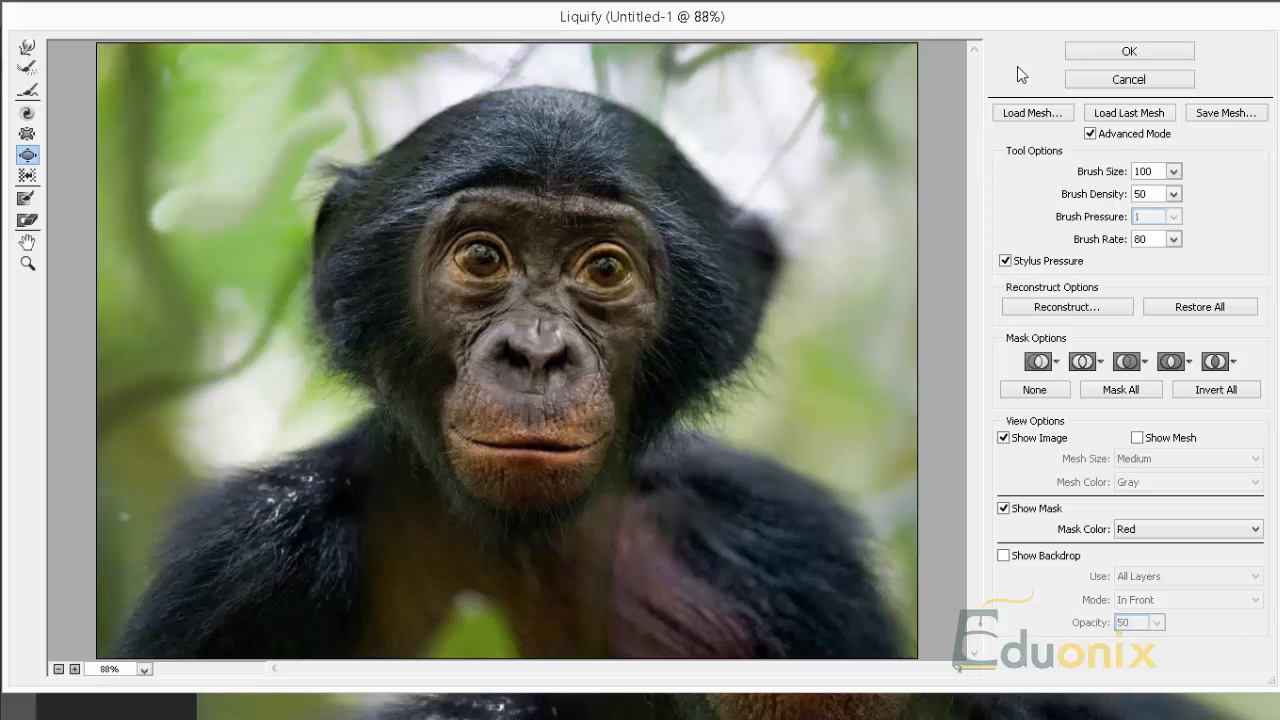
{"action": "mouse_move", "coordinate": [810, 92]}
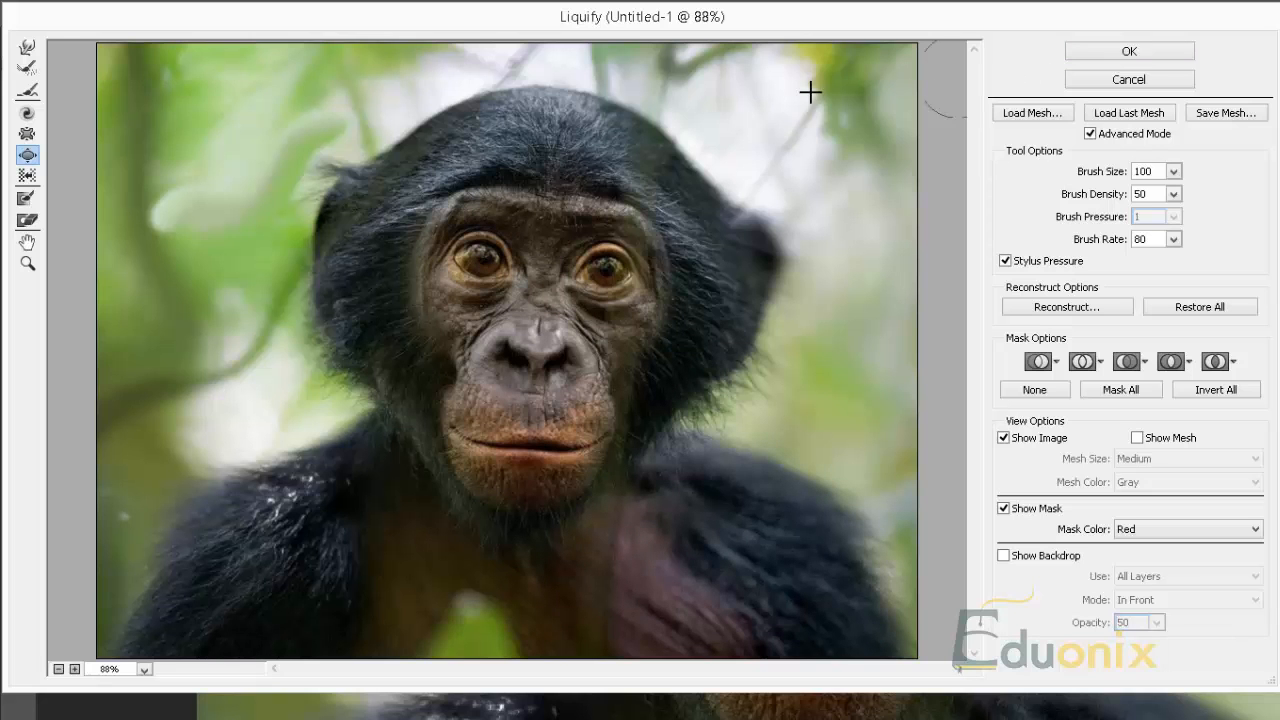
{"action": "mouse_move", "coordinate": [1186, 176]}
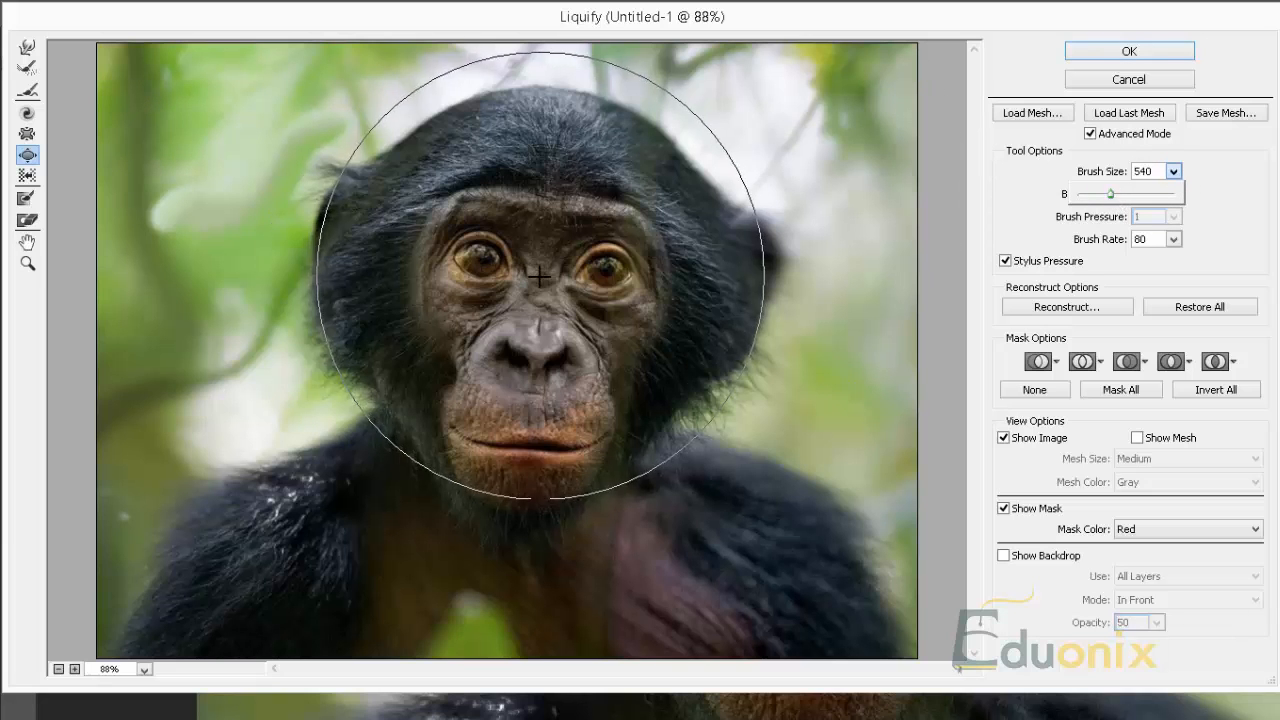
{"action": "left_click_drag", "start_coordinate": [540, 276], "coordinate": [504, 410]}
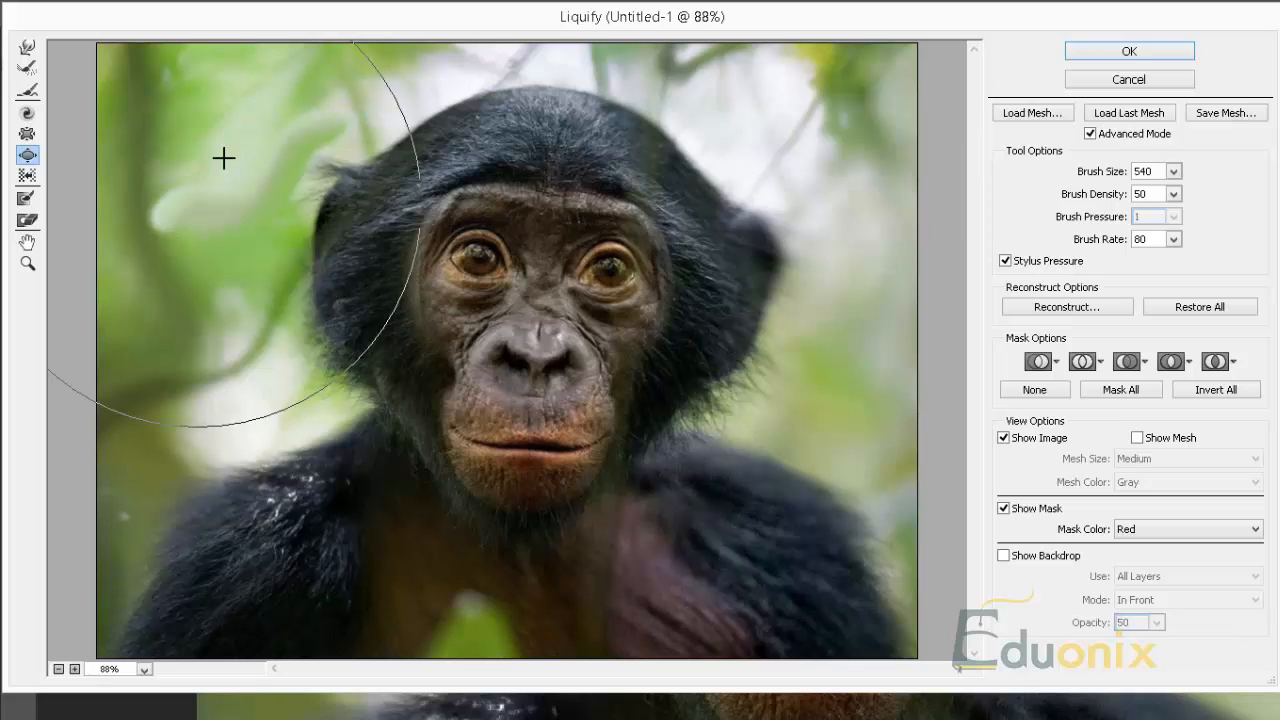
{"action": "left_click", "coordinate": [28, 176]}
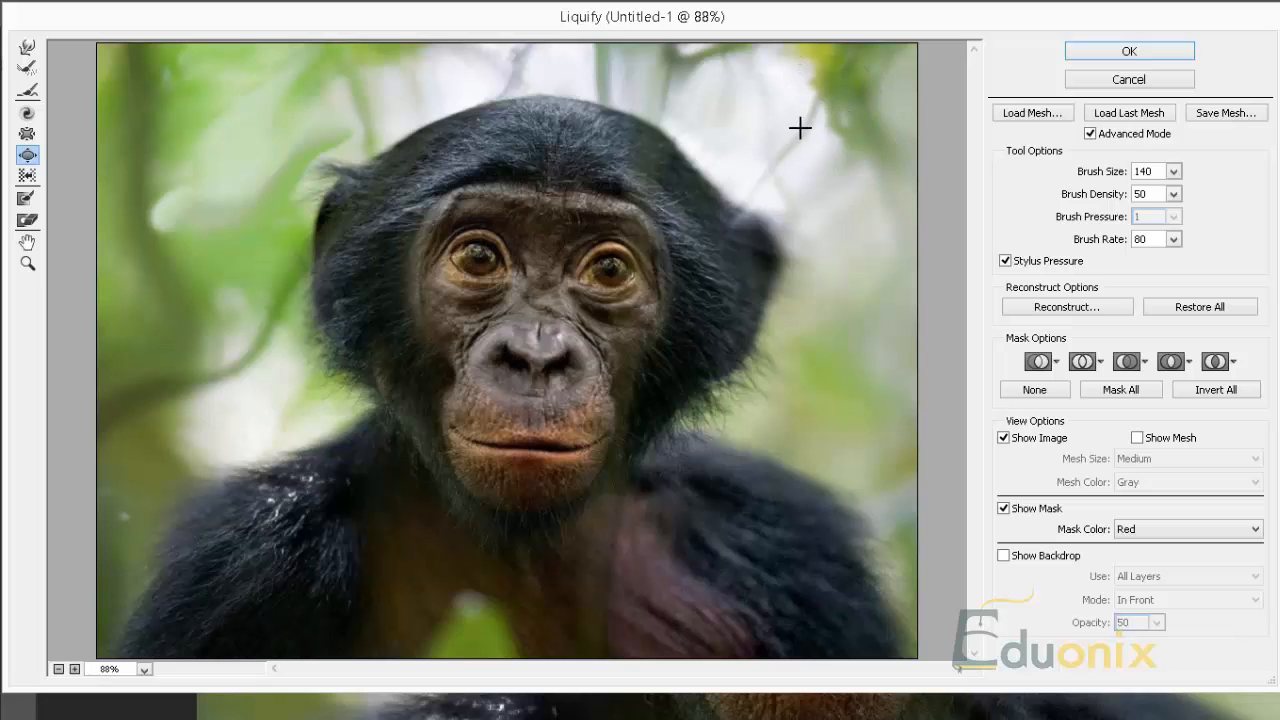
{"action": "mouse_move", "coordinate": [818, 384]}
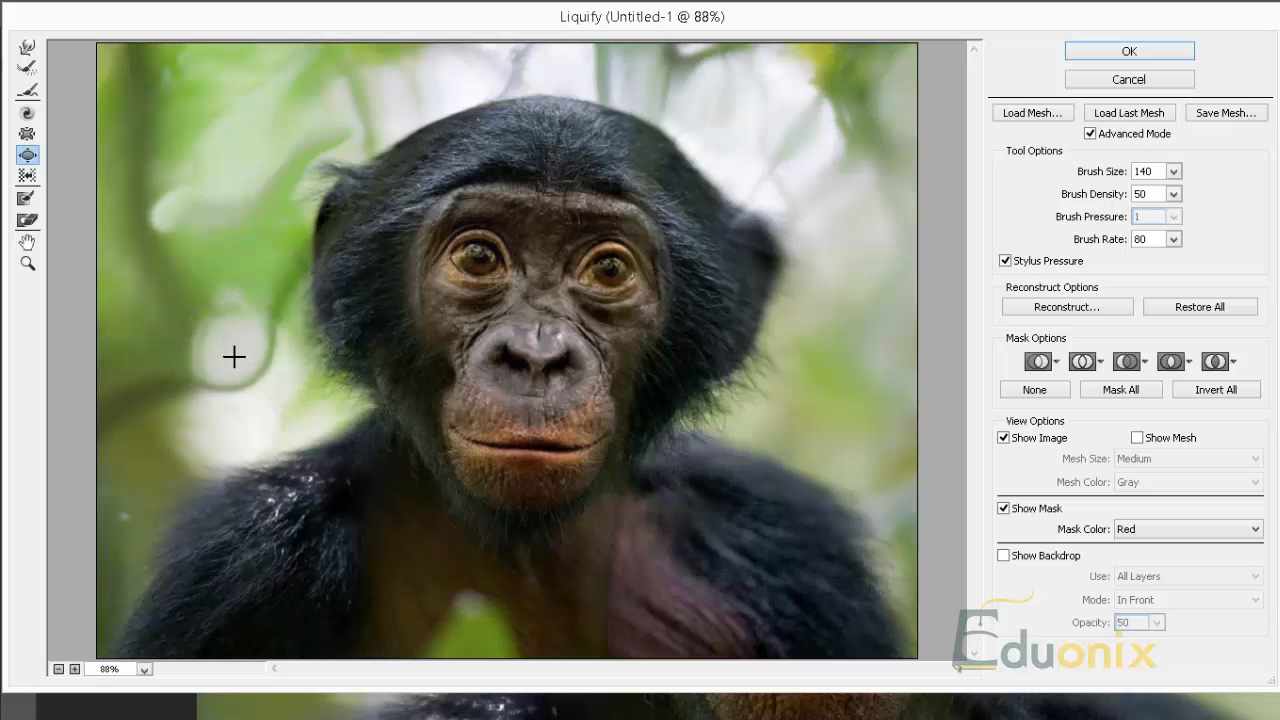
{"action": "mouse_move", "coordinate": [32, 212]}
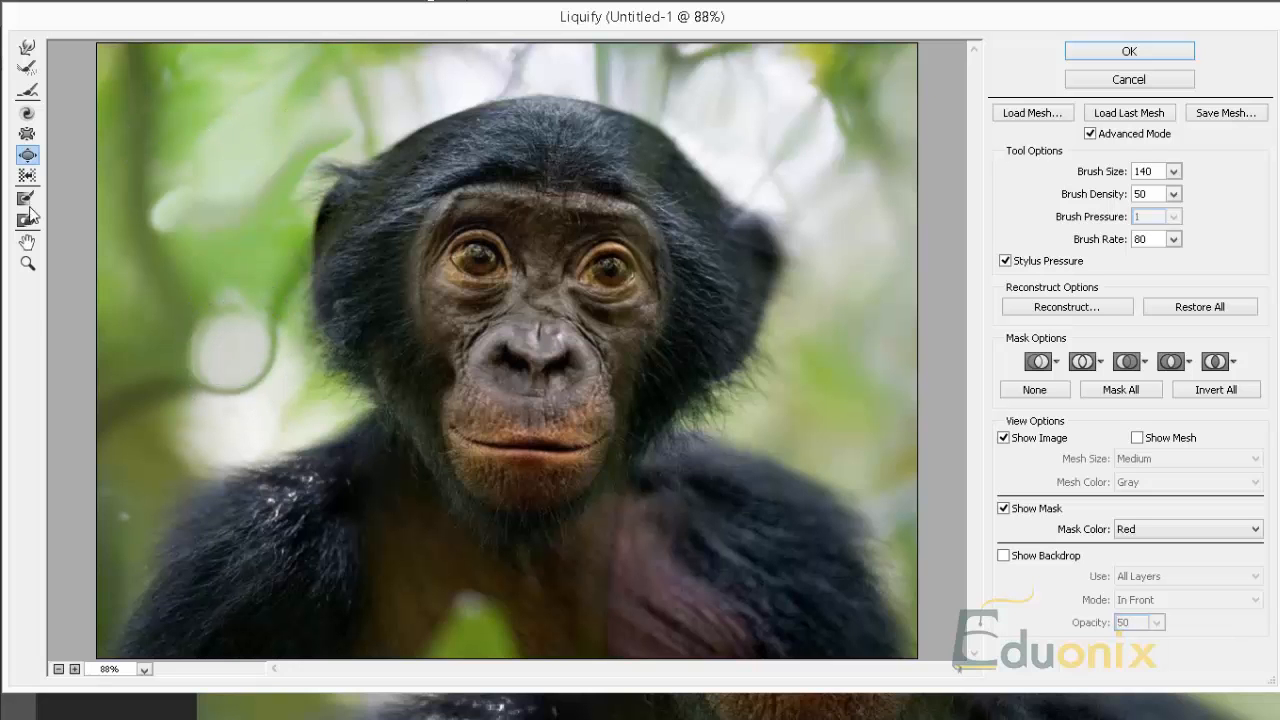
{"action": "mouse_move", "coordinate": [28, 156]}
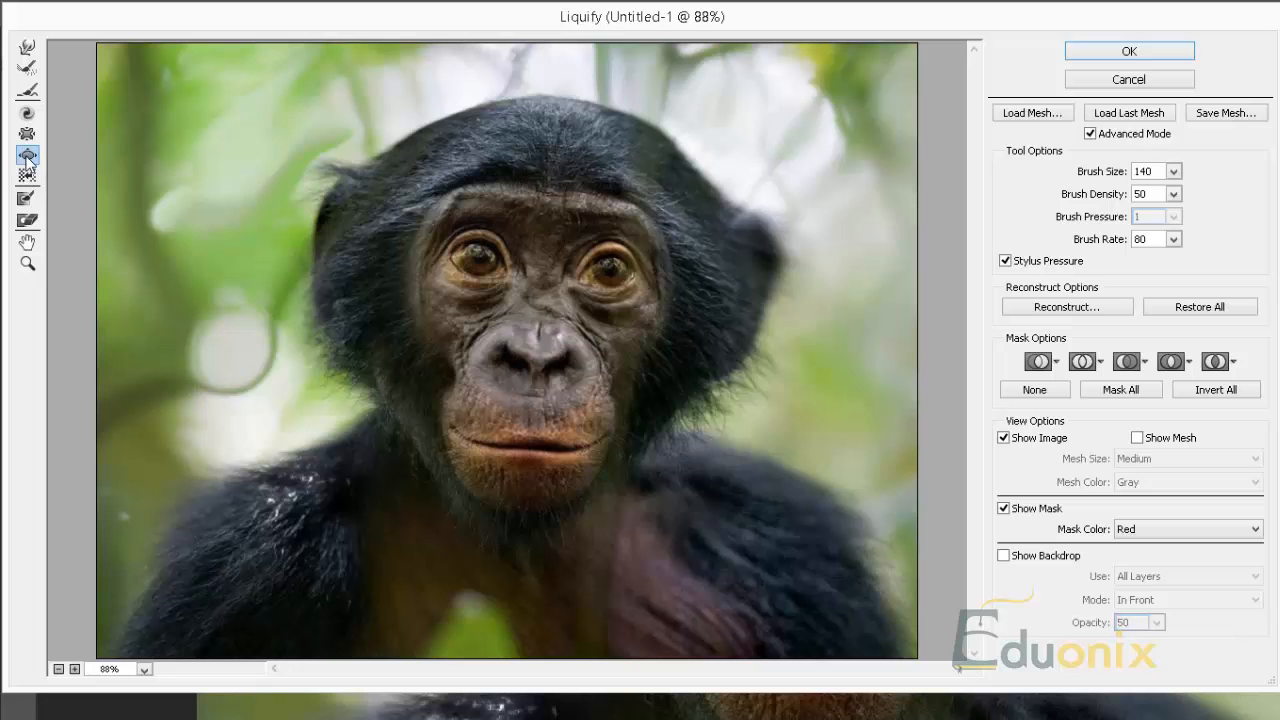
{"action": "mouse_move", "coordinate": [28, 156]}
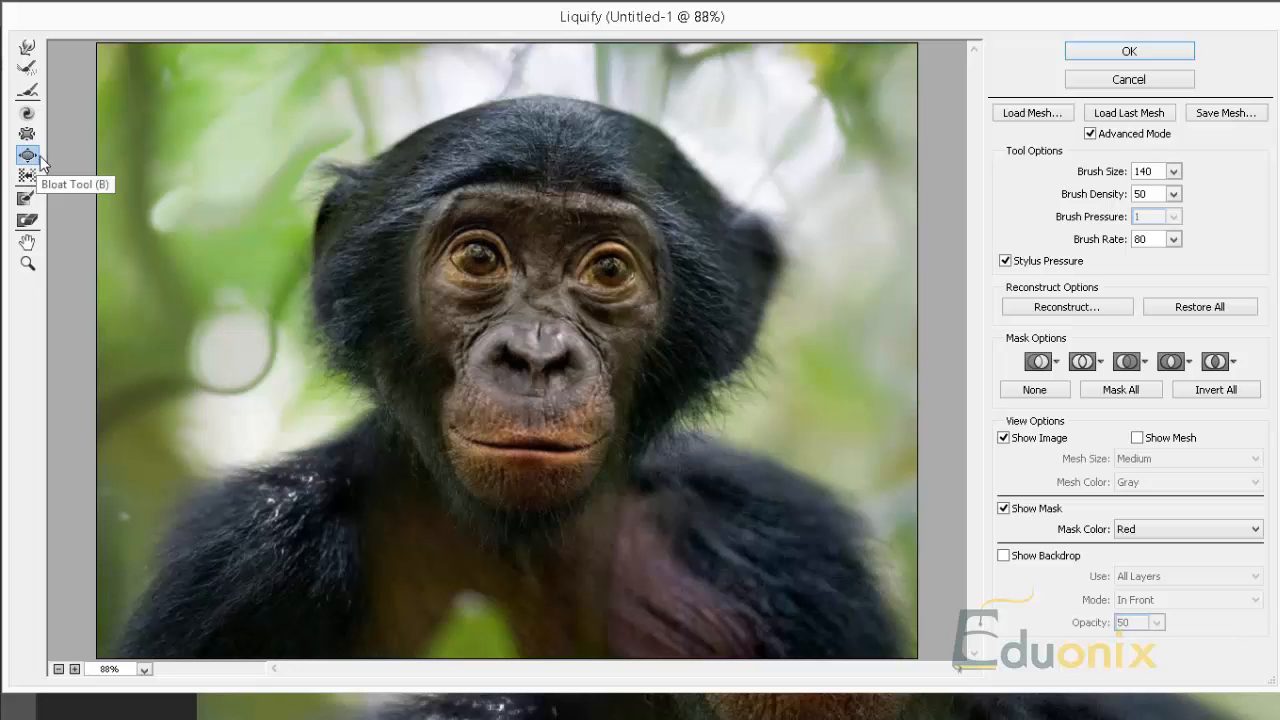
Switch to another distortion brush with size 1766, pressure 100, rate 85
{"action": "left_click", "coordinate": [28, 112]}
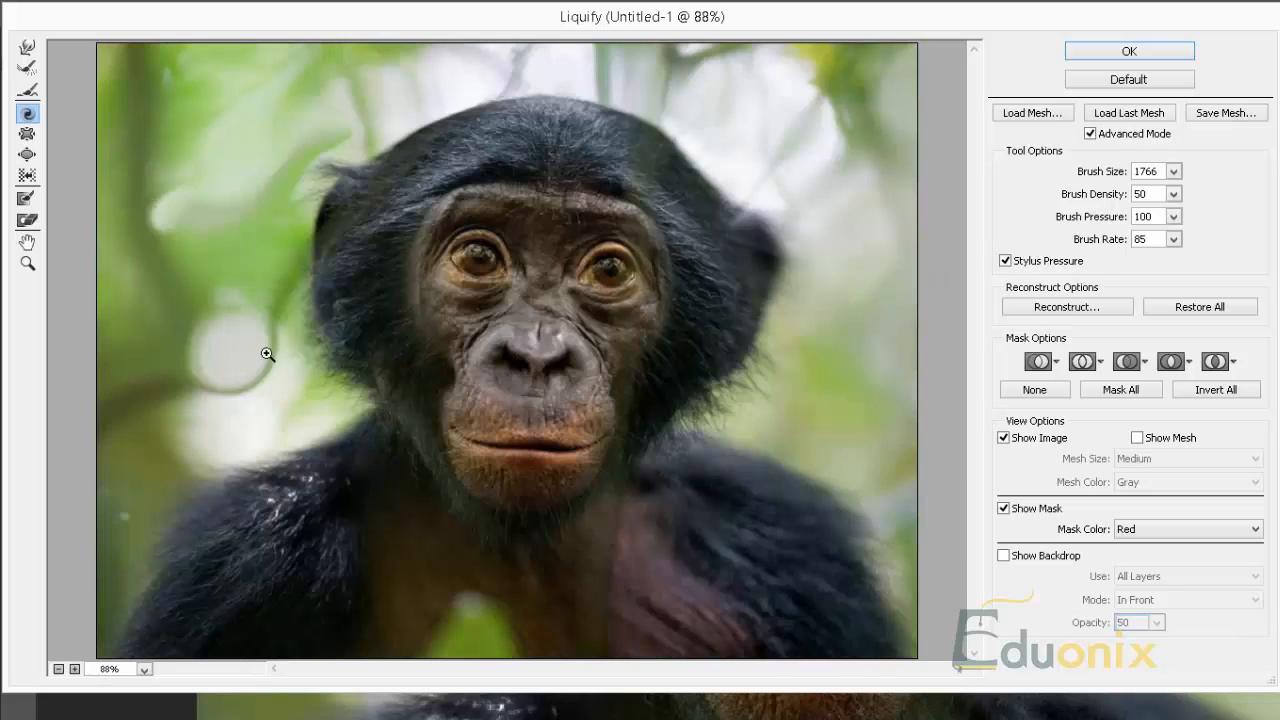
{"action": "mouse_move", "coordinate": [218, 330]}
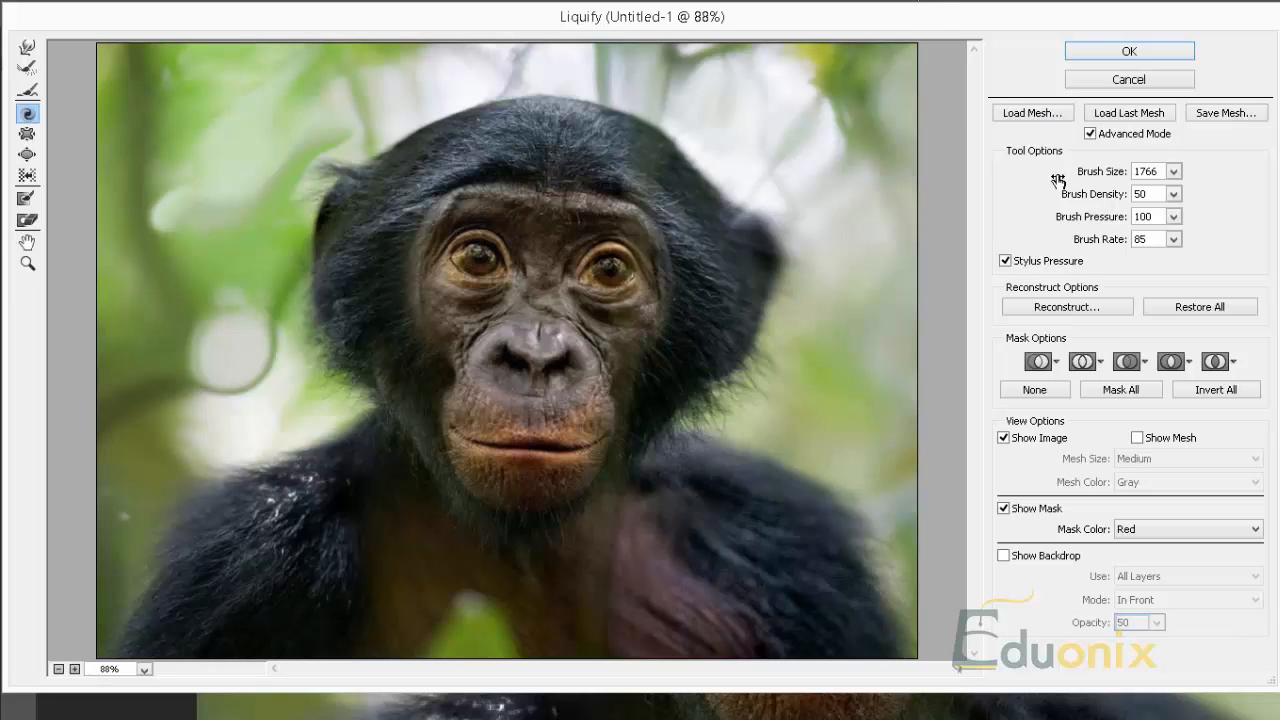
{"action": "mouse_move", "coordinate": [1120, 132]}
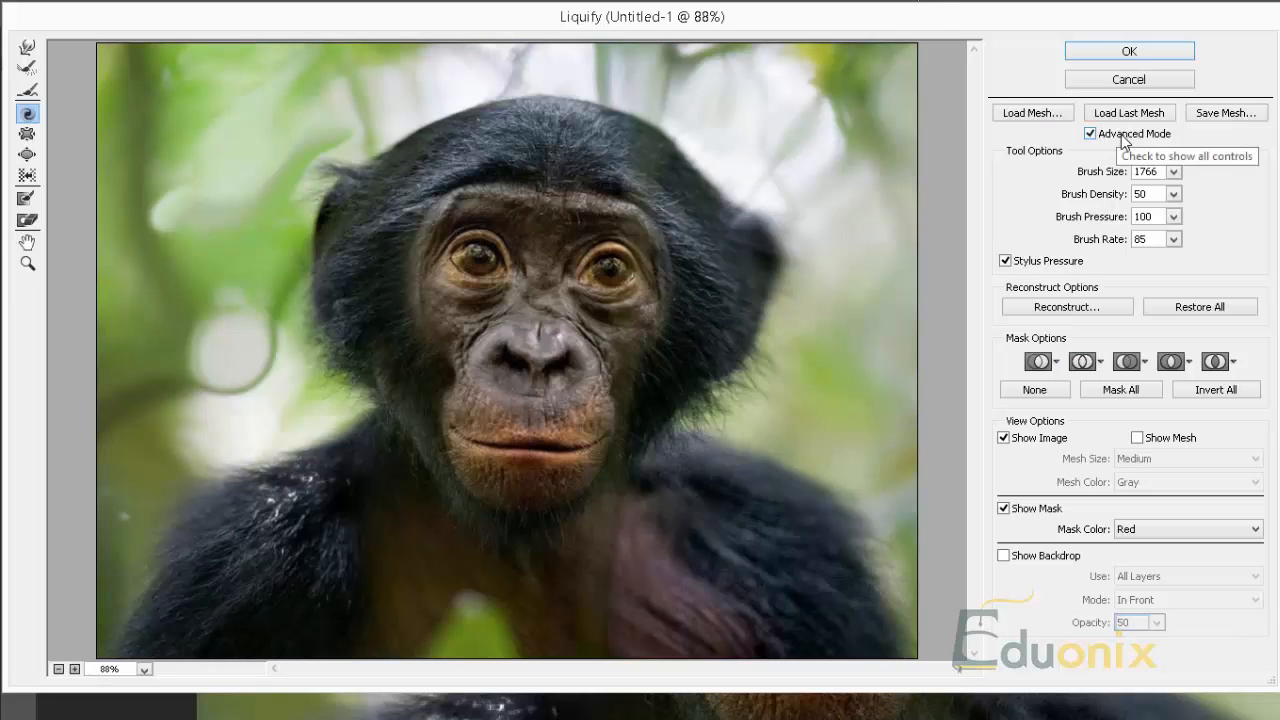
Enable Advanced Mode to reveal the mask, reconstruct and view options
{"action": "left_click", "coordinate": [1090, 132]}
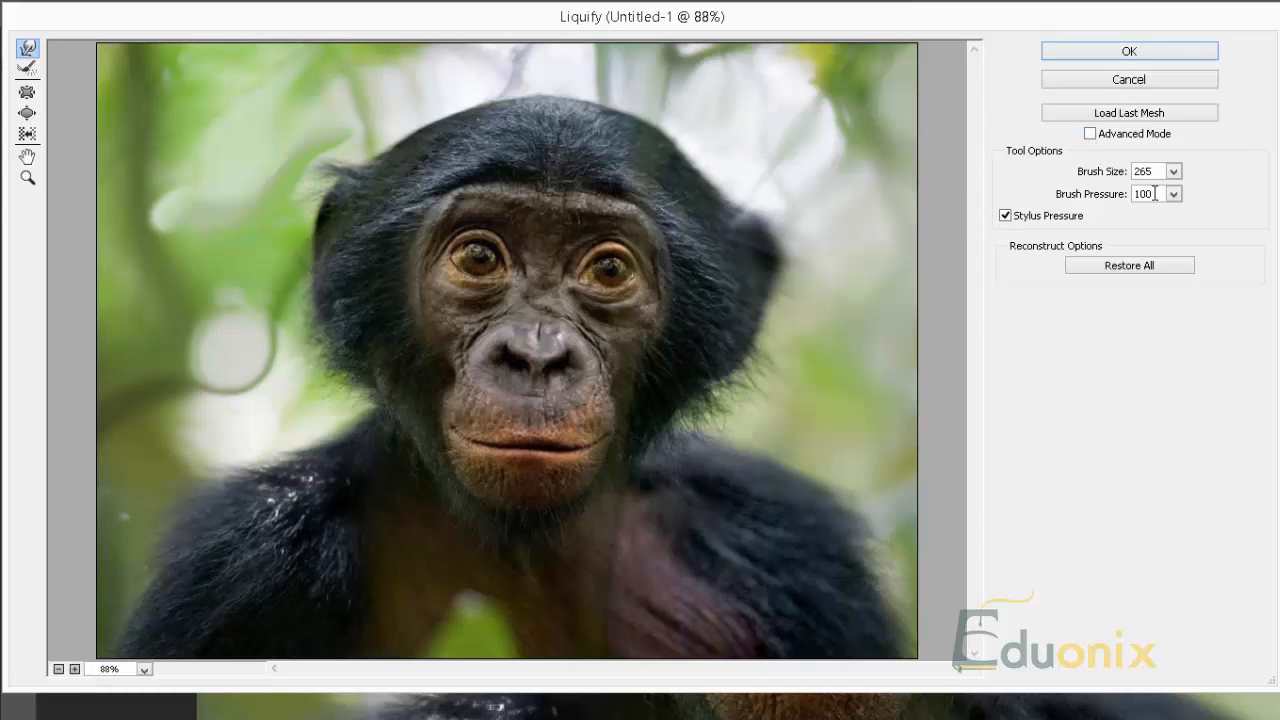
{"action": "mouse_move", "coordinate": [1090, 134]}
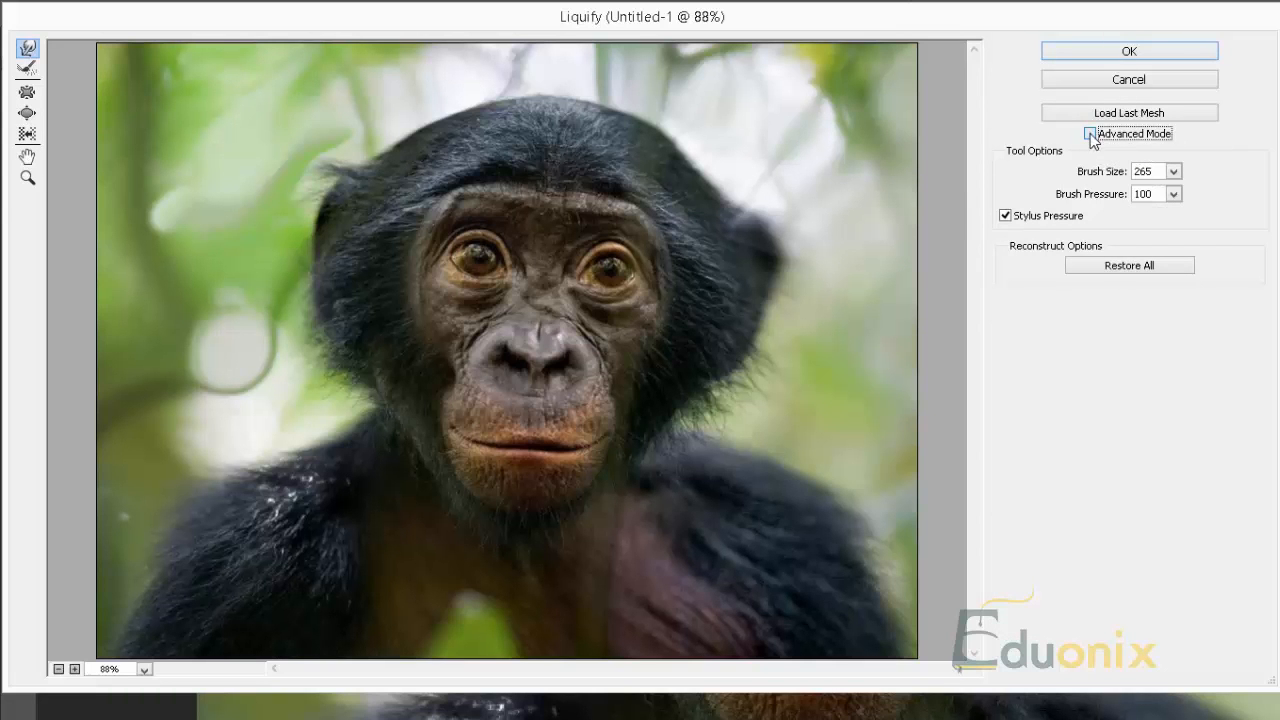
{"action": "left_click", "coordinate": [1090, 132]}
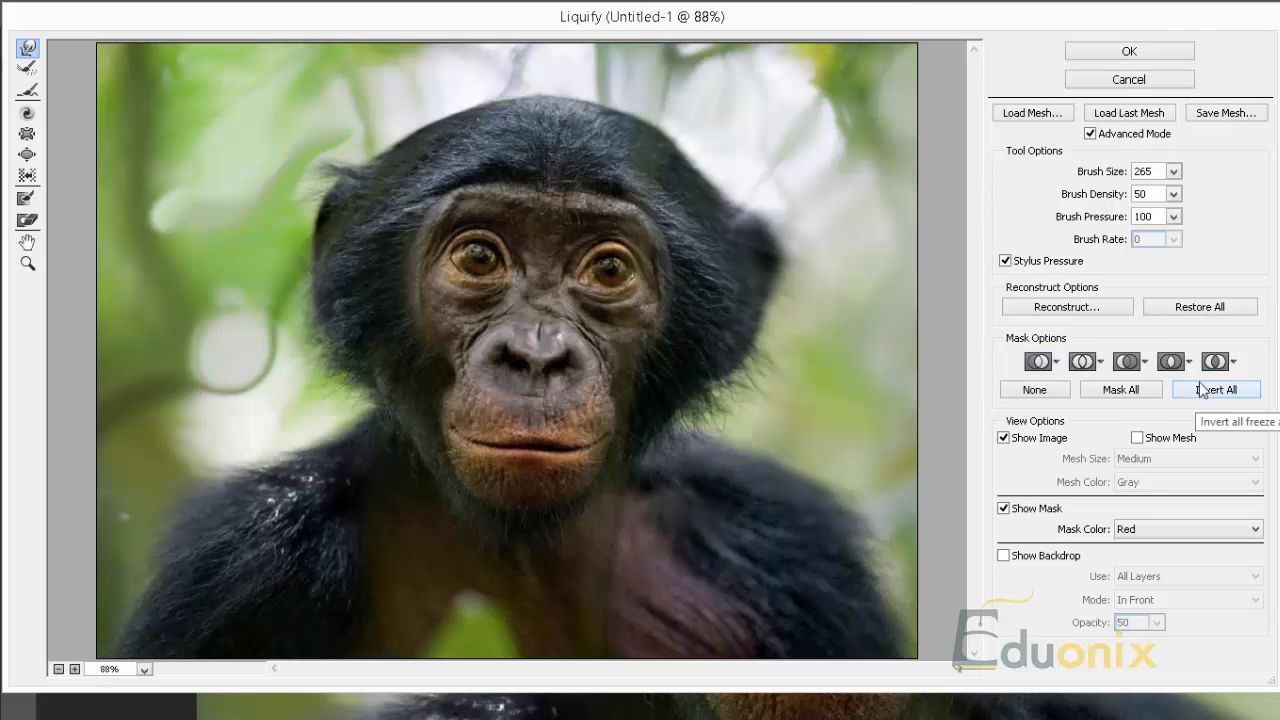
Show the mesh grid over a faded backdrop with the image itself hidden
{"action": "left_click", "coordinate": [1004, 556]}
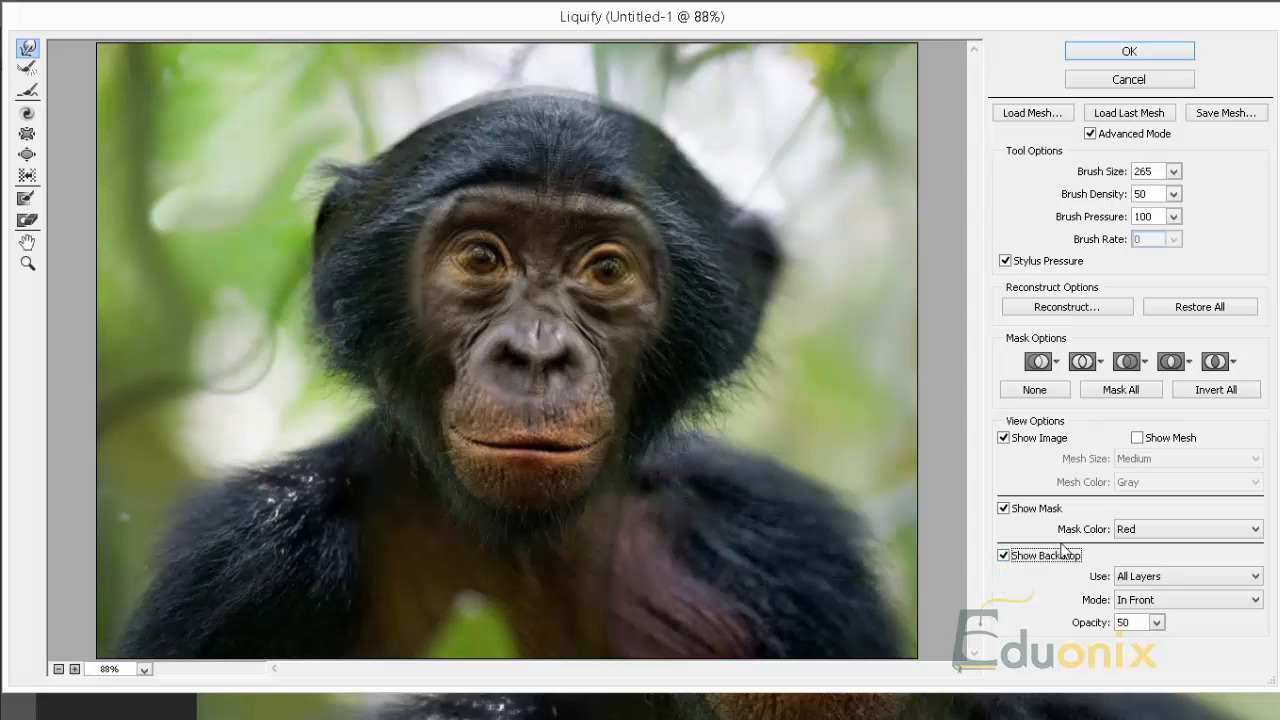
{"action": "mouse_move", "coordinate": [1056, 148]}
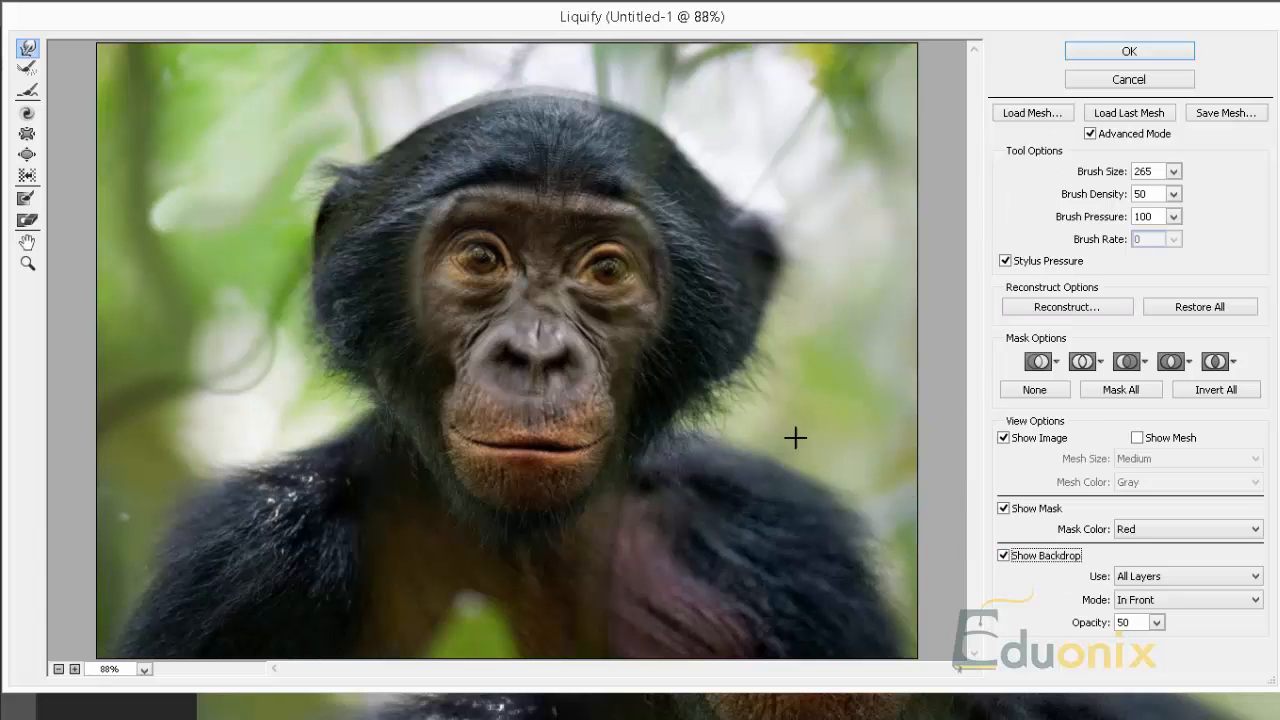
{"action": "mouse_move", "coordinate": [1008, 576]}
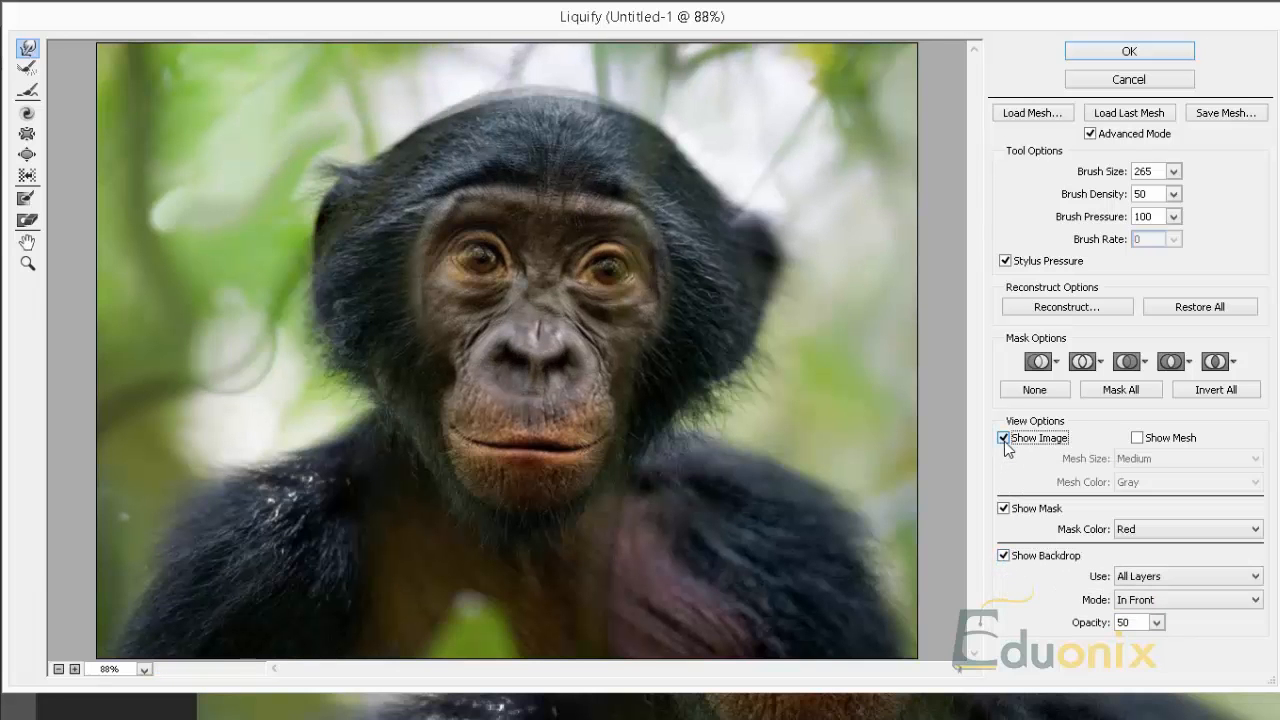
{"action": "left_click", "coordinate": [1004, 436]}
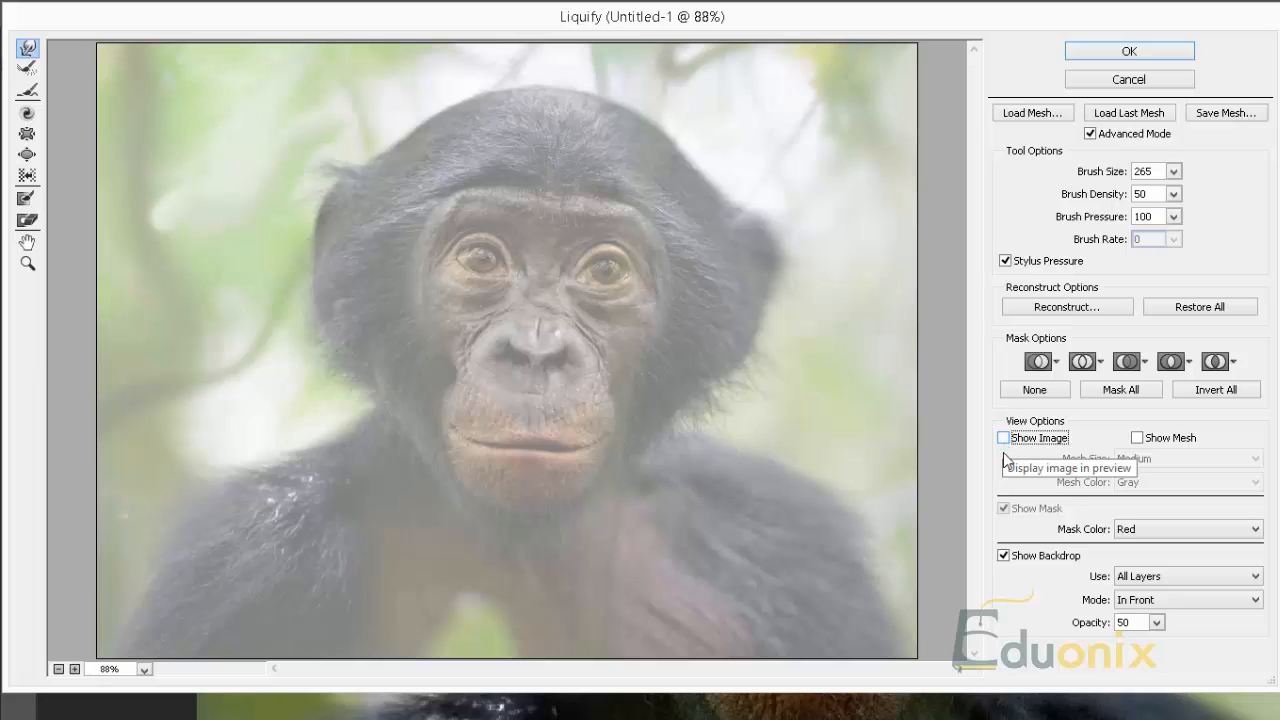
{"action": "mouse_move", "coordinate": [1008, 588]}
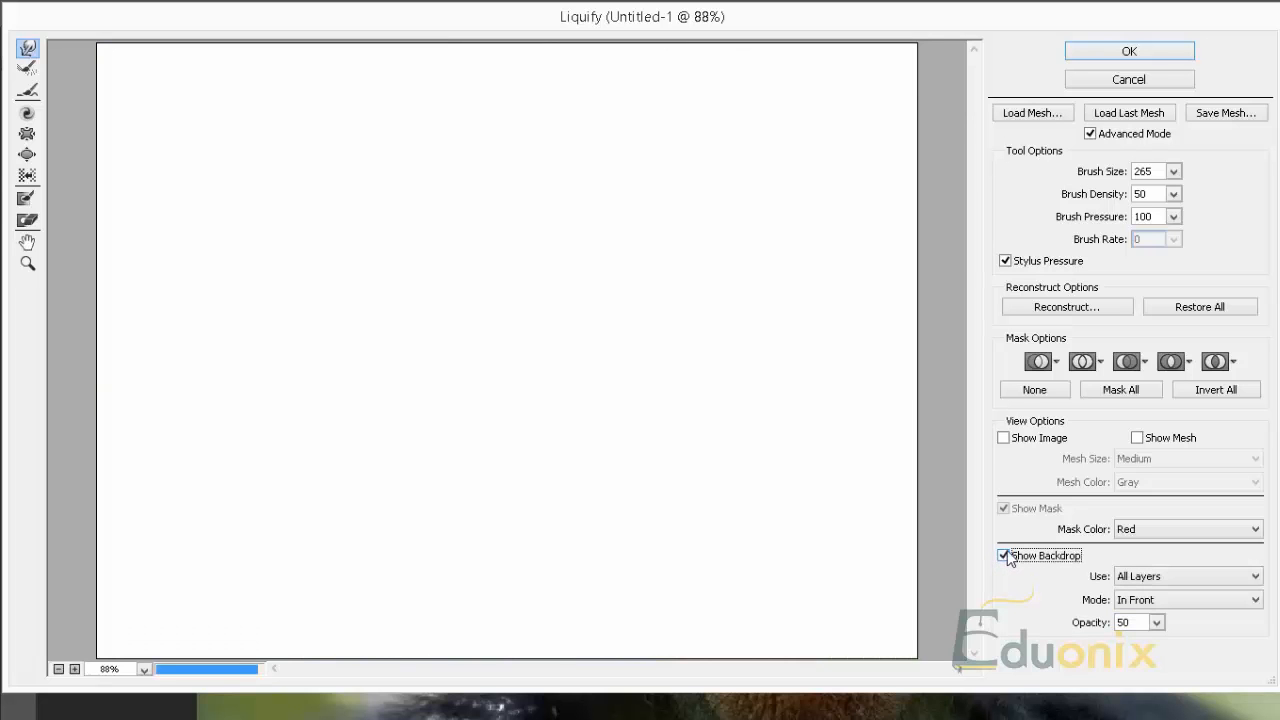
{"action": "left_click", "coordinate": [1004, 436]}
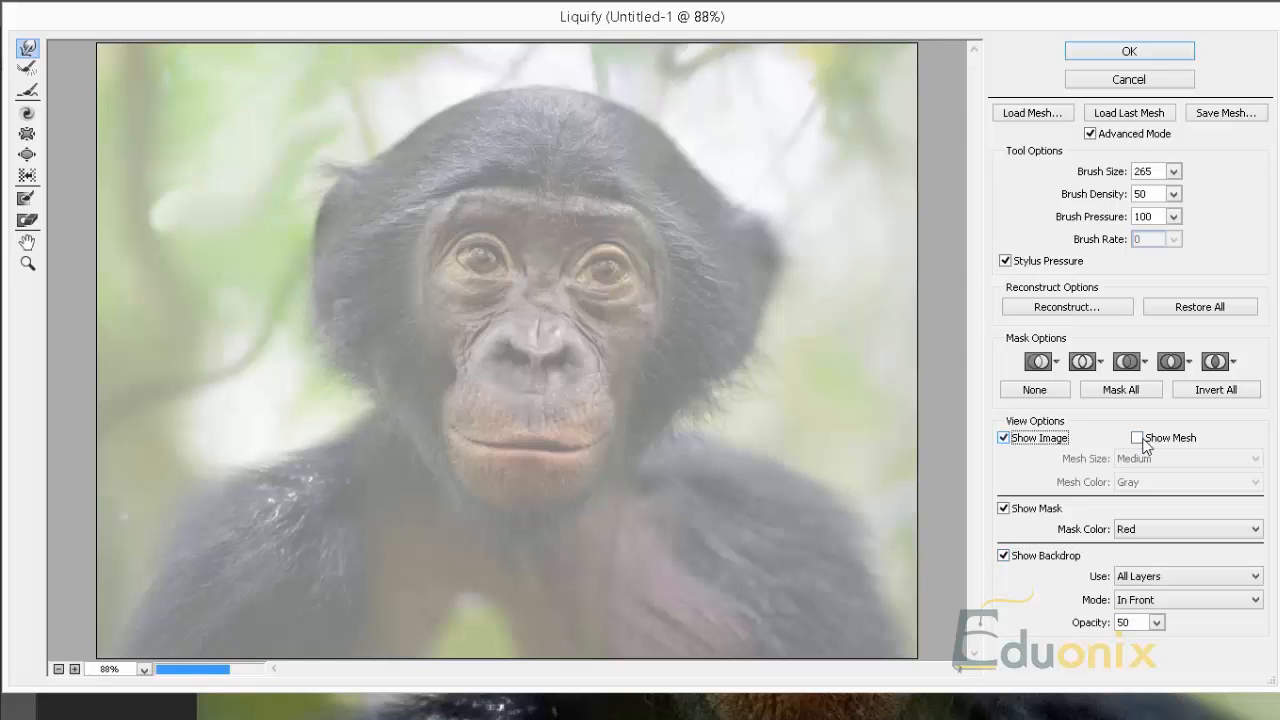
{"action": "left_click", "coordinate": [1136, 438]}
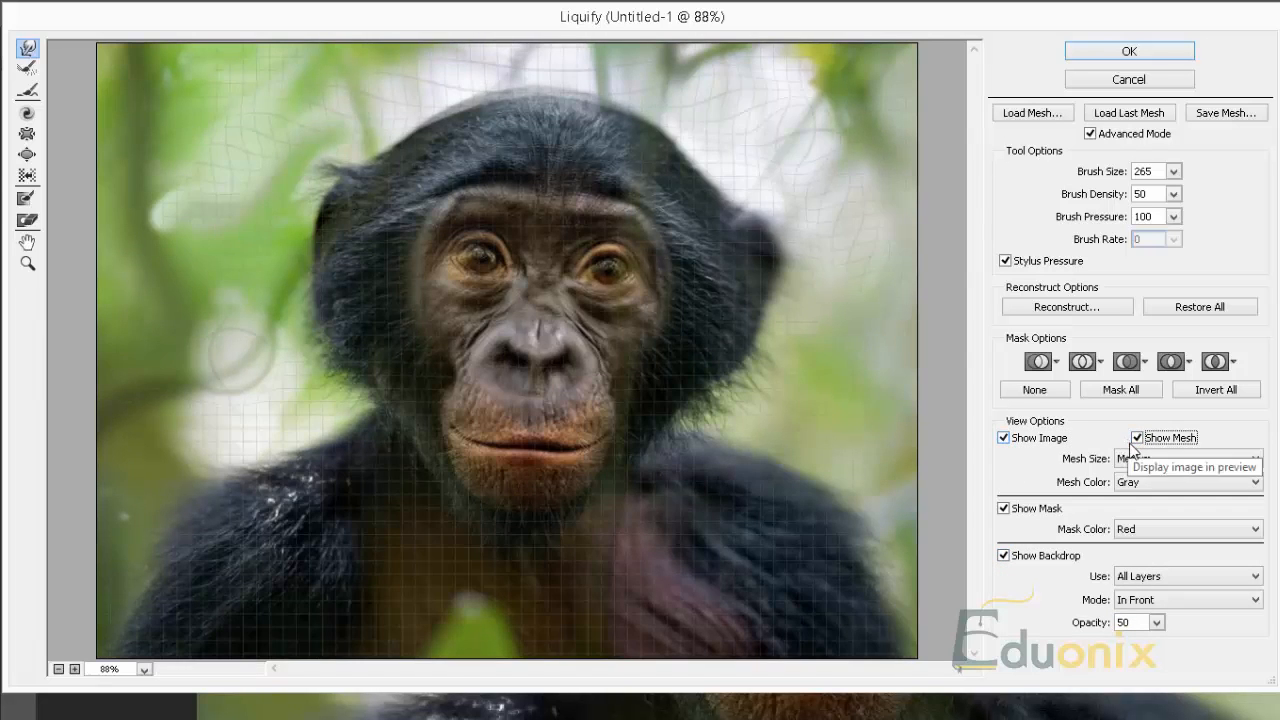
{"action": "left_click", "coordinate": [1004, 438]}
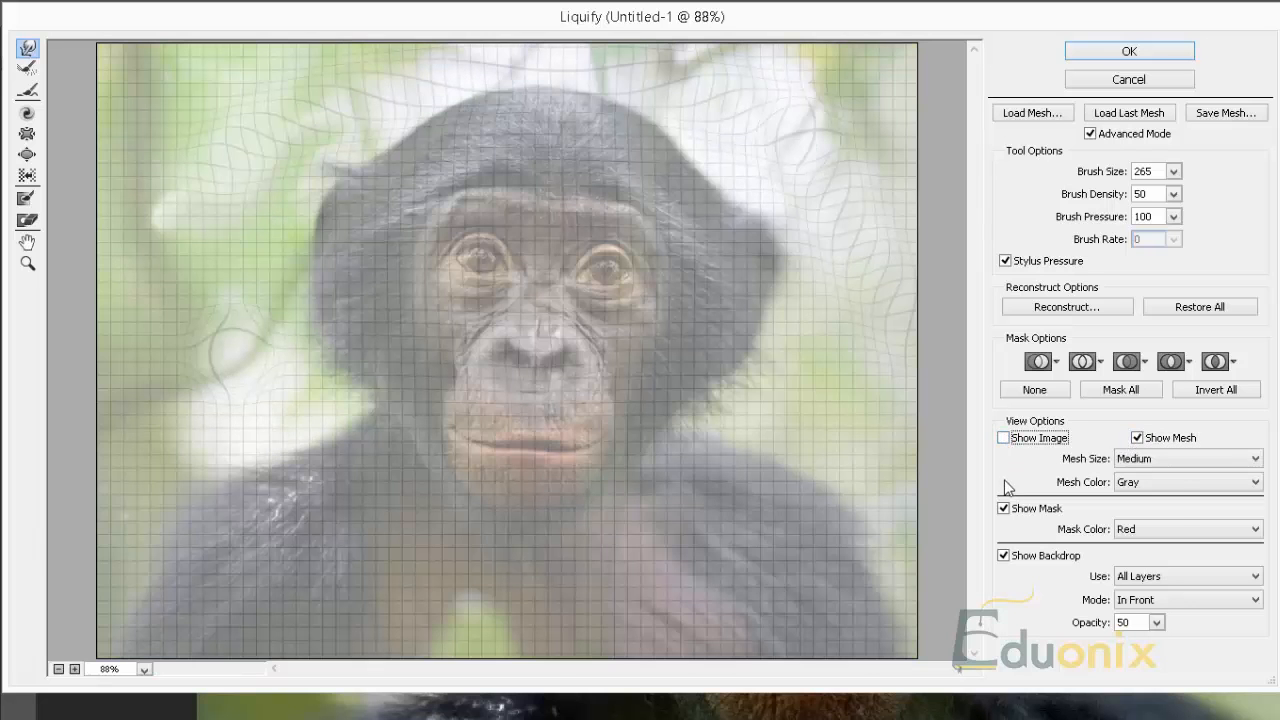
{"action": "left_click", "coordinate": [1004, 556]}
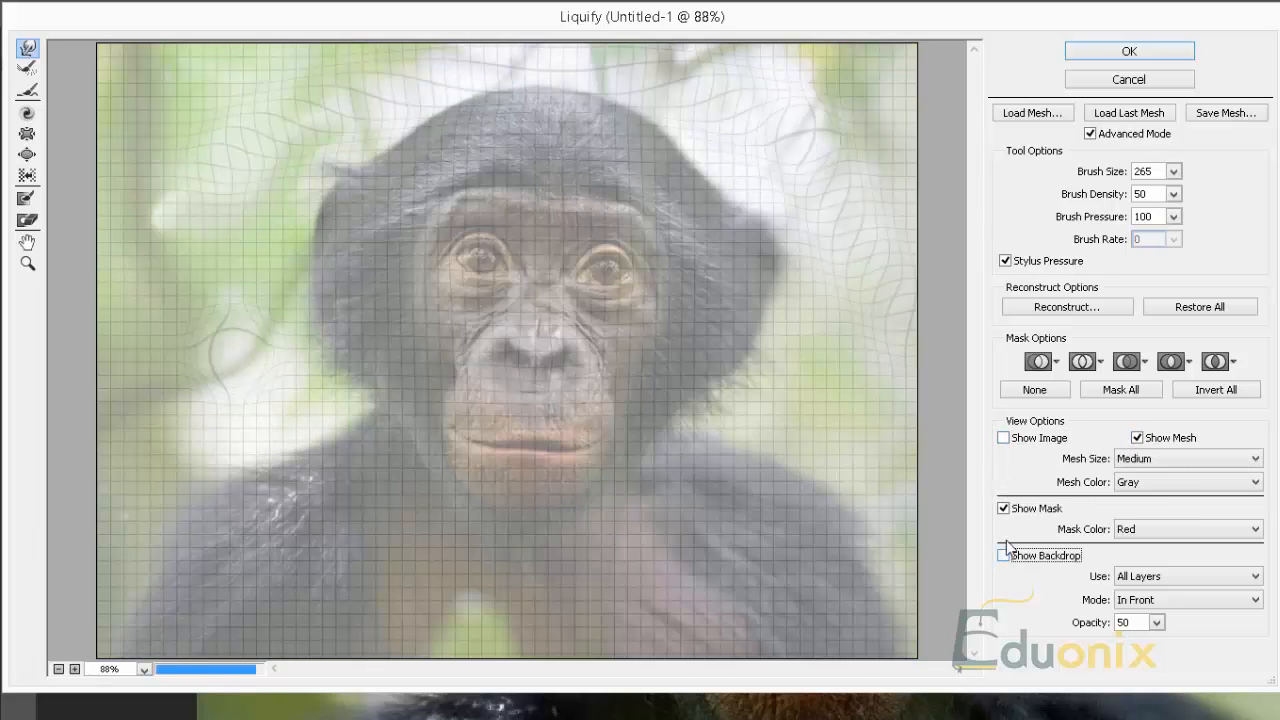
{"action": "left_click", "coordinate": [1004, 436]}
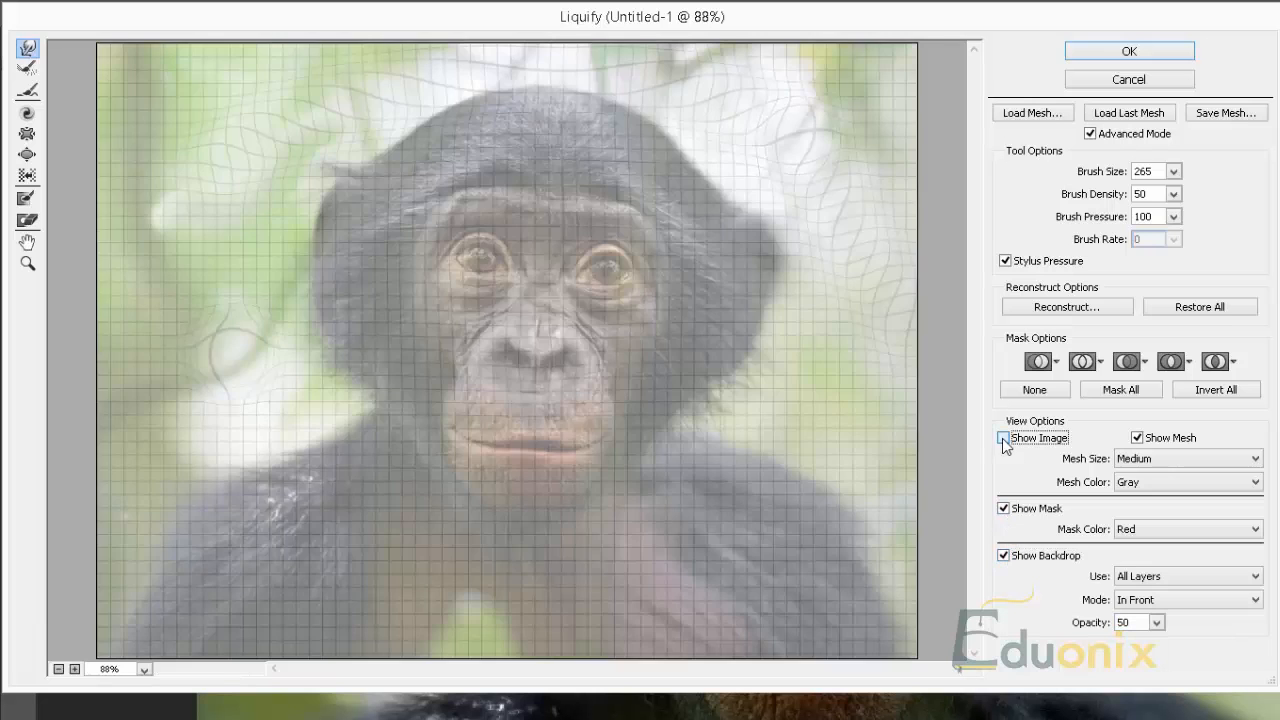
Show the image unfaded under the mesh, backdrop off, and peek at the mask source menu
{"action": "left_click", "coordinate": [1004, 436]}
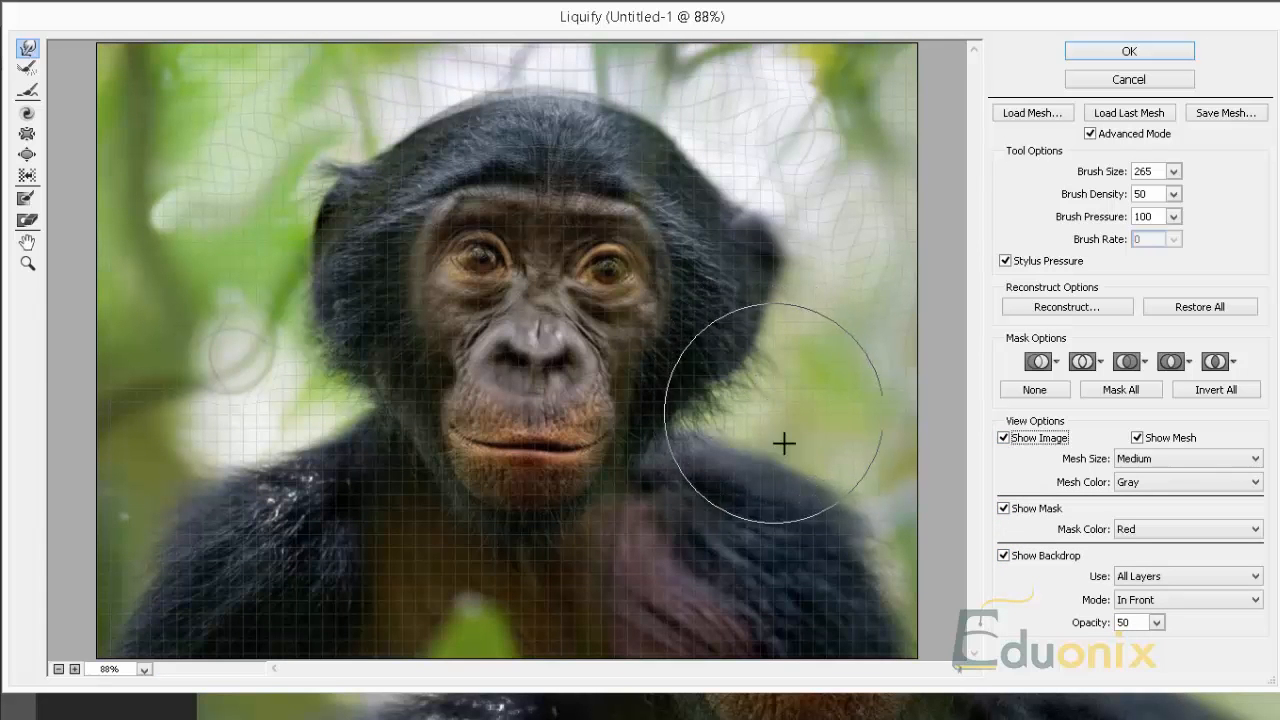
{"action": "mouse_move", "coordinate": [758, 548]}
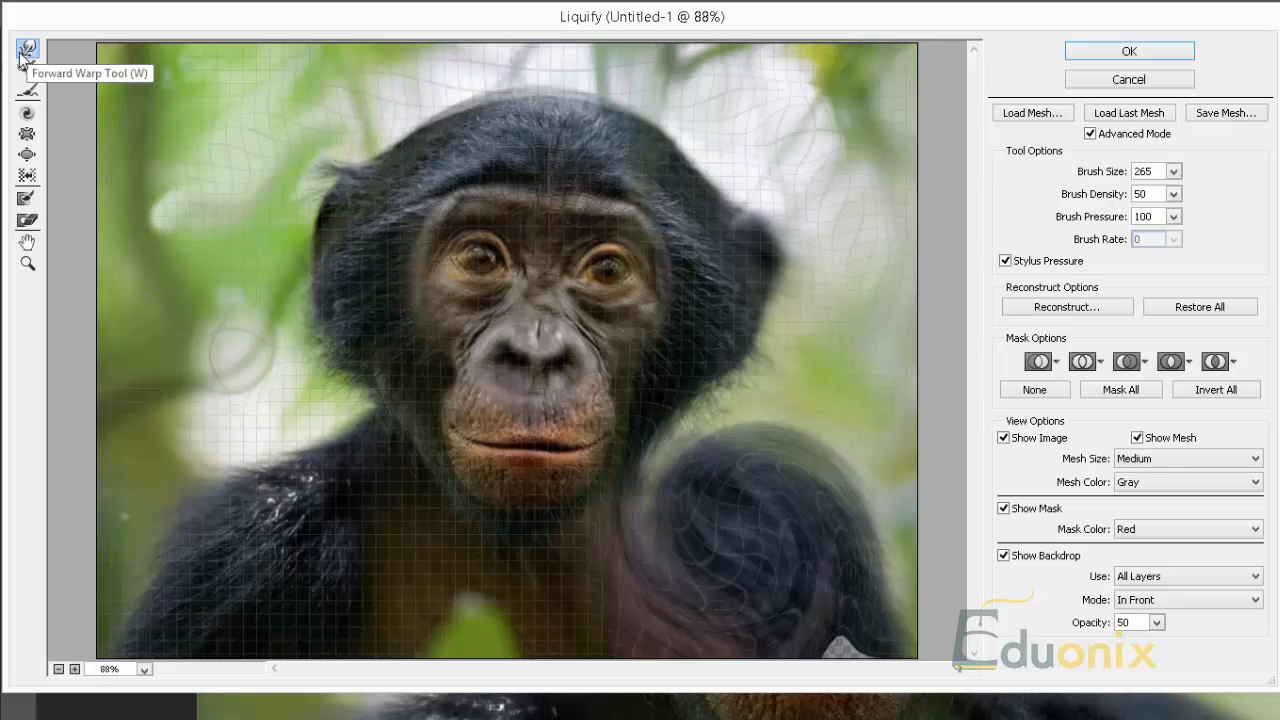
{"action": "mouse_move", "coordinate": [282, 196]}
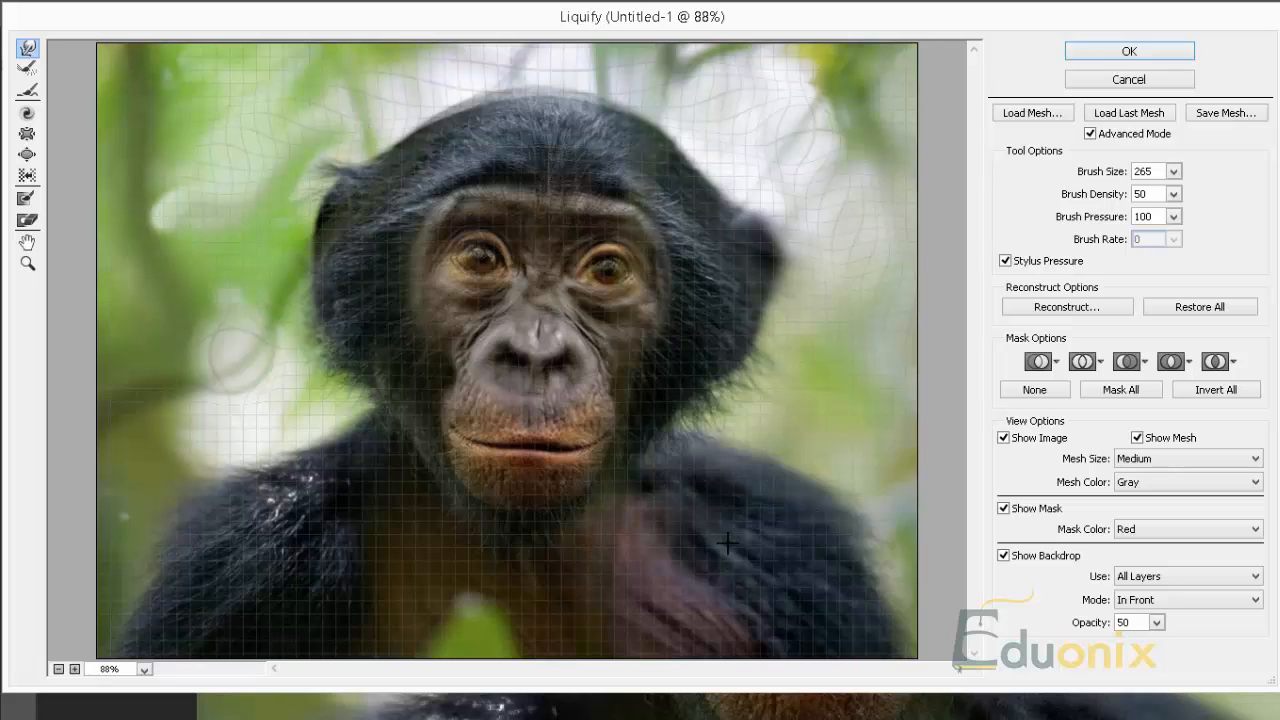
{"action": "mouse_move", "coordinate": [776, 380]}
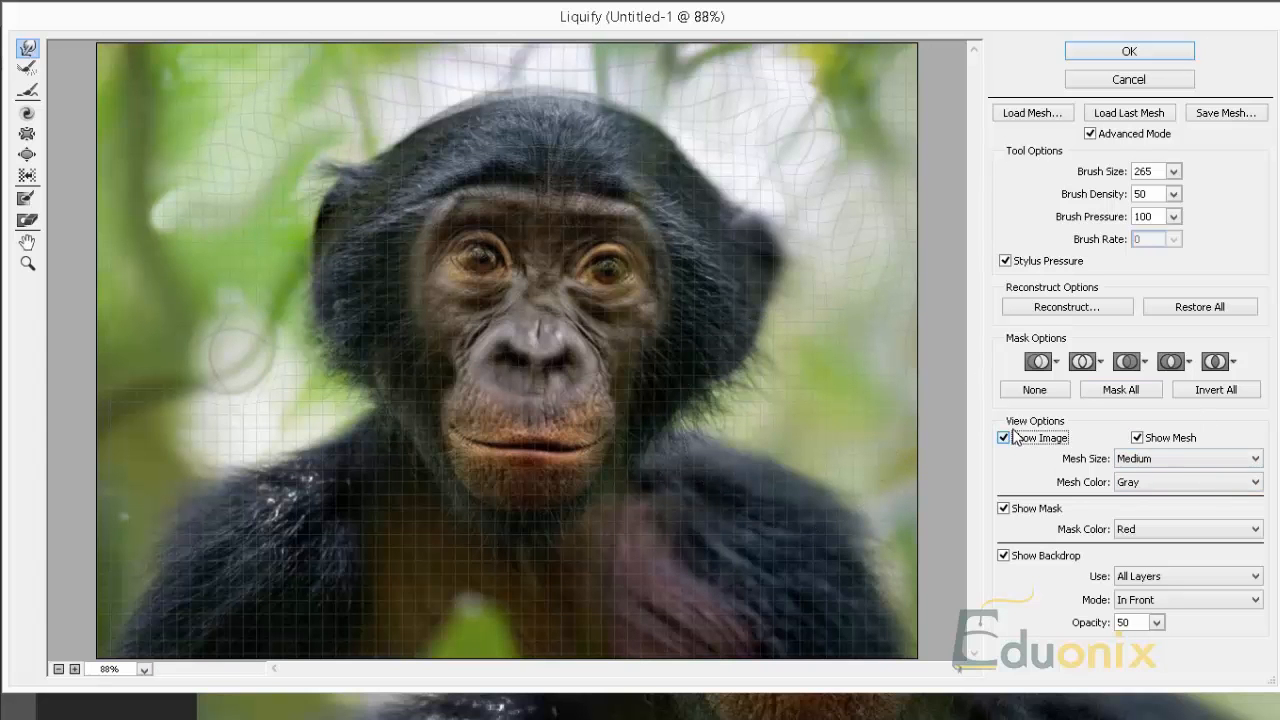
{"action": "left_click", "coordinate": [1004, 436]}
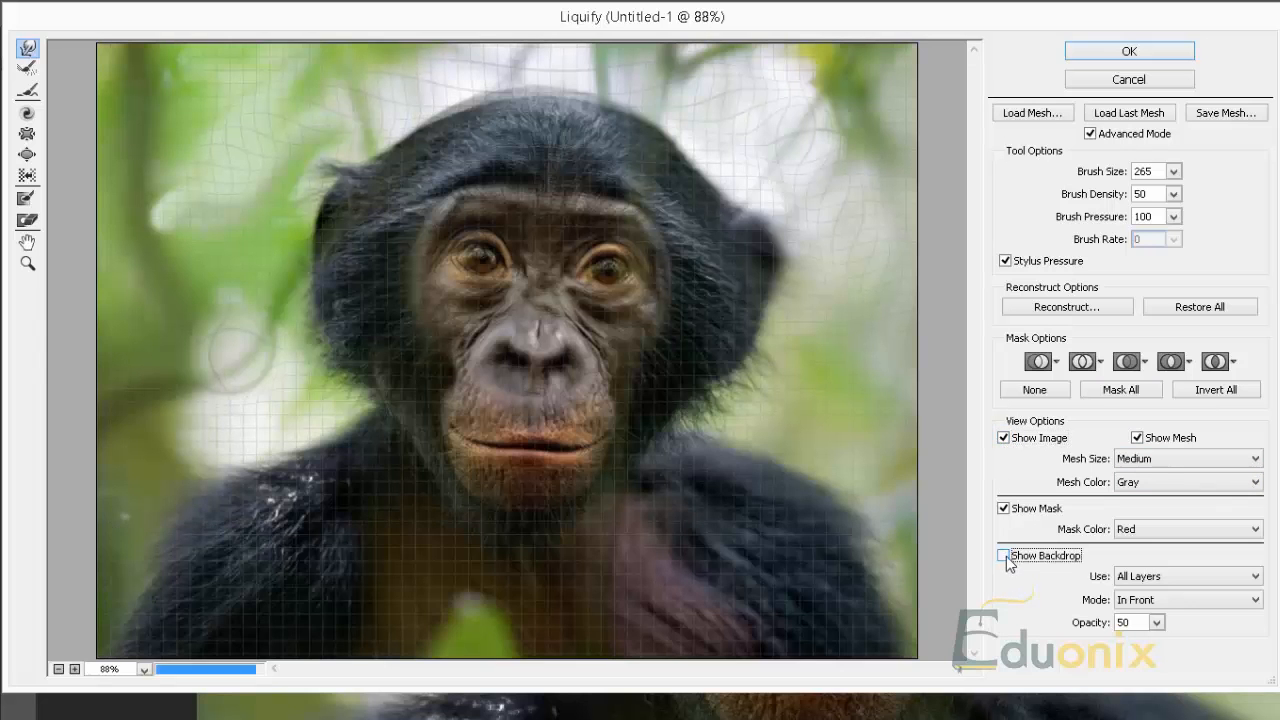
{"action": "left_click", "coordinate": [1004, 556]}
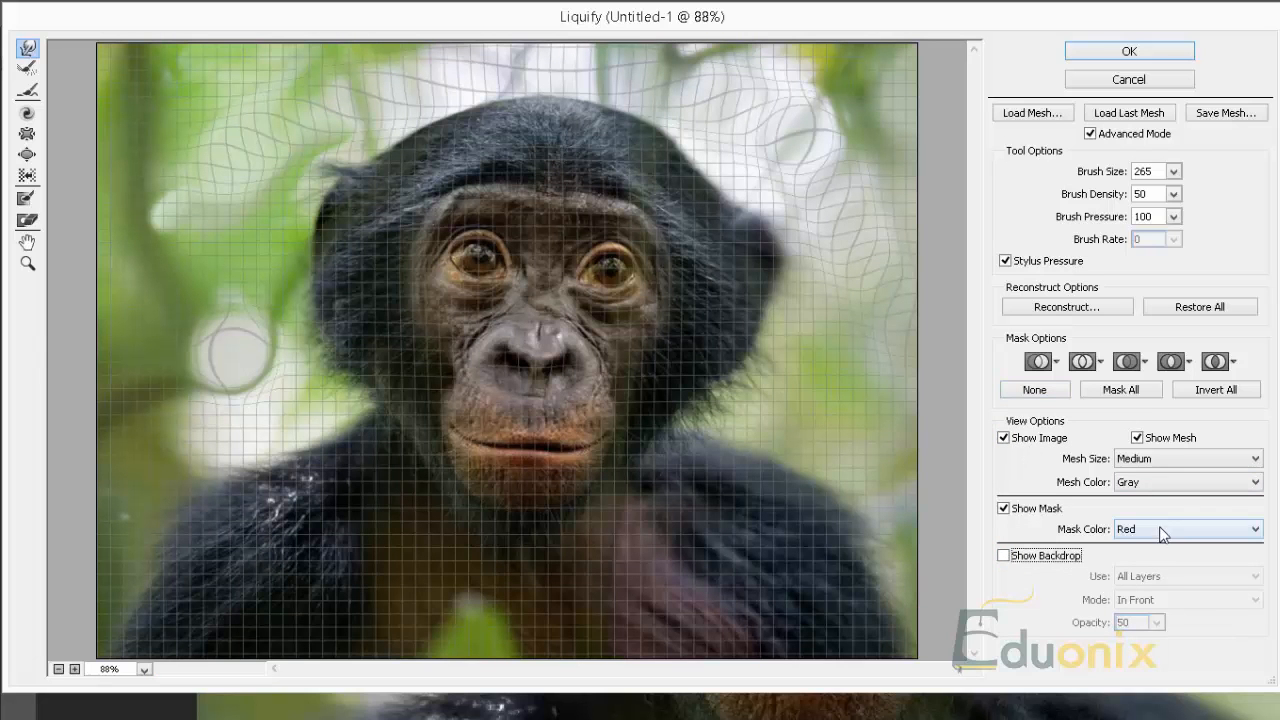
{"action": "mouse_move", "coordinate": [1078, 380]}
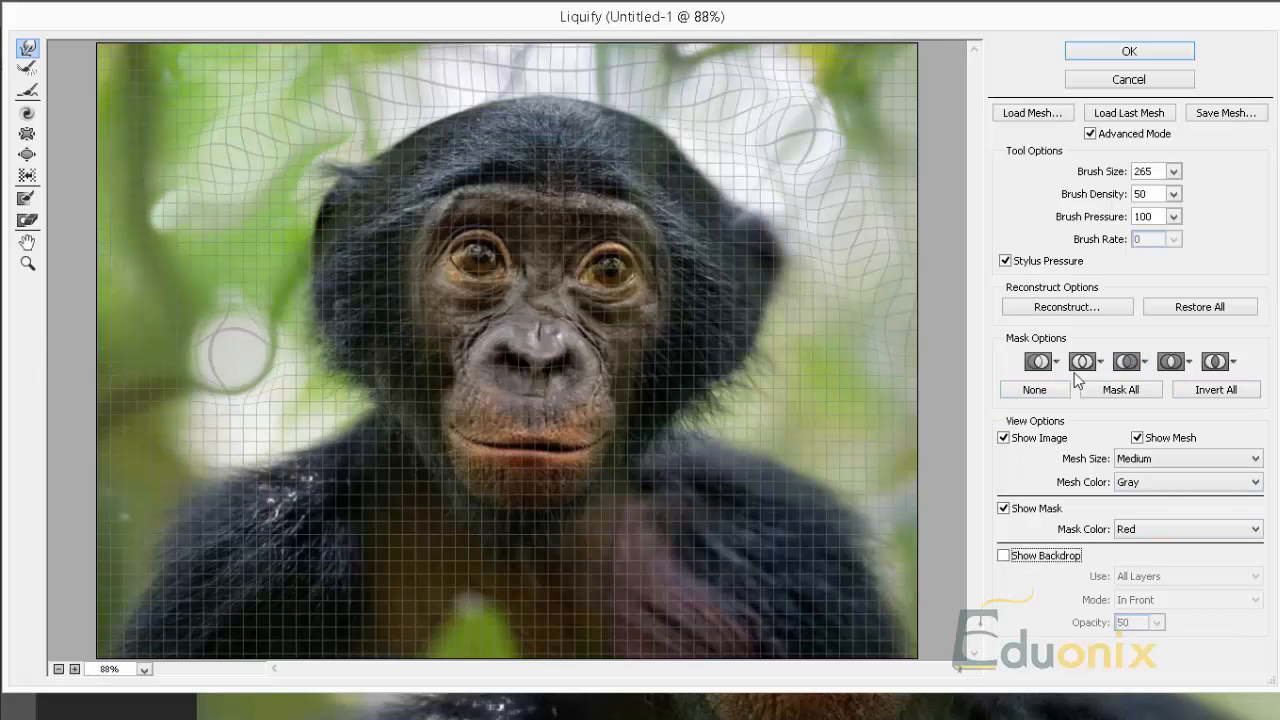
{"action": "left_click", "coordinate": [1040, 360]}
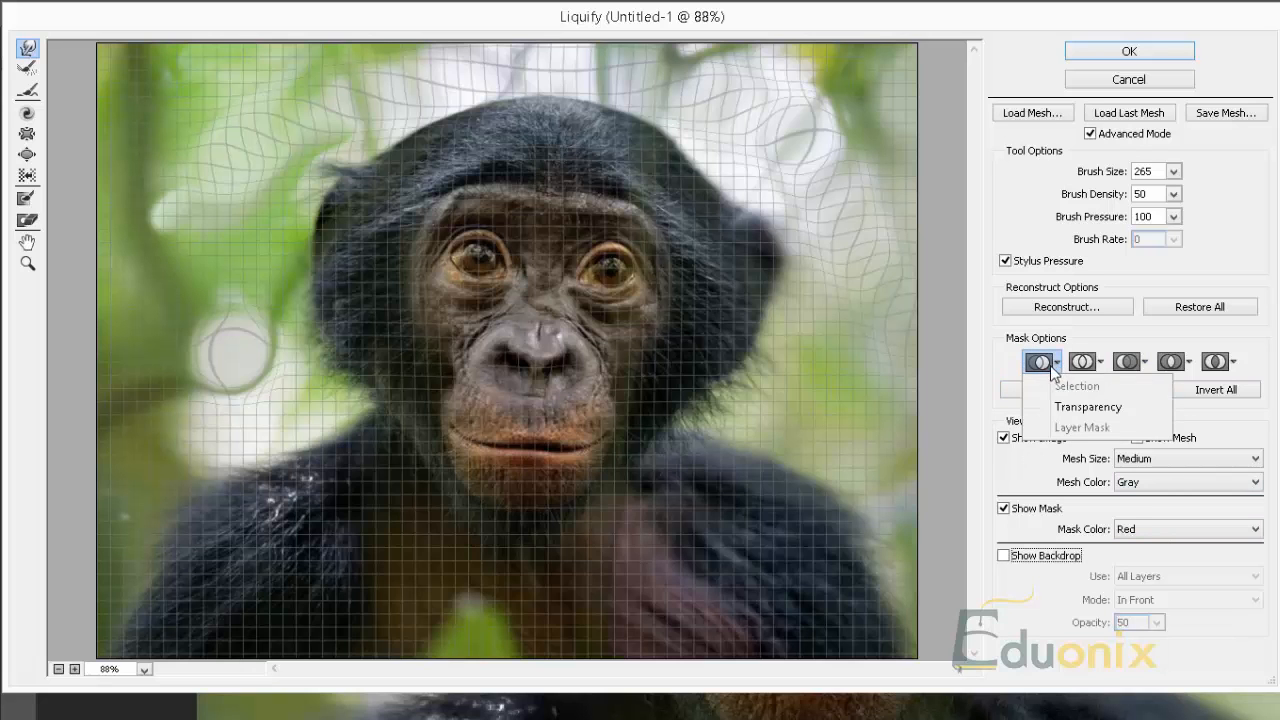
{"action": "mouse_move", "coordinate": [1088, 406]}
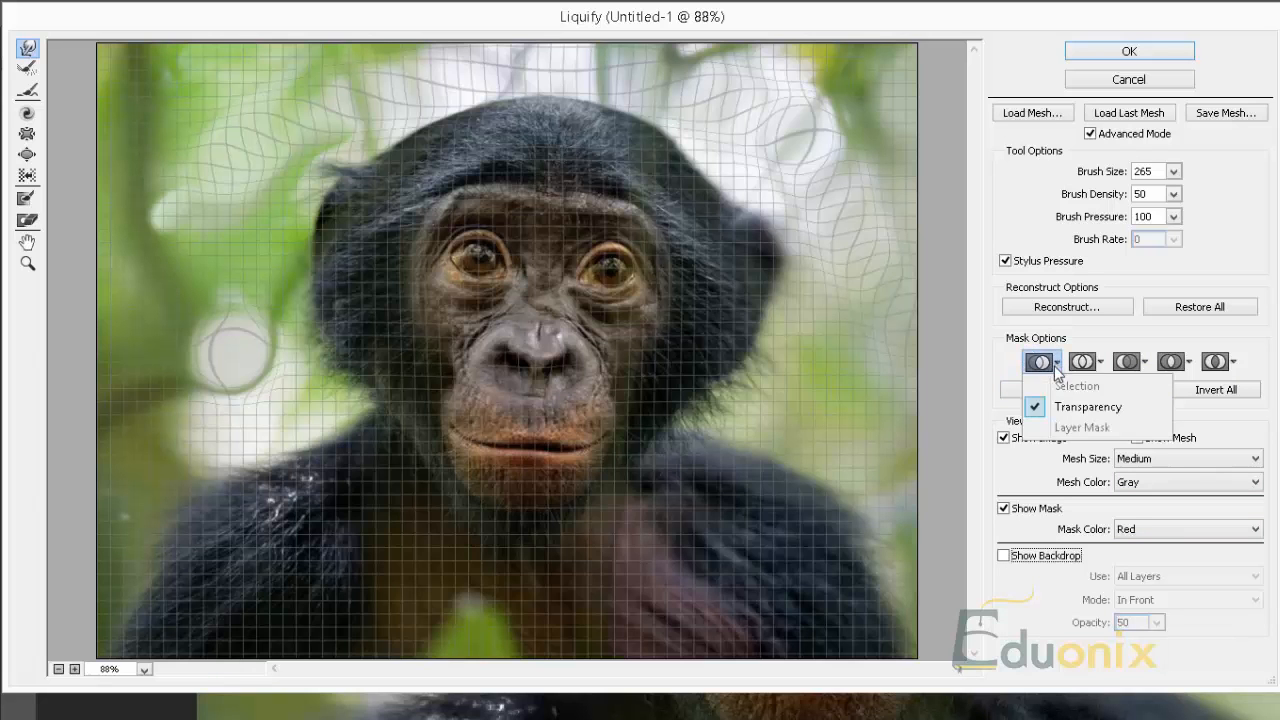
{"action": "mouse_move", "coordinate": [1076, 386]}
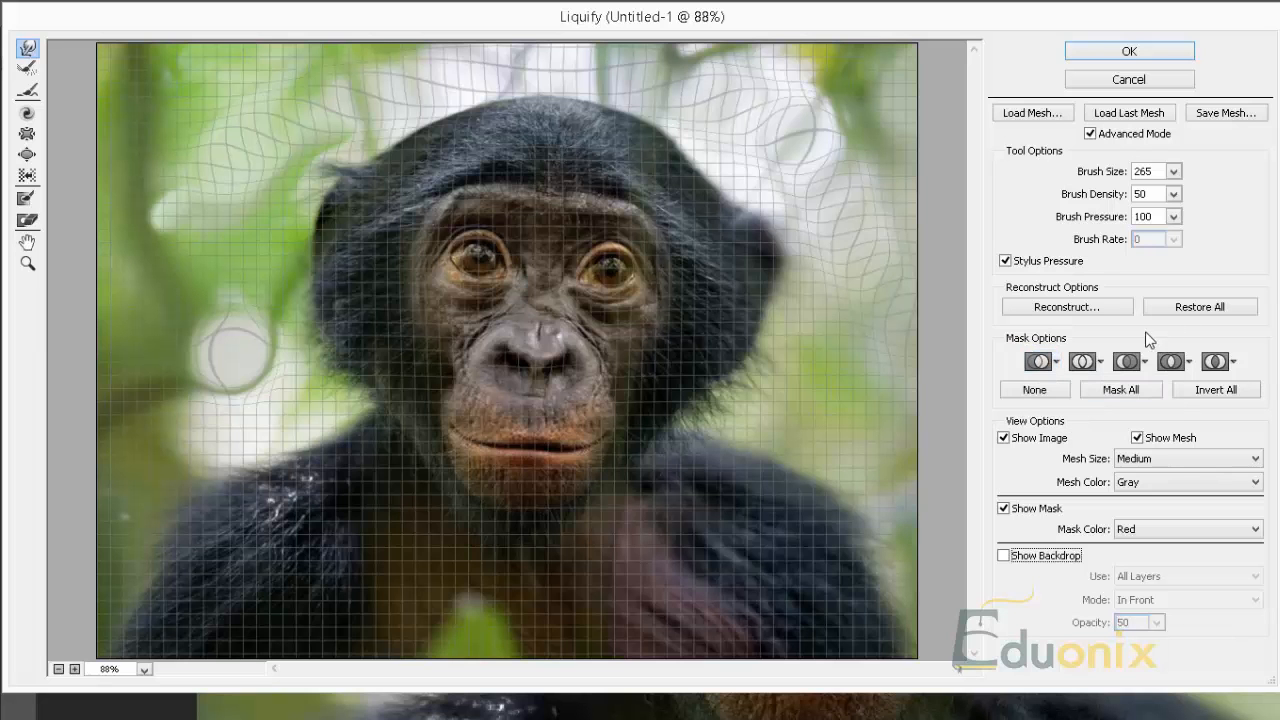
Hide the mesh and change the mask overlay colour from red to magenta
{"action": "left_click", "coordinate": [1136, 438]}
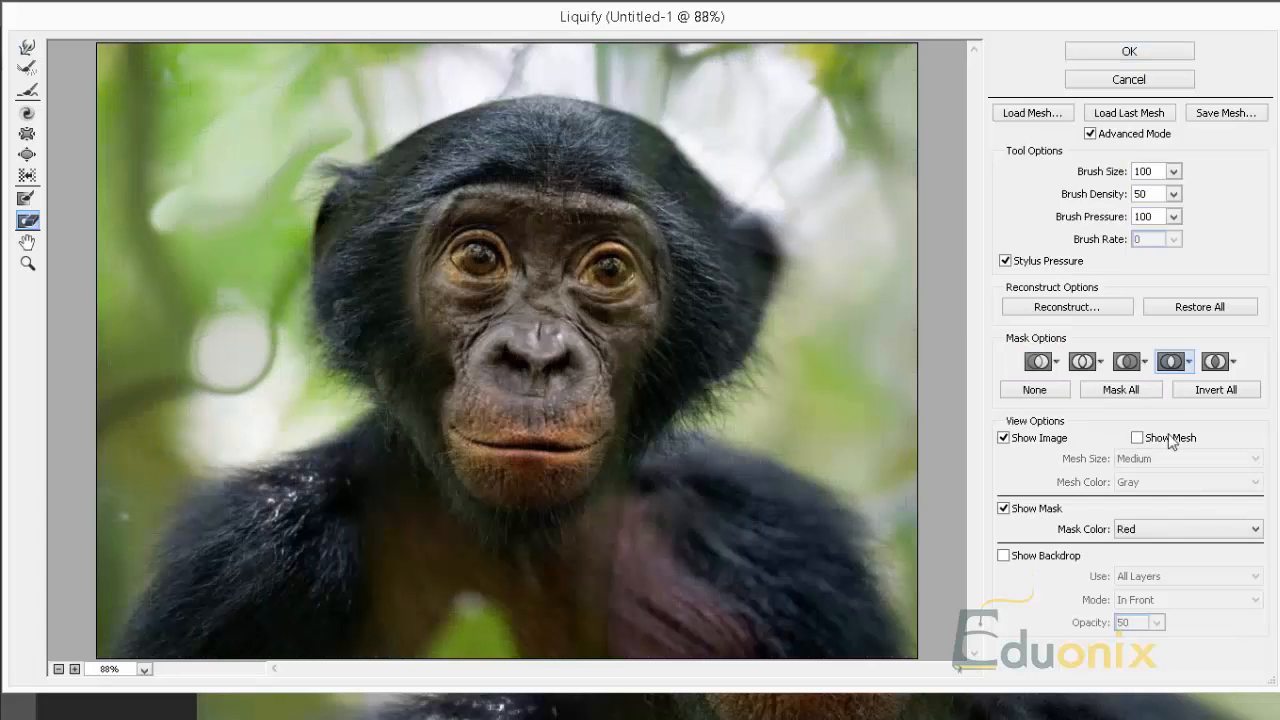
{"action": "left_click", "coordinate": [1188, 528]}
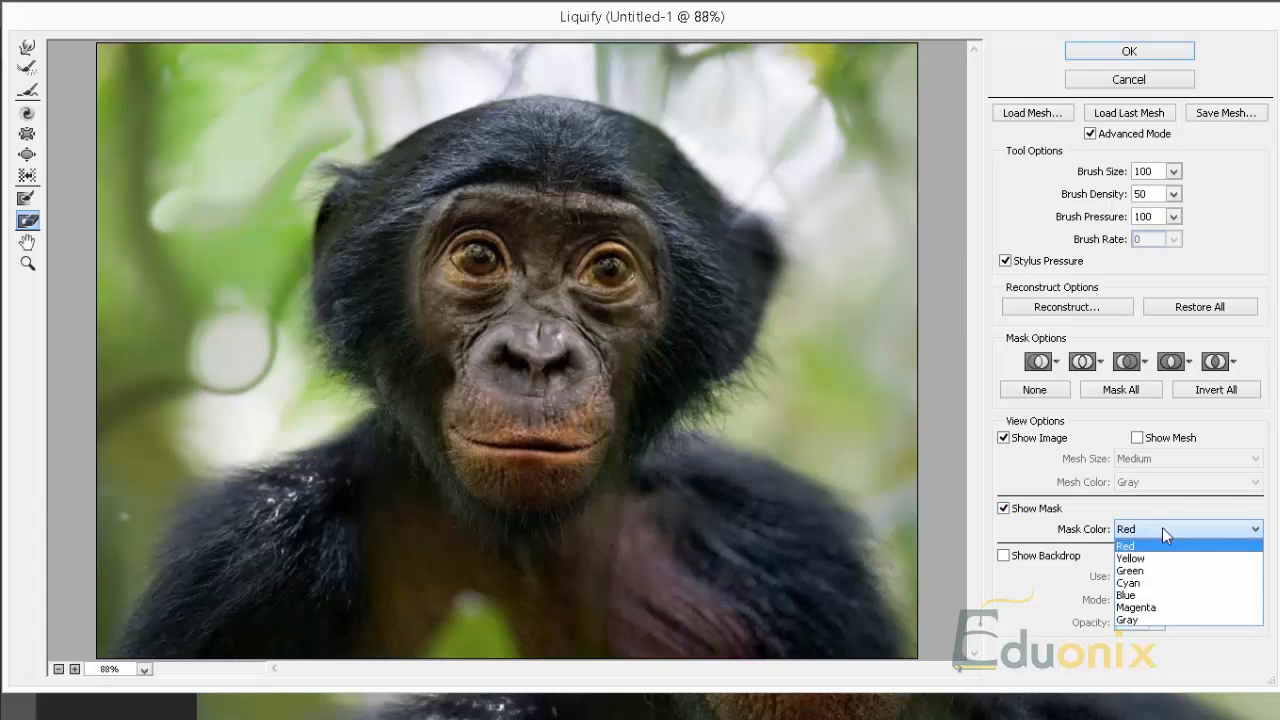
{"action": "left_click", "coordinate": [1124, 544]}
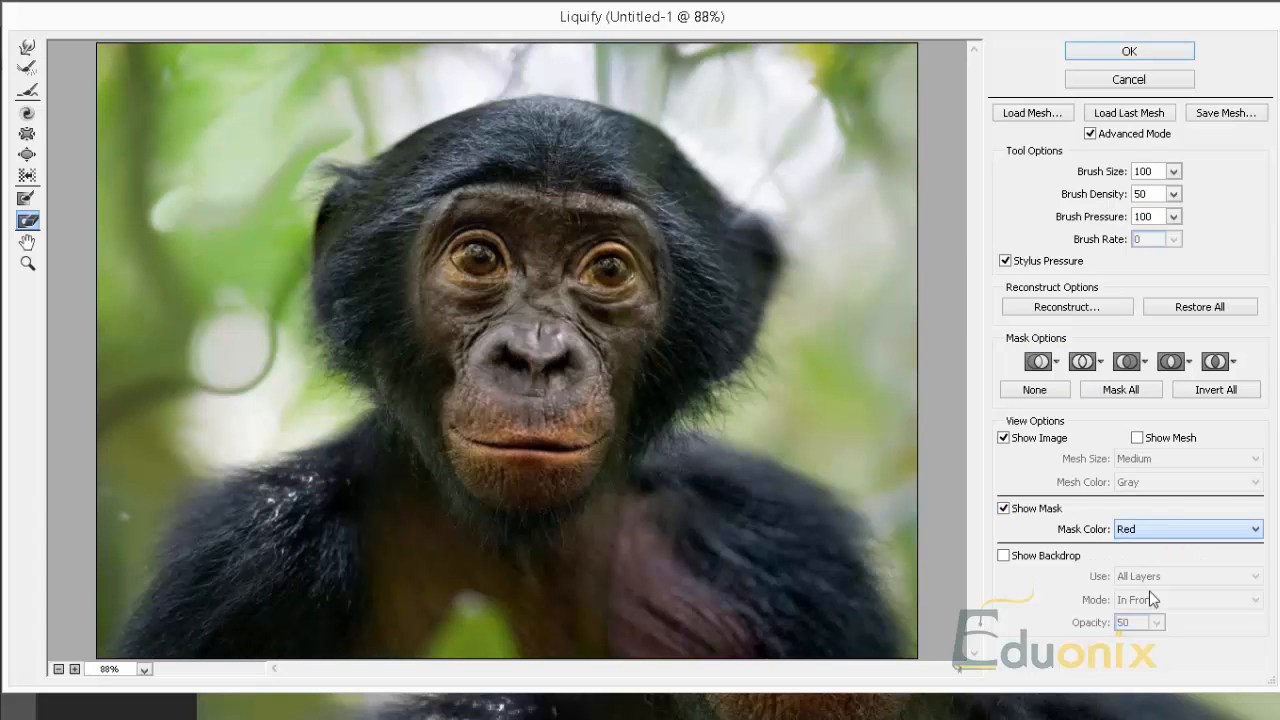
{"action": "left_click", "coordinate": [1256, 528]}
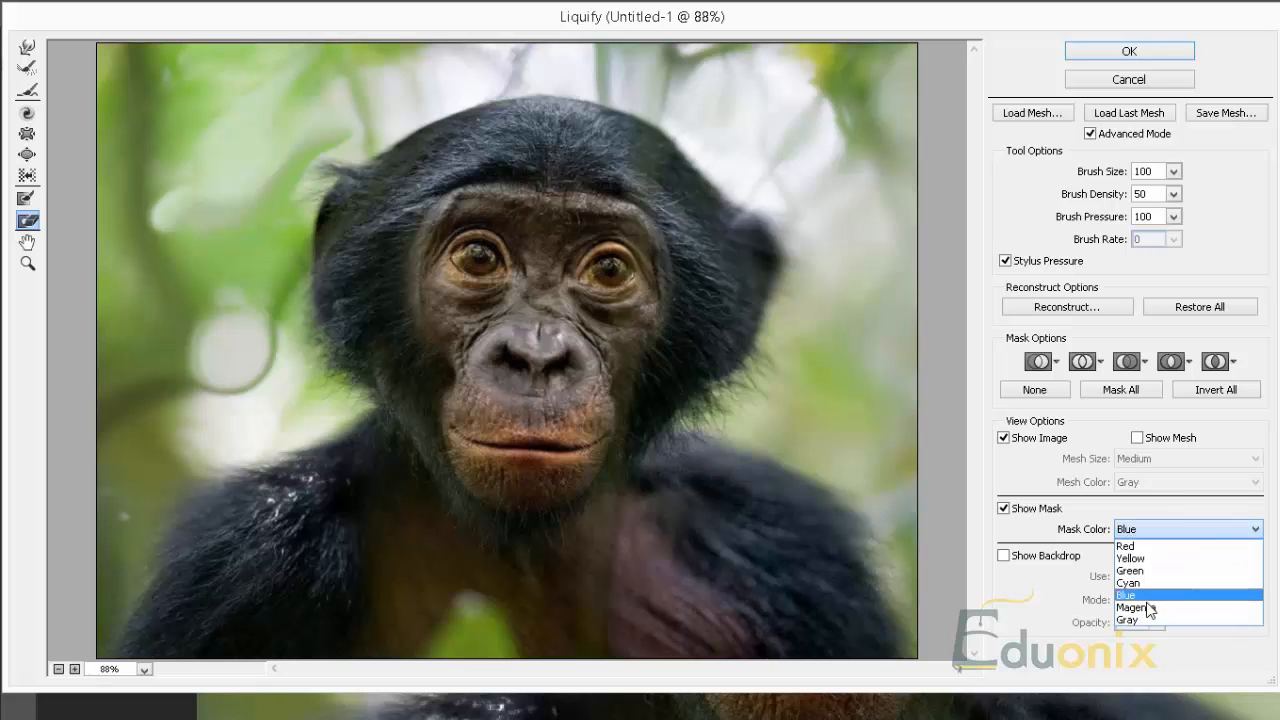
{"action": "left_click", "coordinate": [1132, 608]}
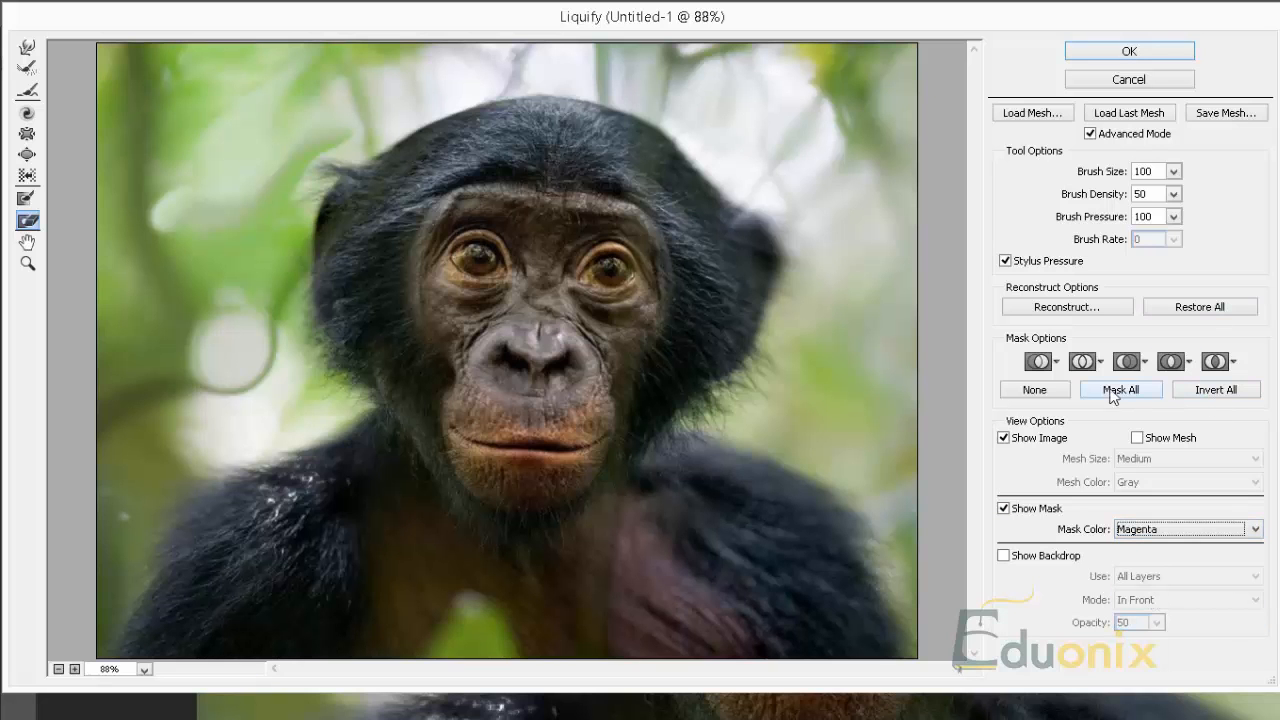
Mask All, thaw both eyes, nose and a cheek patch, then show the mesh
{"action": "left_click", "coordinate": [1120, 388]}
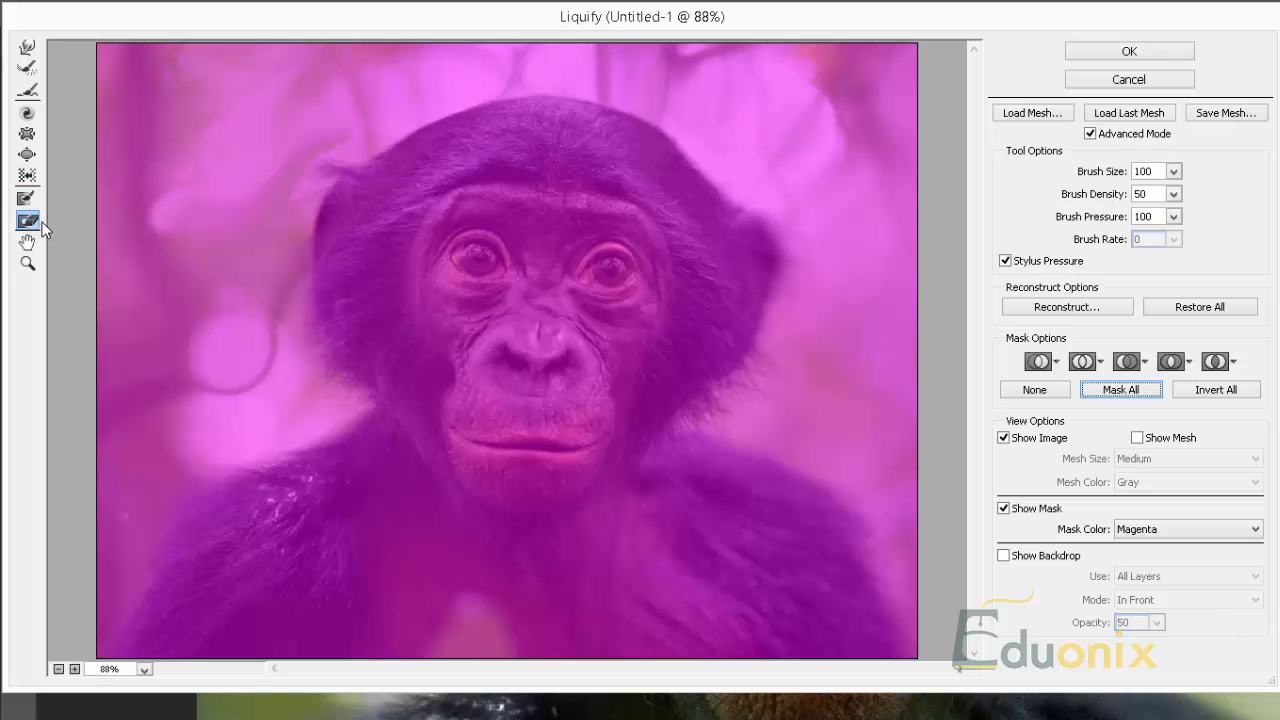
{"action": "mouse_move", "coordinate": [472, 248]}
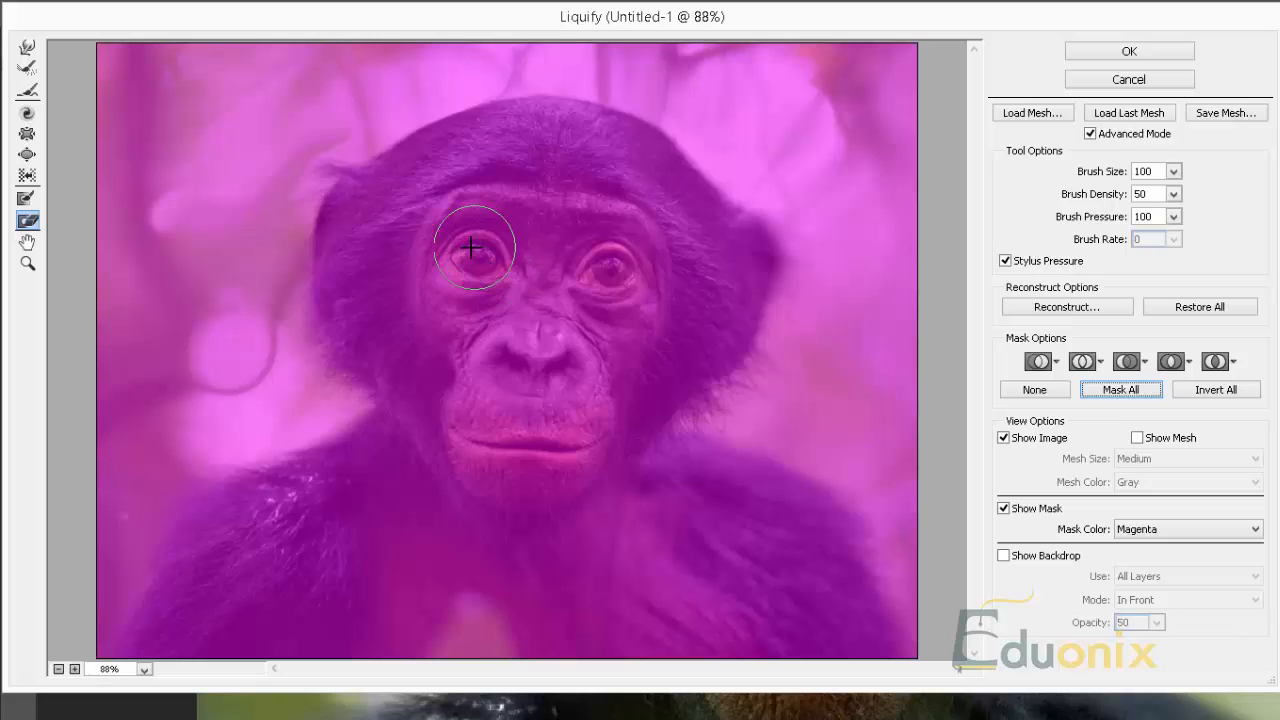
{"action": "left_click_drag", "start_coordinate": [476, 248], "coordinate": [636, 222]}
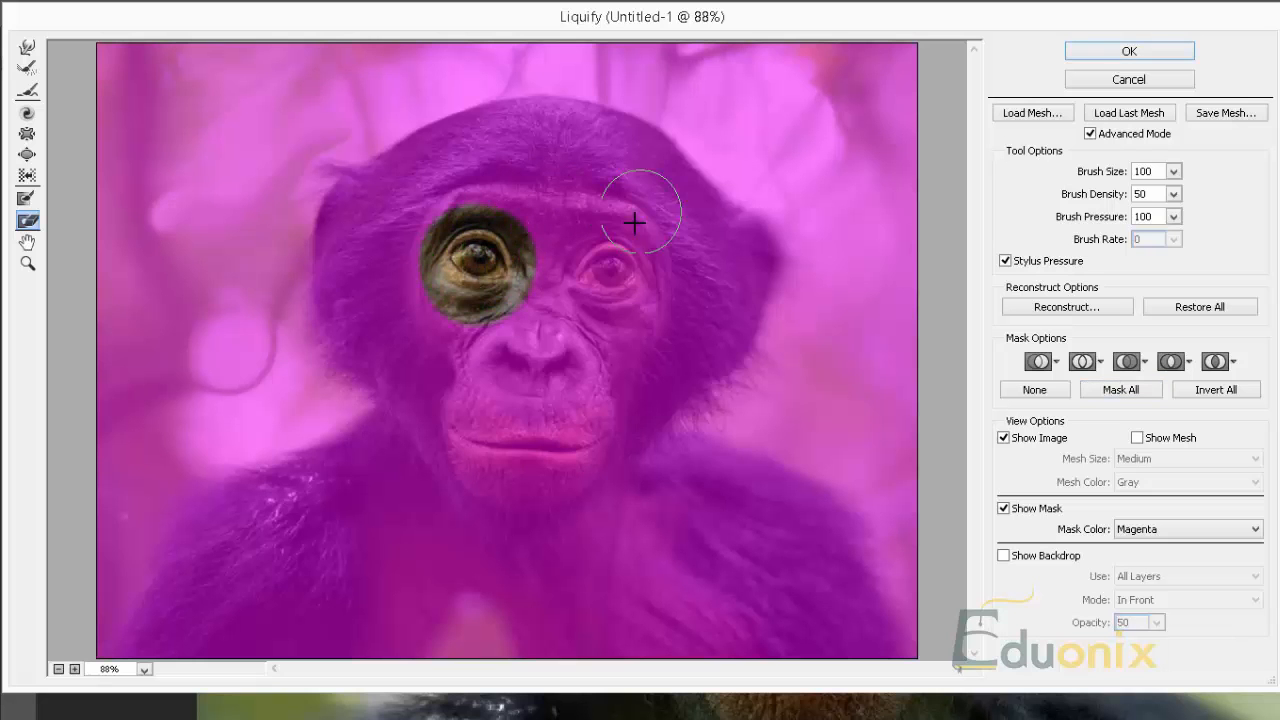
{"action": "mouse_move", "coordinate": [644, 276]}
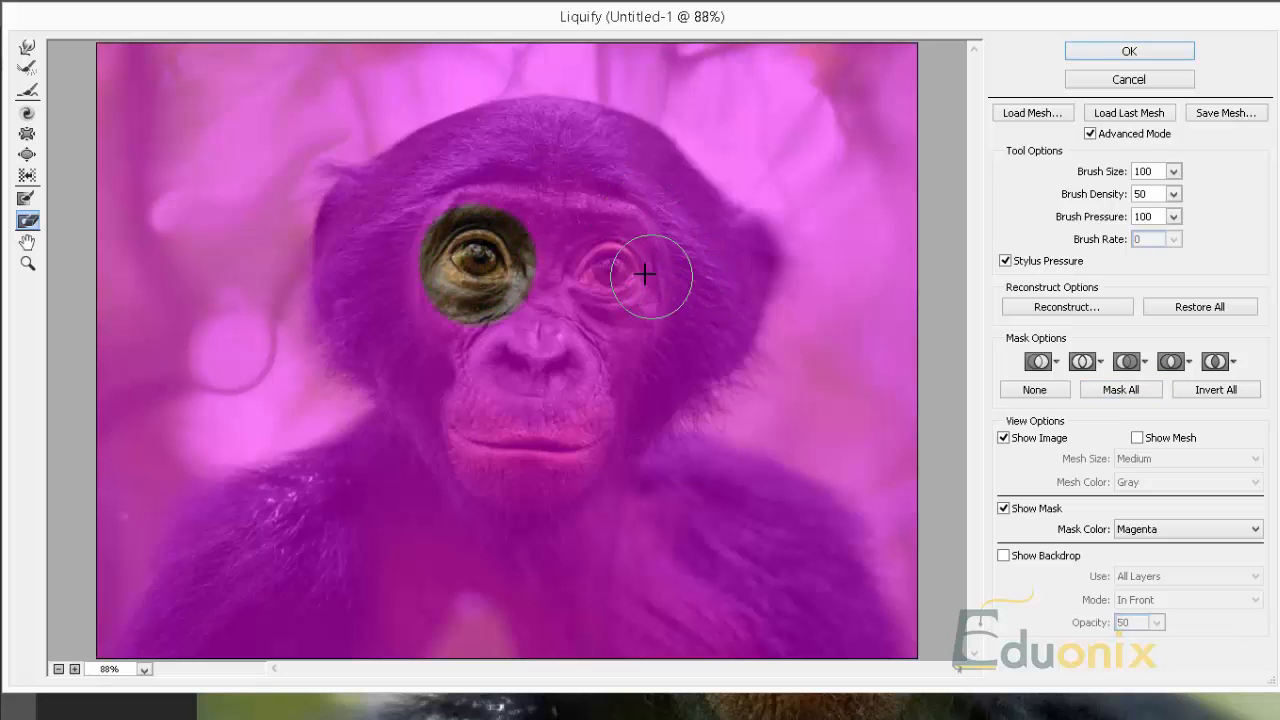
{"action": "left_click", "coordinate": [644, 276]}
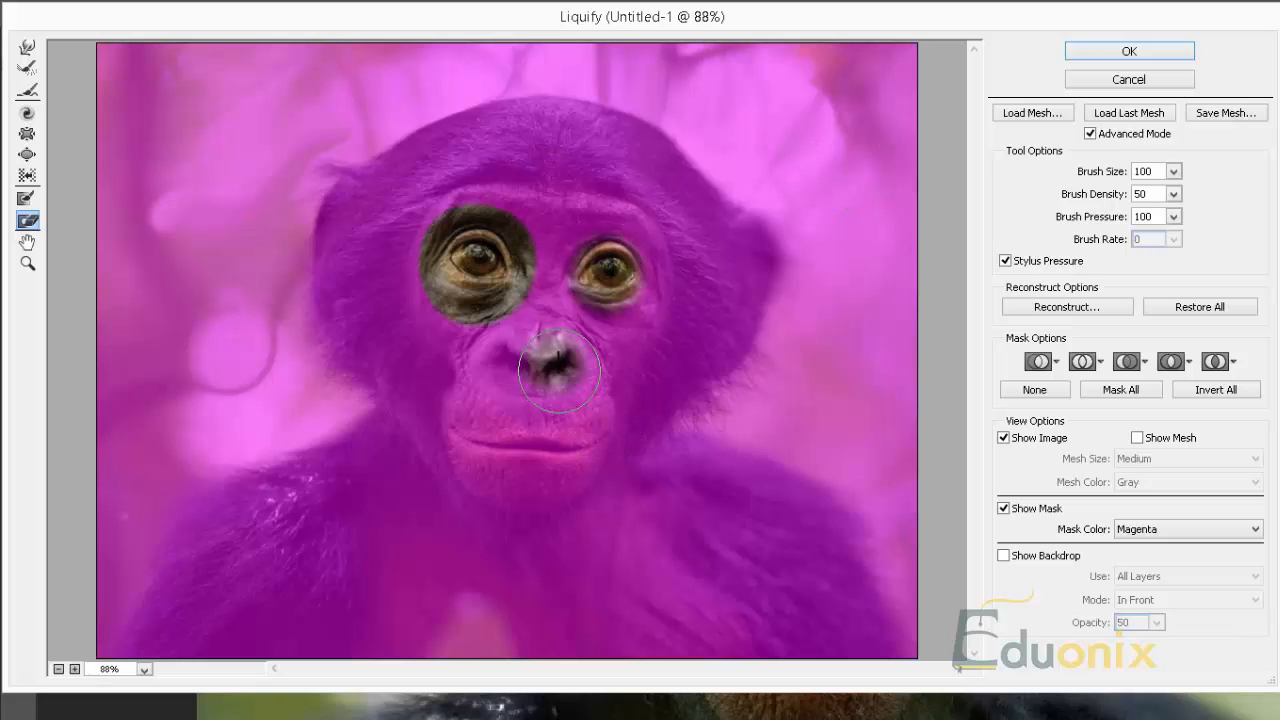
{"action": "left_click_drag", "start_coordinate": [560, 376], "coordinate": [684, 376]}
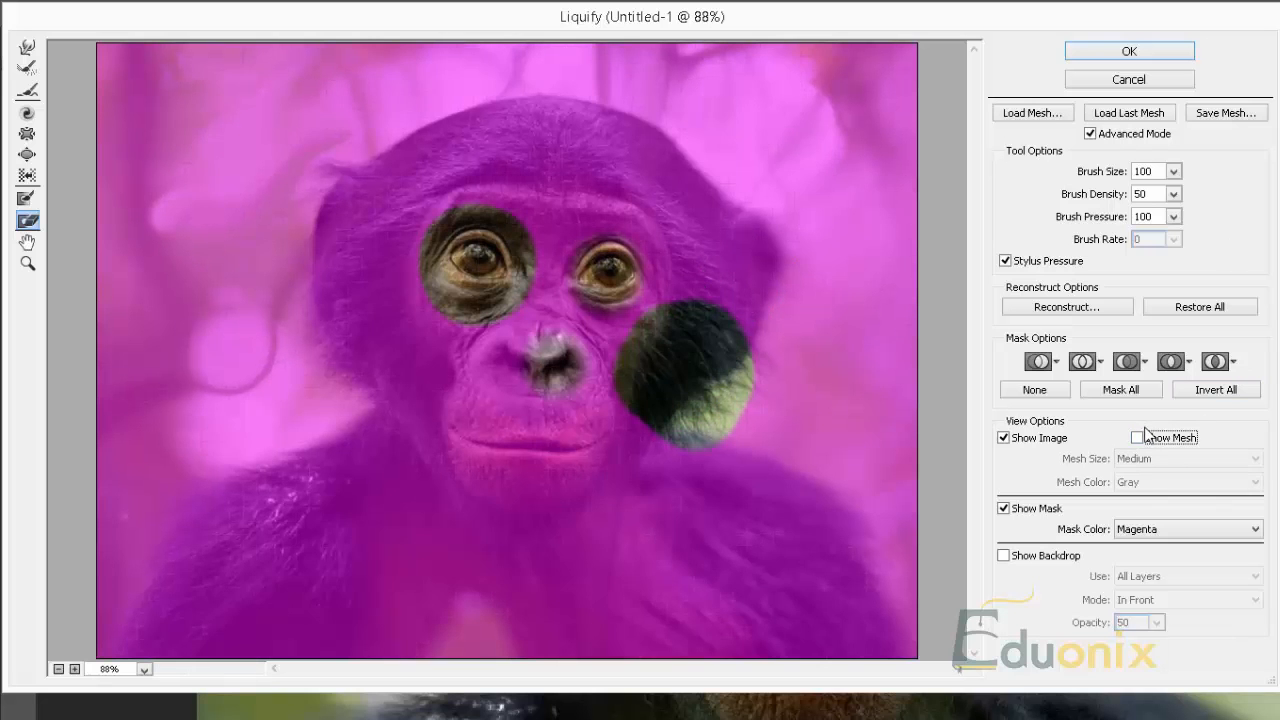
{"action": "left_click", "coordinate": [1136, 436]}
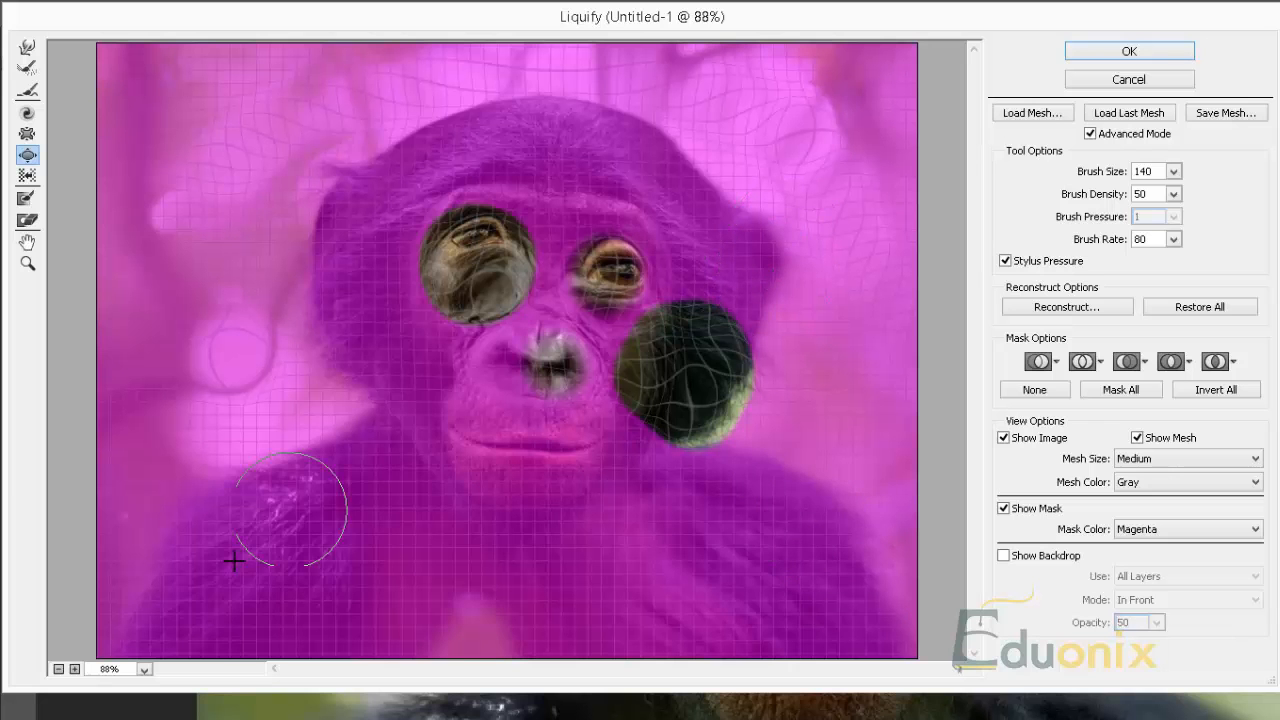
{"action": "mouse_move", "coordinate": [216, 324]}
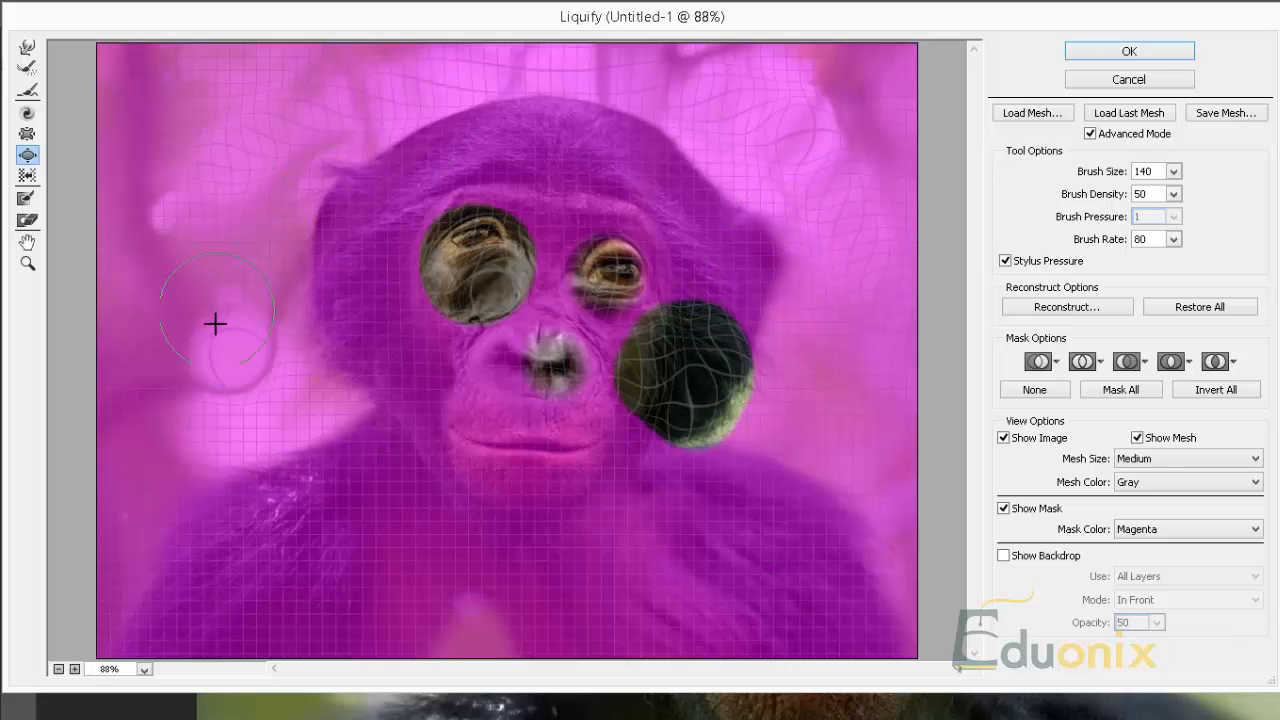
Invert All so only eyes, nose and cheek are frozen, then Mask All again
{"action": "left_click", "coordinate": [1216, 388]}
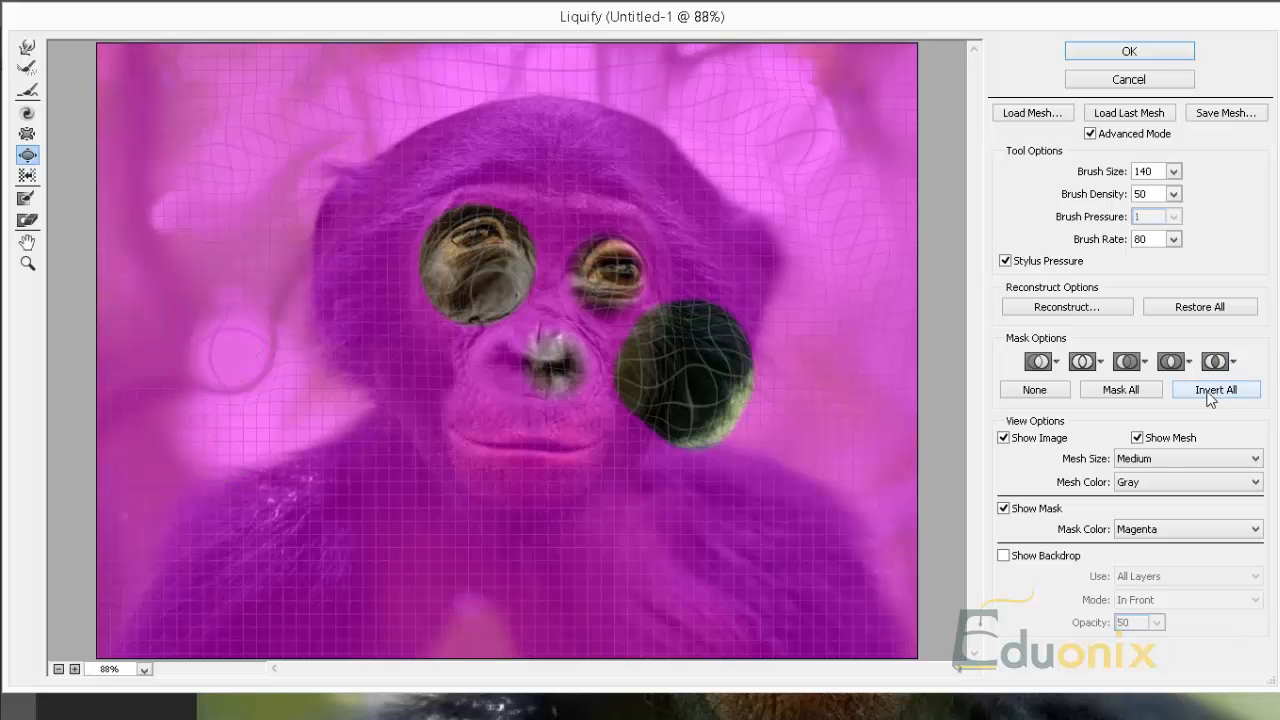
{"action": "left_click", "coordinate": [1216, 388]}
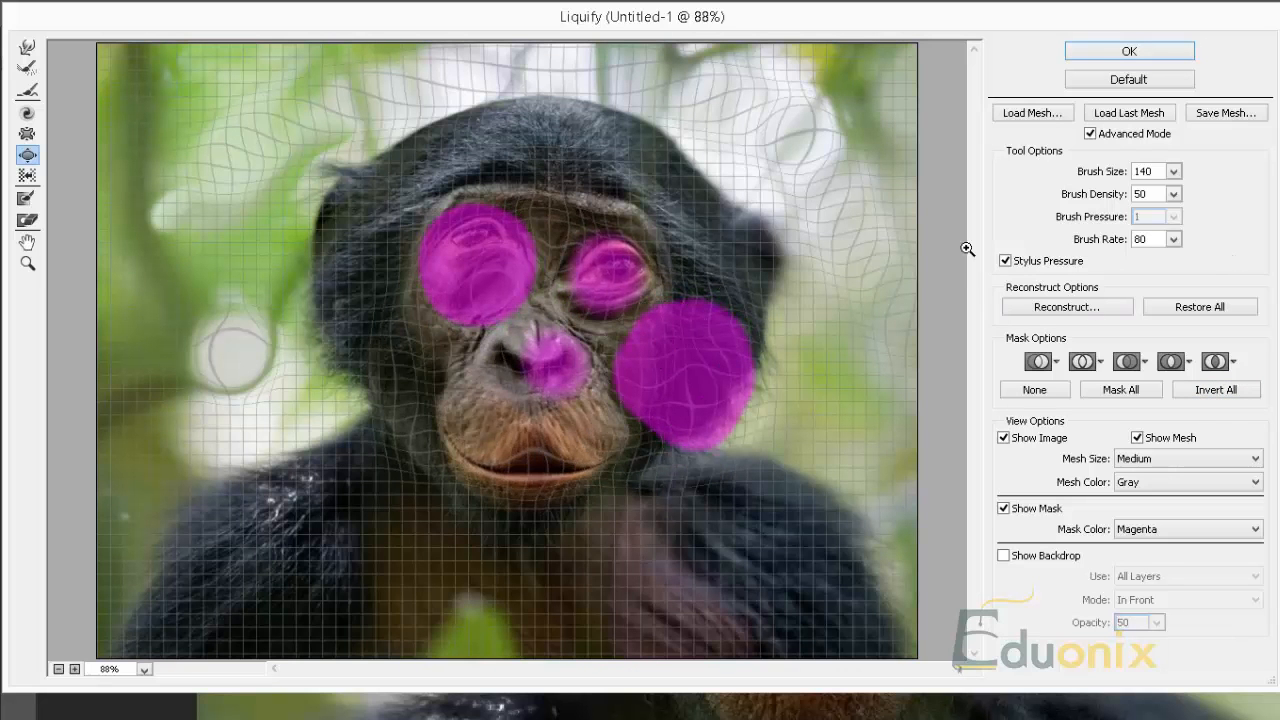
{"action": "mouse_move", "coordinate": [1100, 380]}
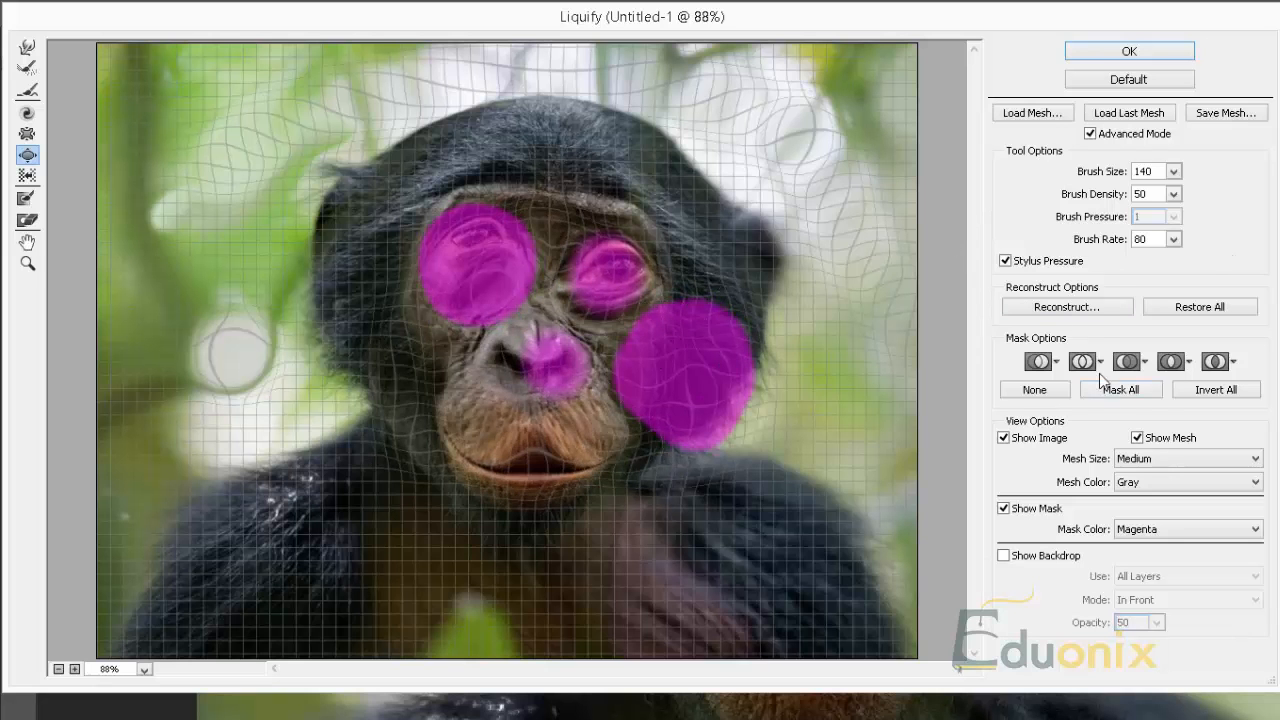
{"action": "left_click", "coordinate": [1038, 360]}
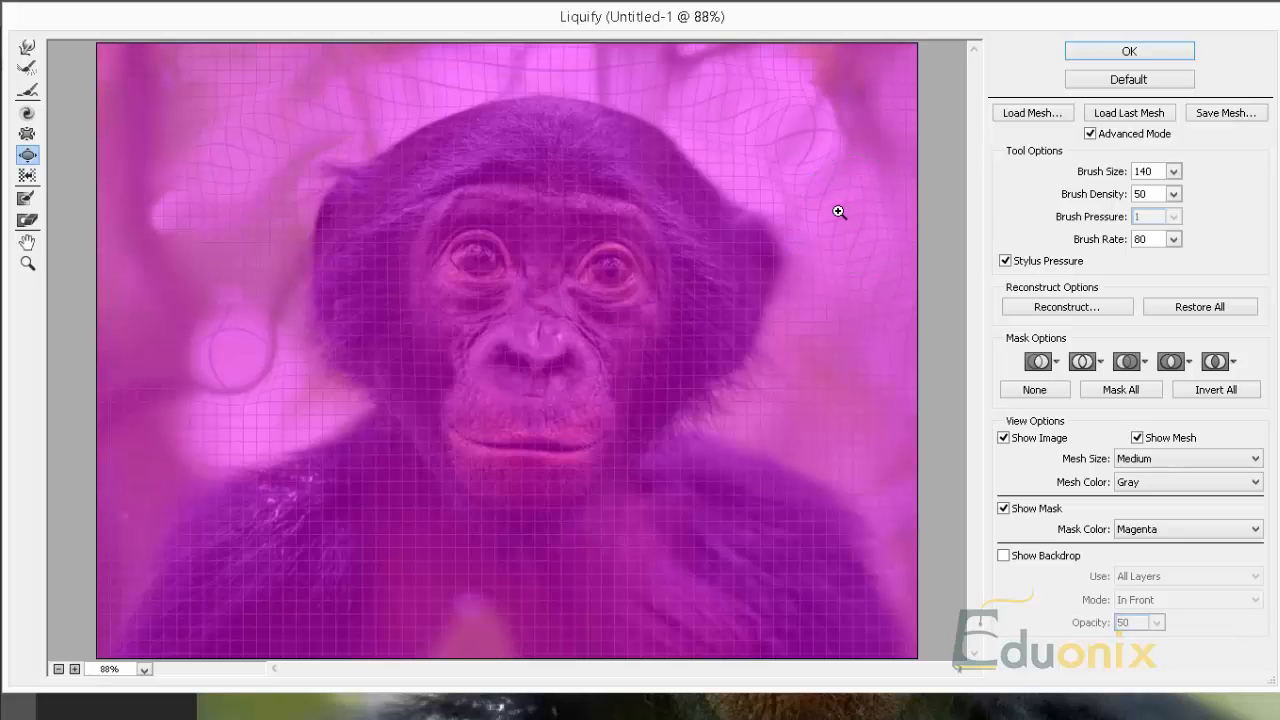
{"action": "mouse_move", "coordinate": [860, 190]}
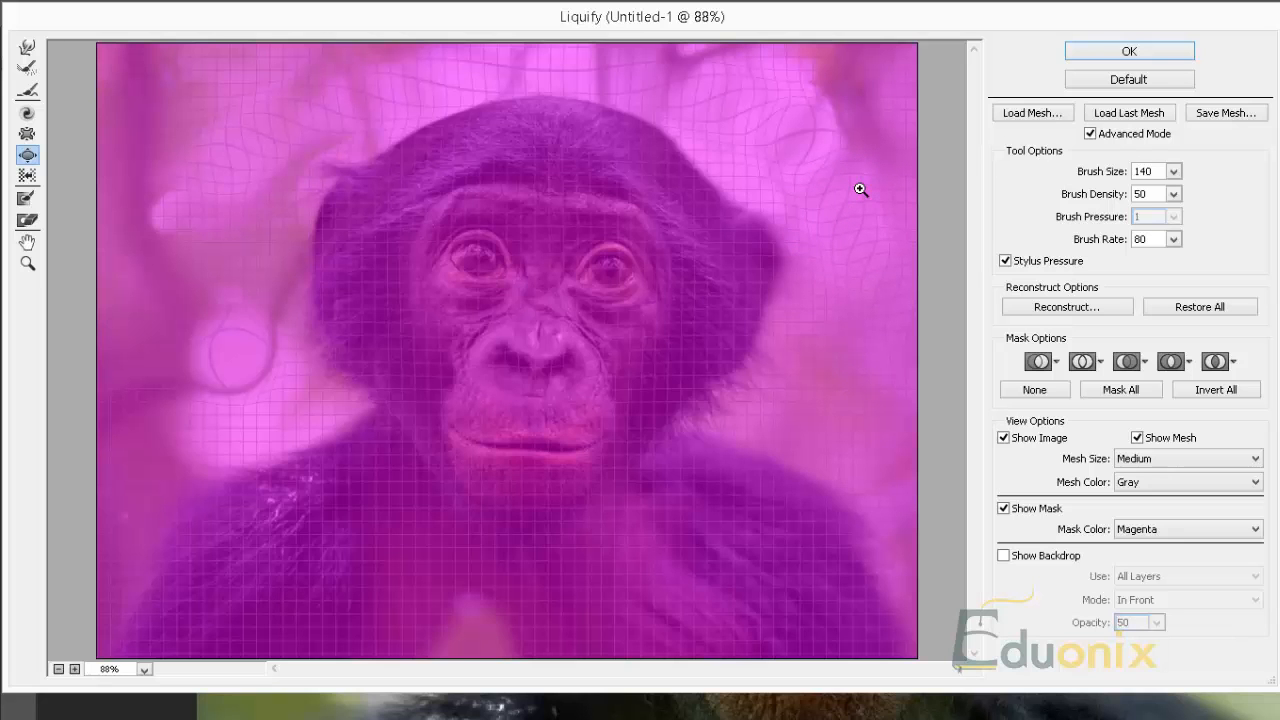
{"action": "mouse_move", "coordinate": [908, 324]}
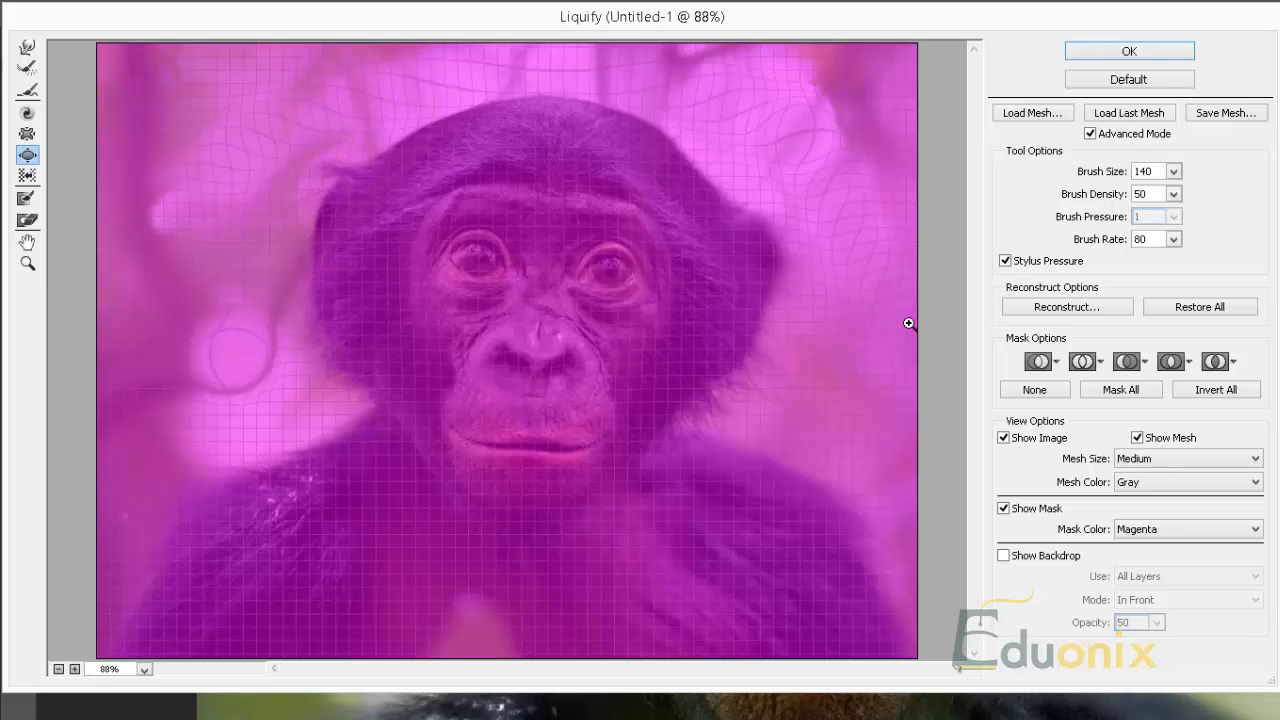
{"action": "mouse_move", "coordinate": [58, 120]}
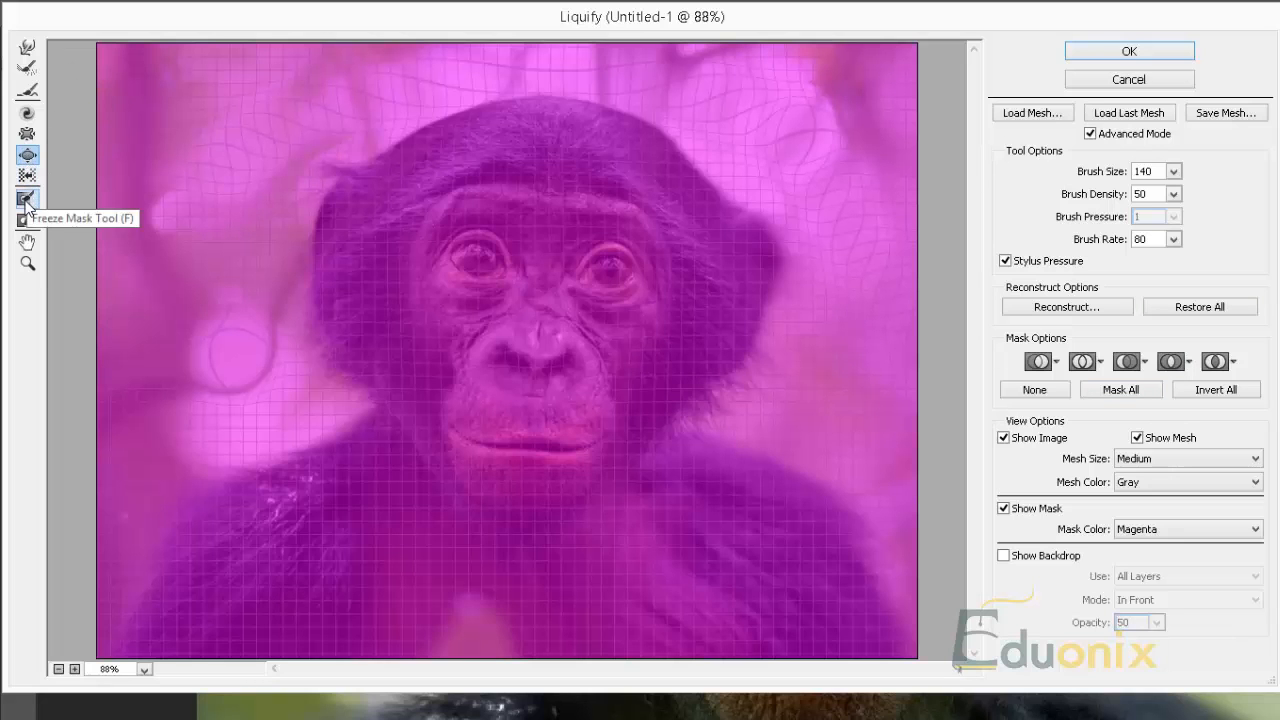
Clear the freeze mask, protect the nose and mouth, then remove all freezing again
{"action": "left_click", "coordinate": [28, 216]}
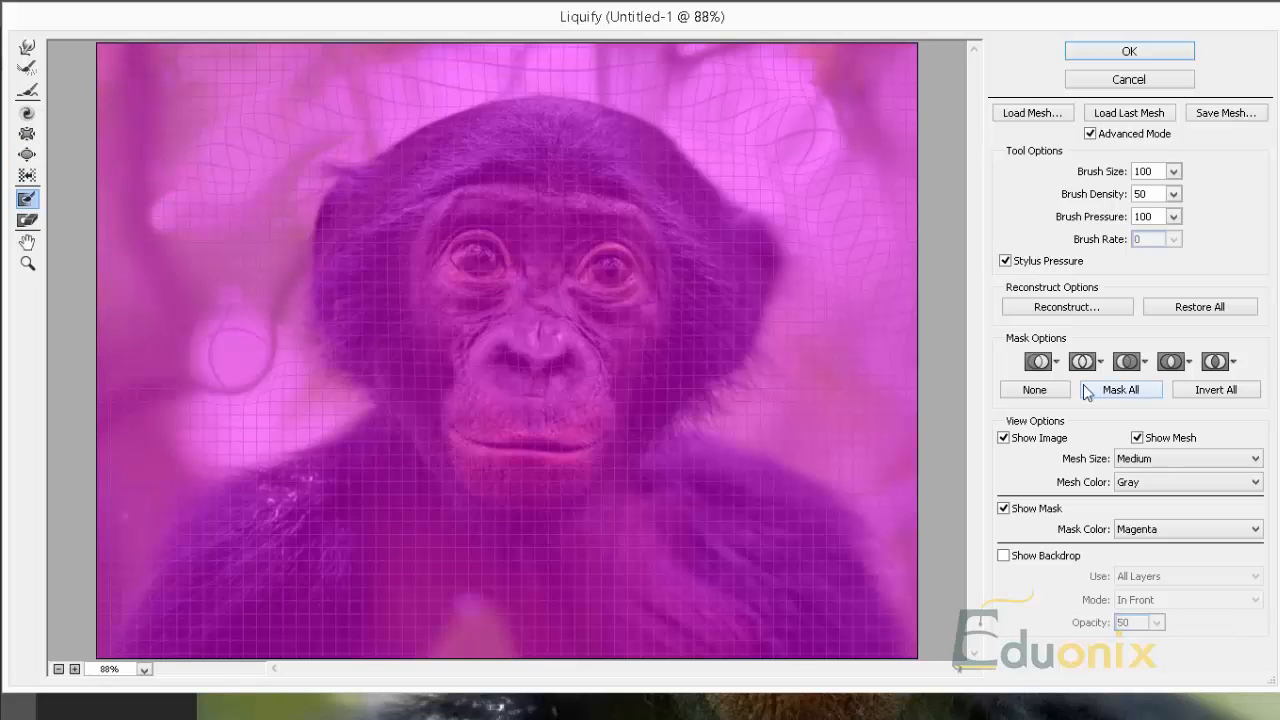
{"action": "left_click", "coordinate": [1034, 388]}
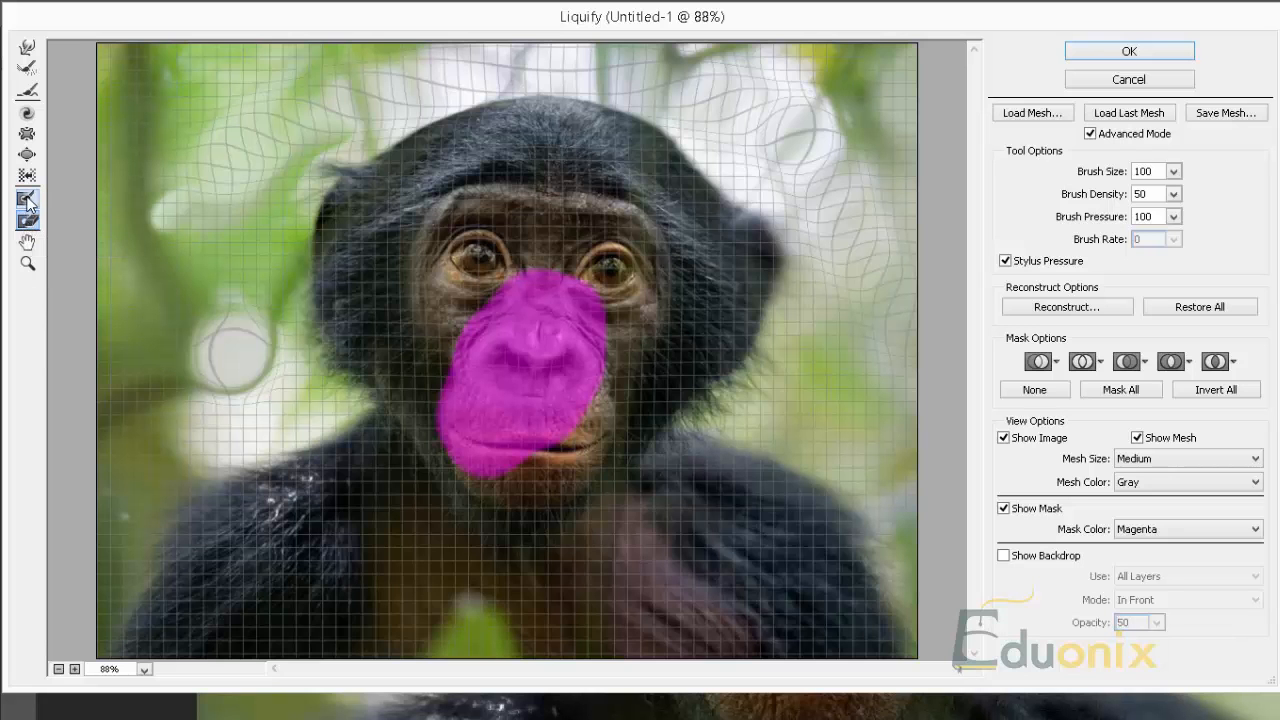
{"action": "left_click", "coordinate": [28, 198]}
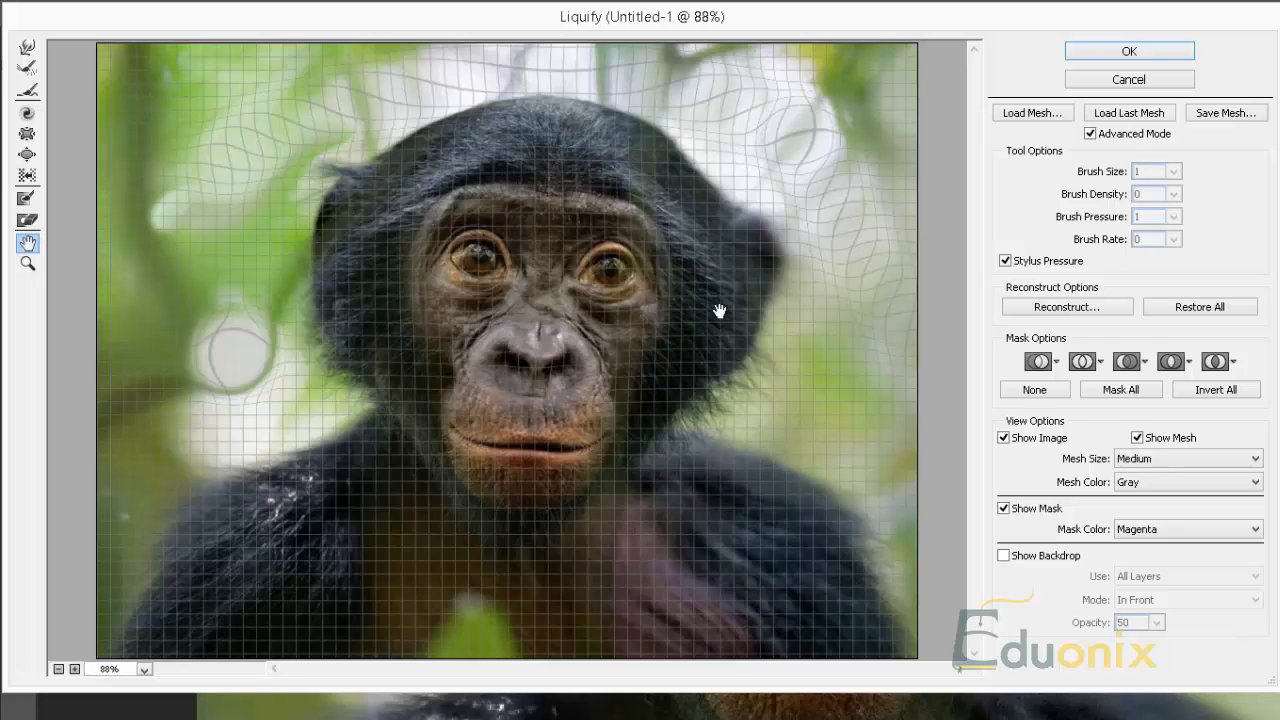
{"action": "mouse_move", "coordinate": [872, 340]}
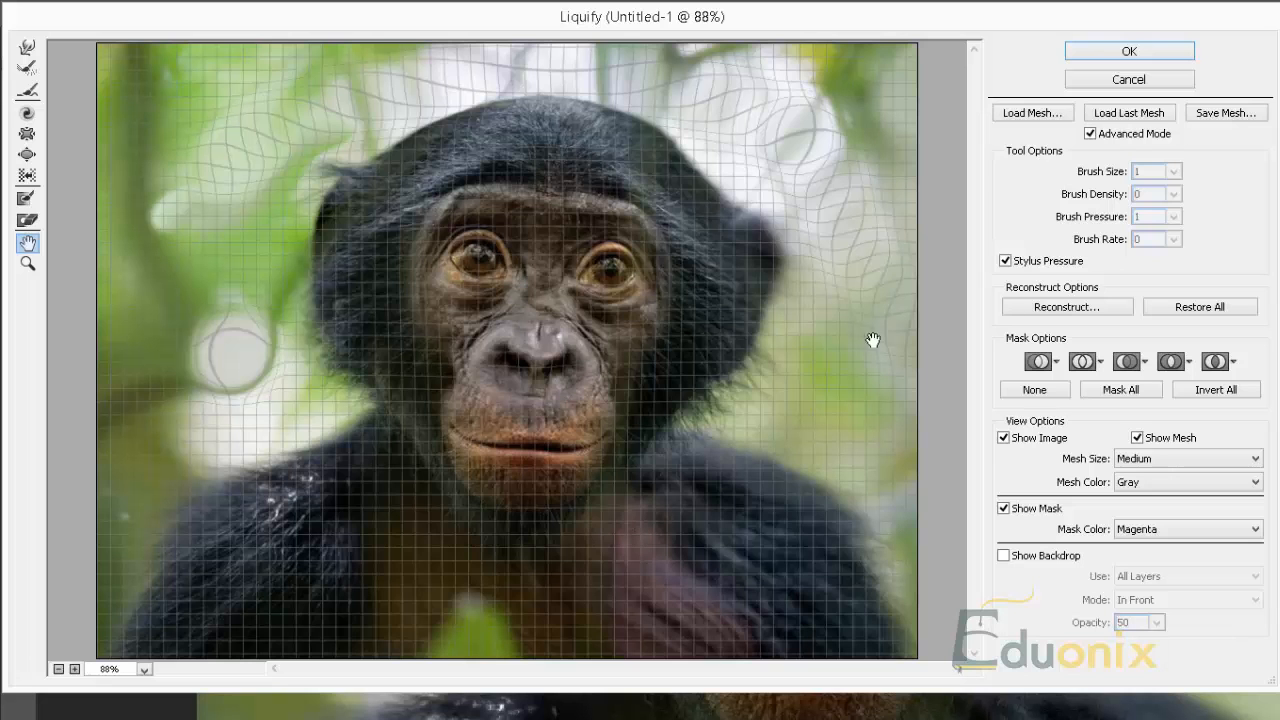
{"action": "mouse_move", "coordinate": [1196, 584]}
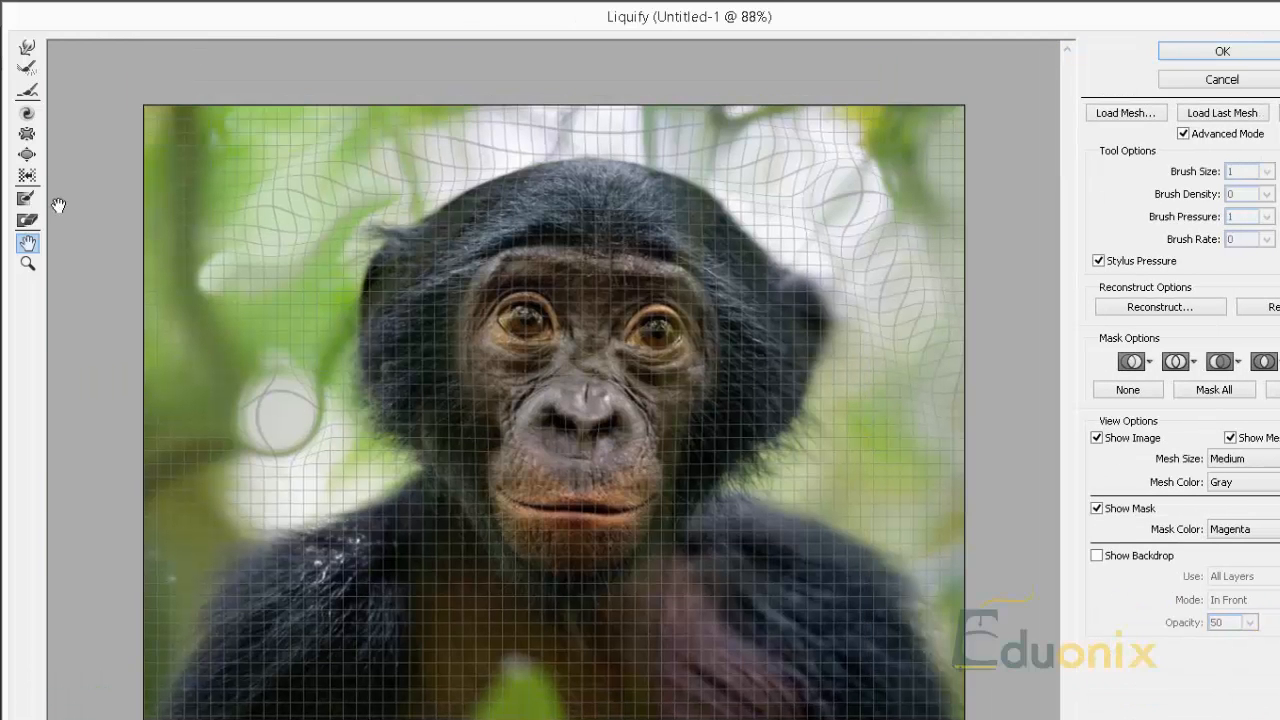
{"action": "left_click", "coordinate": [28, 176]}
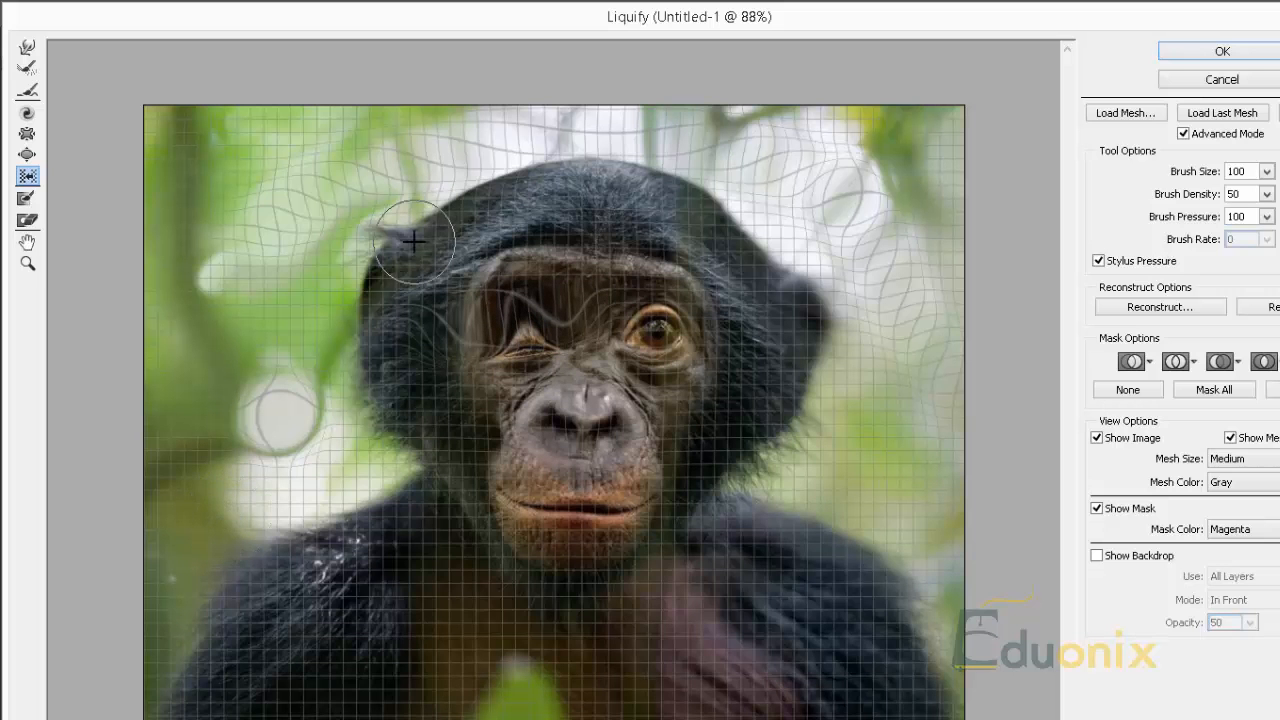
Brush the hair at the top-left of the head upward to raise the crown
{"action": "left_click_drag", "start_coordinate": [412, 240], "coordinate": [520, 340]}
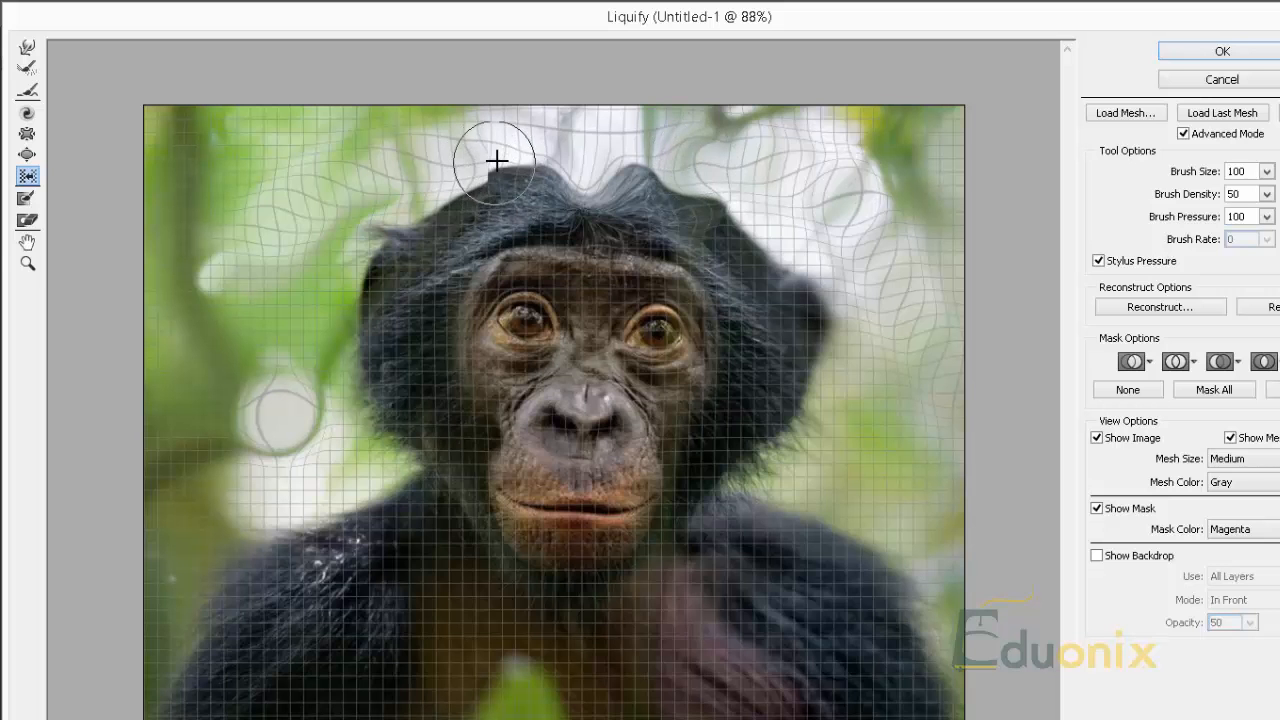
{"action": "mouse_move", "coordinate": [484, 164]}
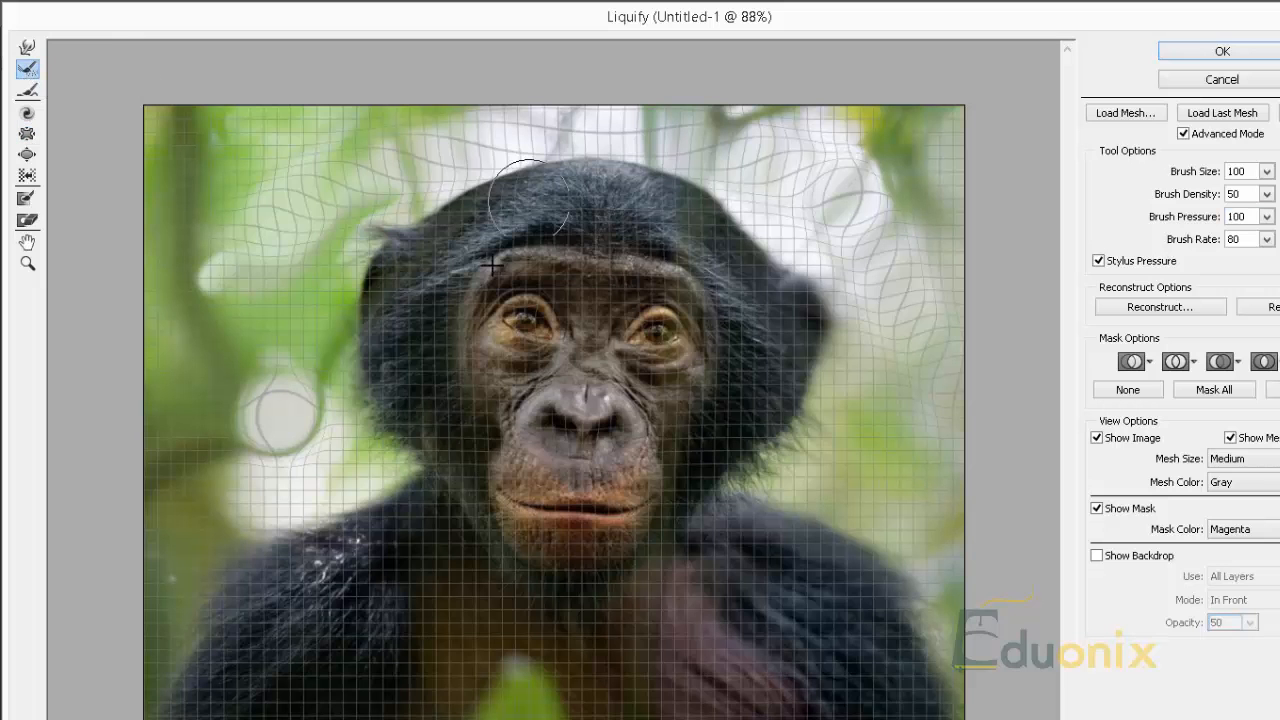
{"action": "mouse_move", "coordinate": [524, 324]}
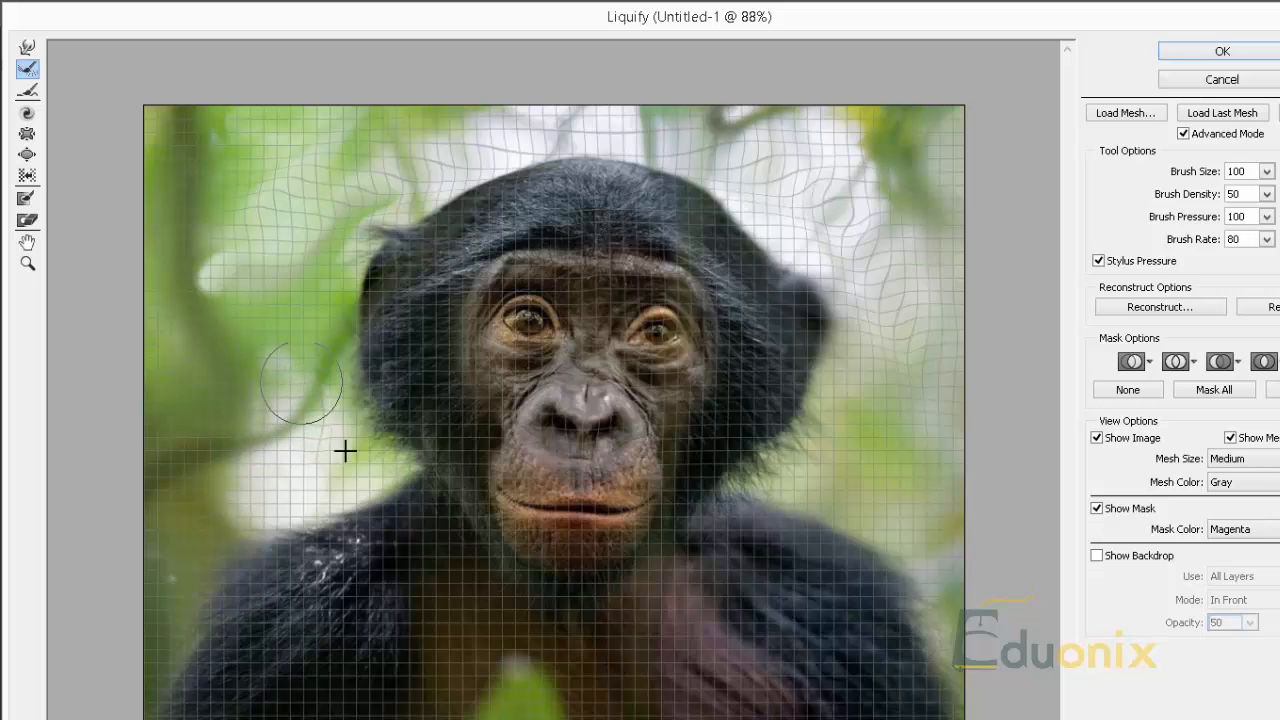
{"action": "mouse_move", "coordinate": [452, 176]}
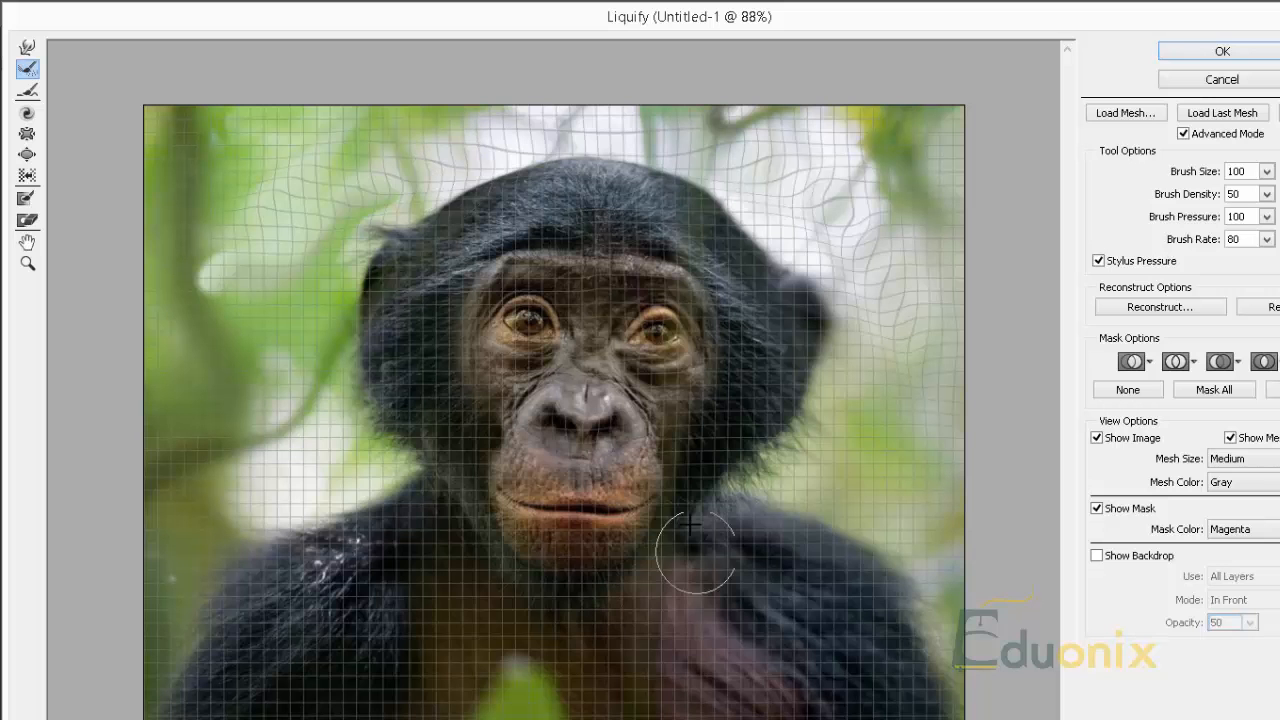
{"action": "mouse_move", "coordinate": [890, 290]}
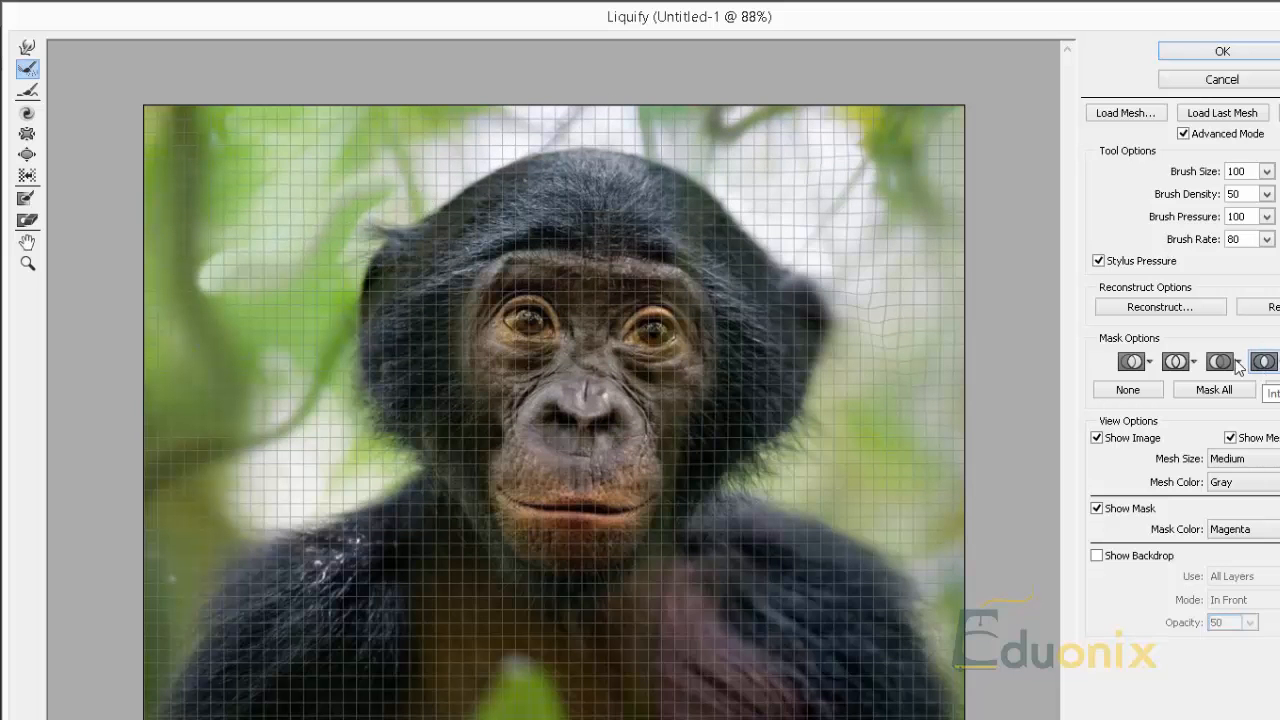
{"action": "mouse_move", "coordinate": [376, 364]}
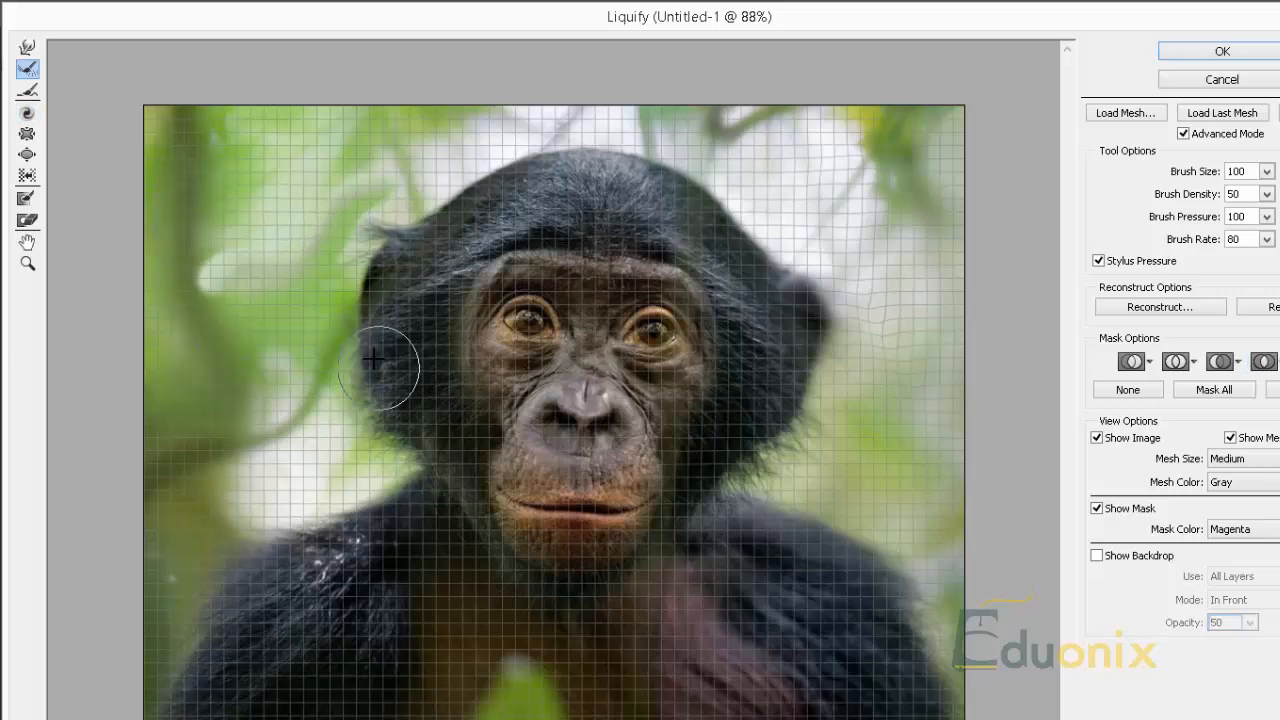
{"action": "mouse_move", "coordinate": [876, 236]}
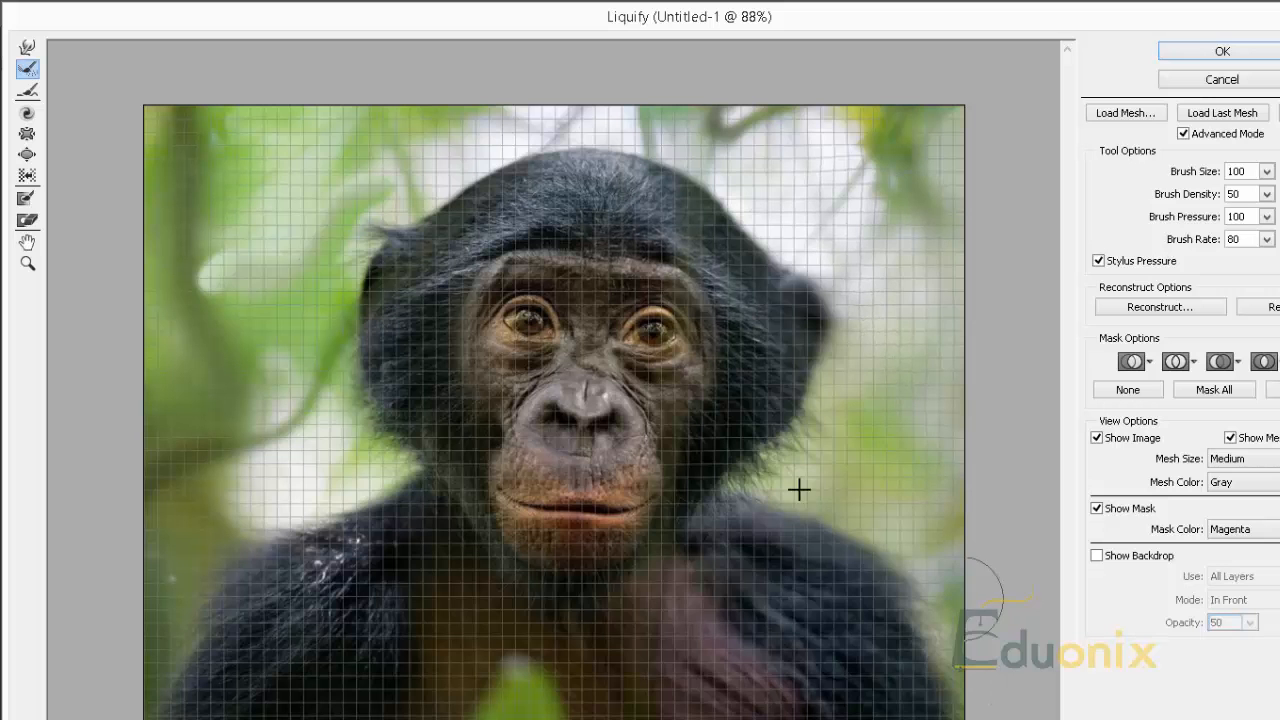
{"action": "mouse_move", "coordinate": [690, 130]}
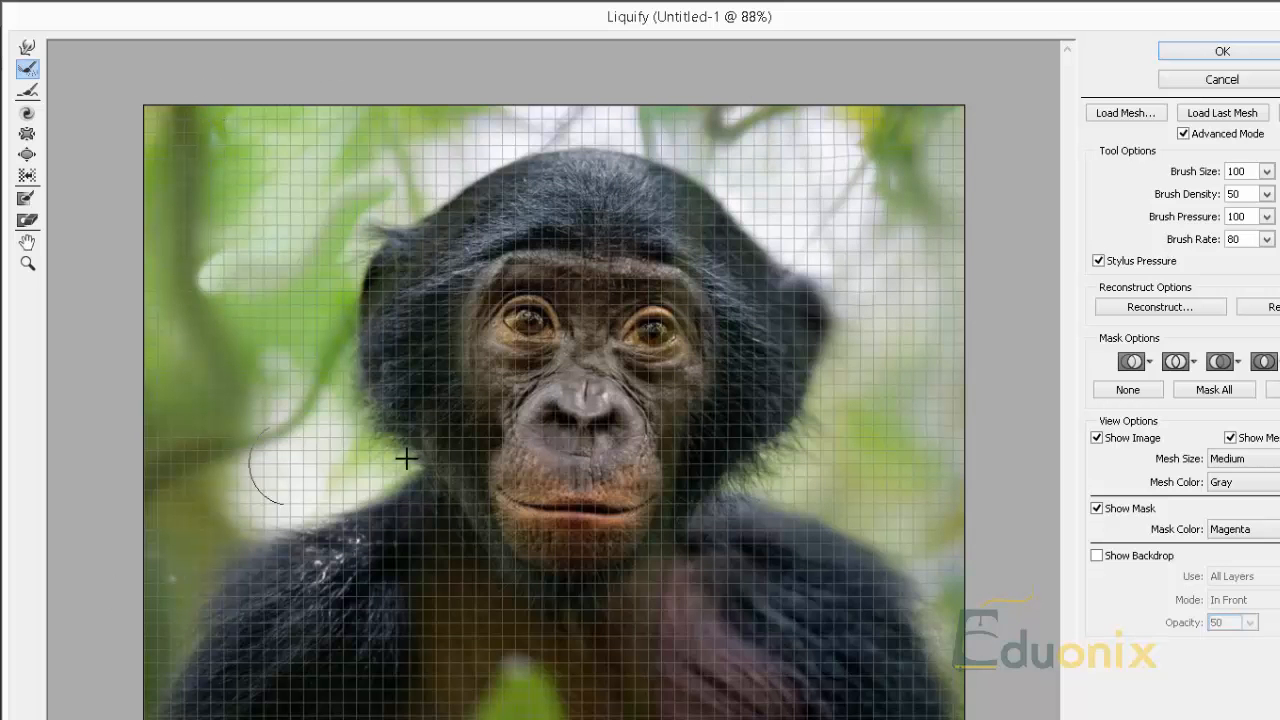
{"action": "mouse_move", "coordinate": [28, 92]}
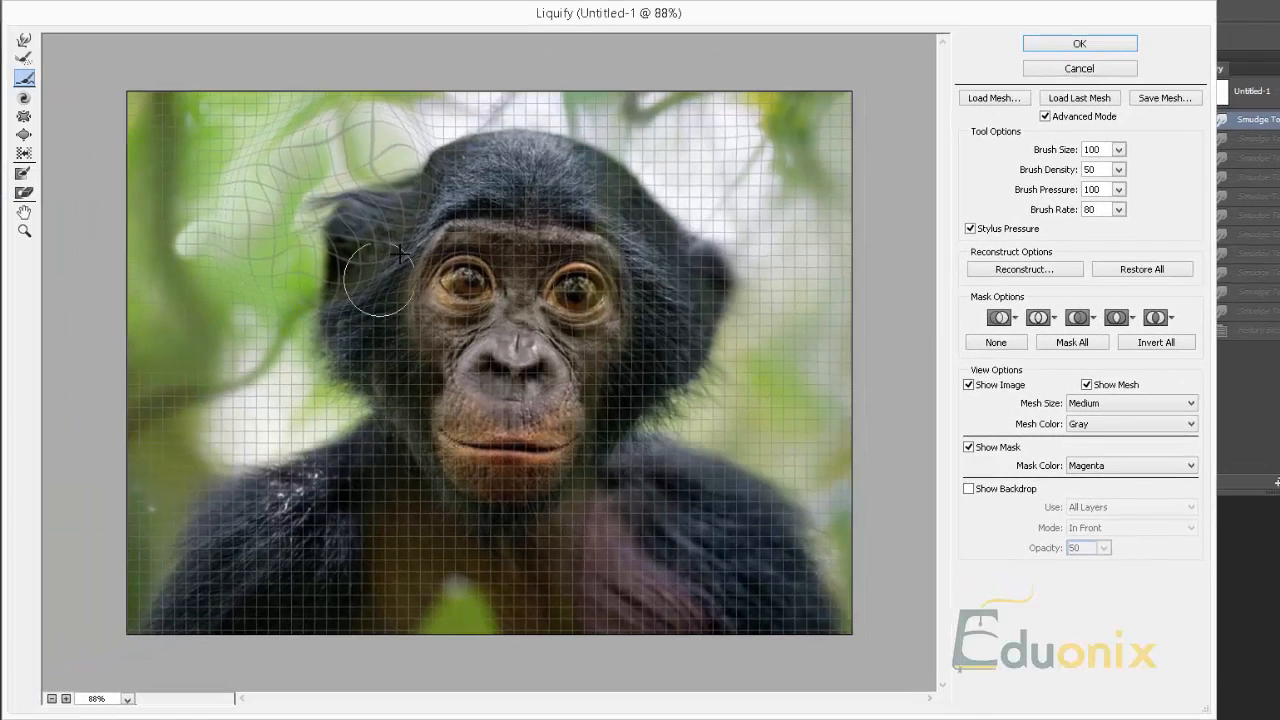
Bloat the area around the bonobo's eye so it bulges larger
{"action": "left_click_drag", "start_coordinate": [384, 280], "coordinate": [412, 140]}
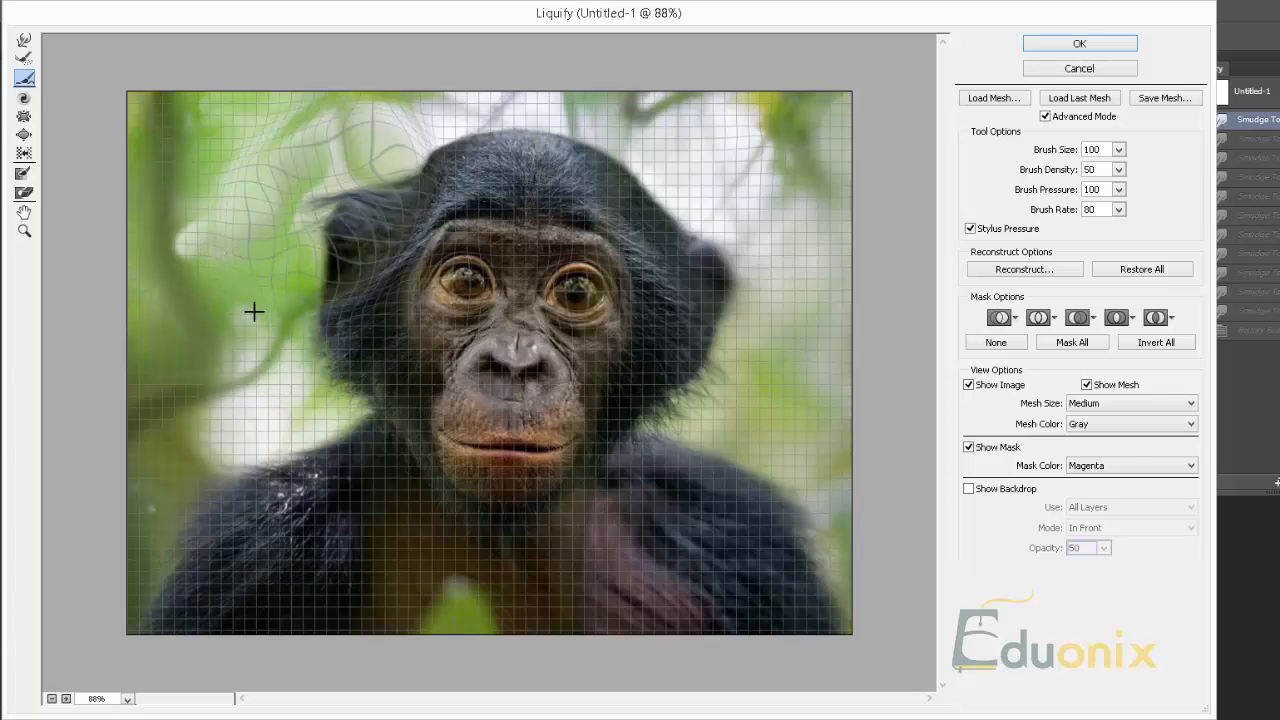
{"action": "mouse_move", "coordinate": [288, 196]}
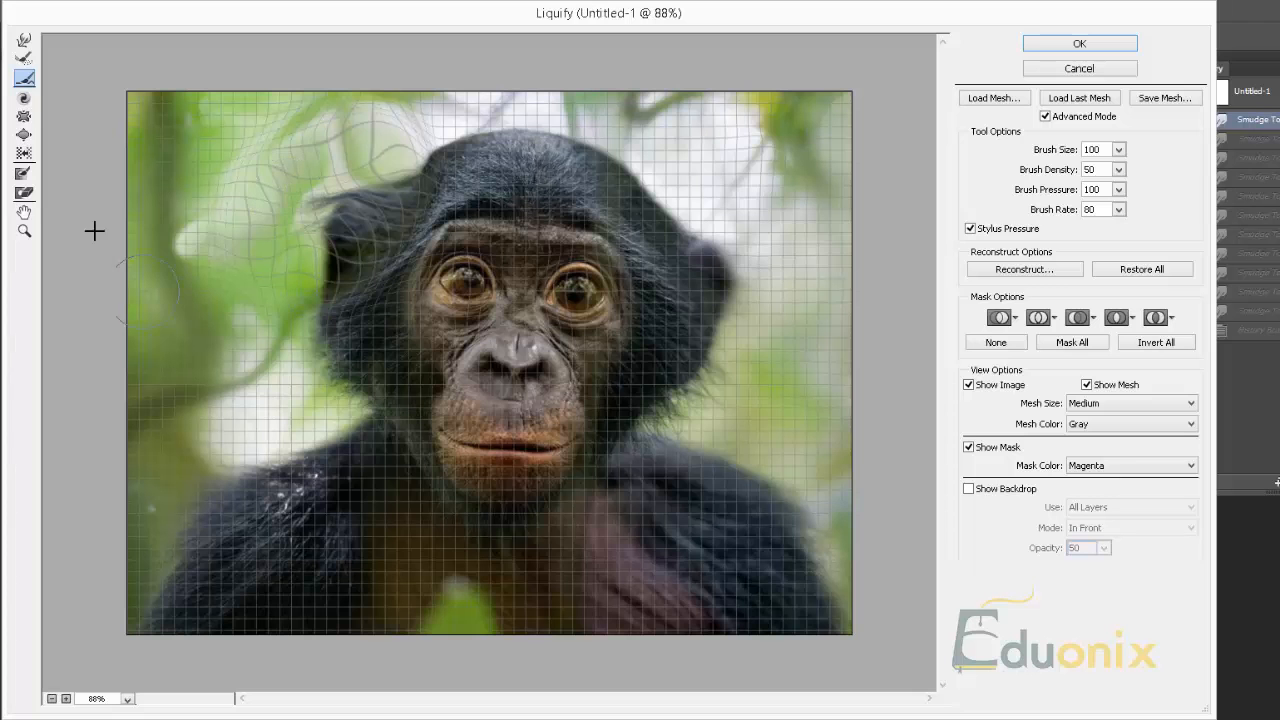
{"action": "mouse_move", "coordinate": [44, 148]}
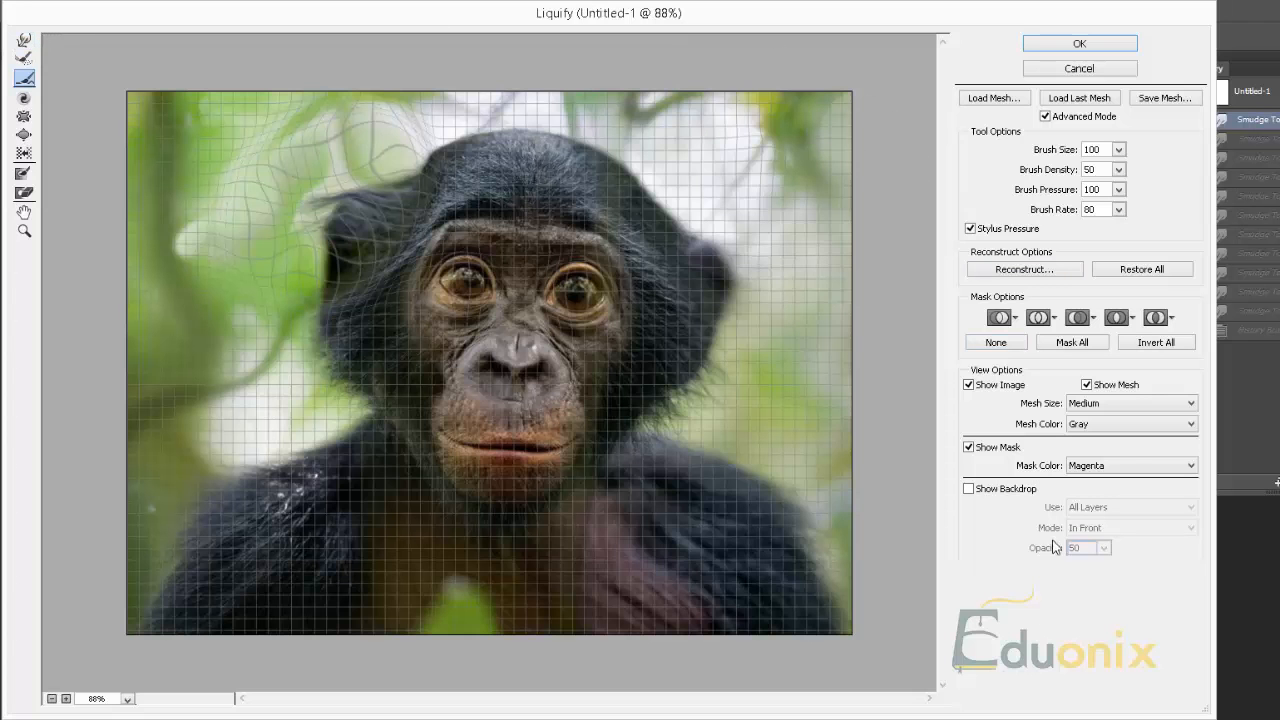
{"action": "mouse_move", "coordinate": [880, 500]}
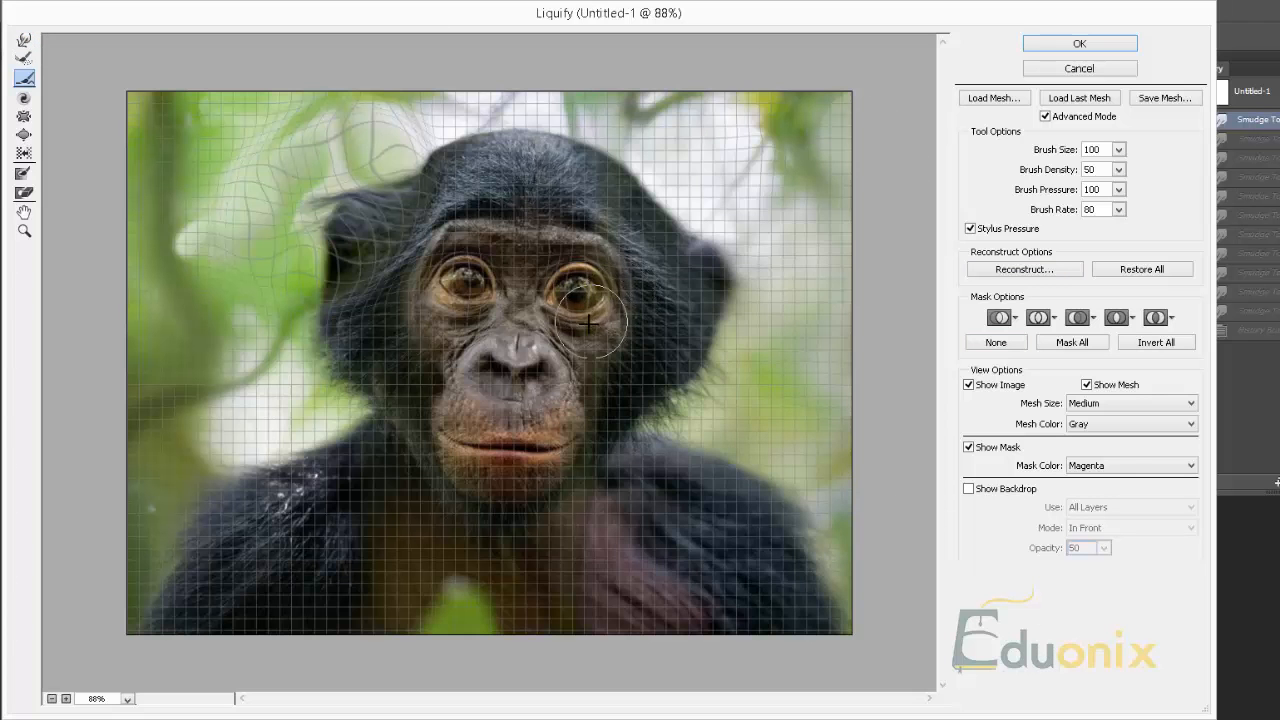
{"action": "mouse_move", "coordinate": [1072, 564]}
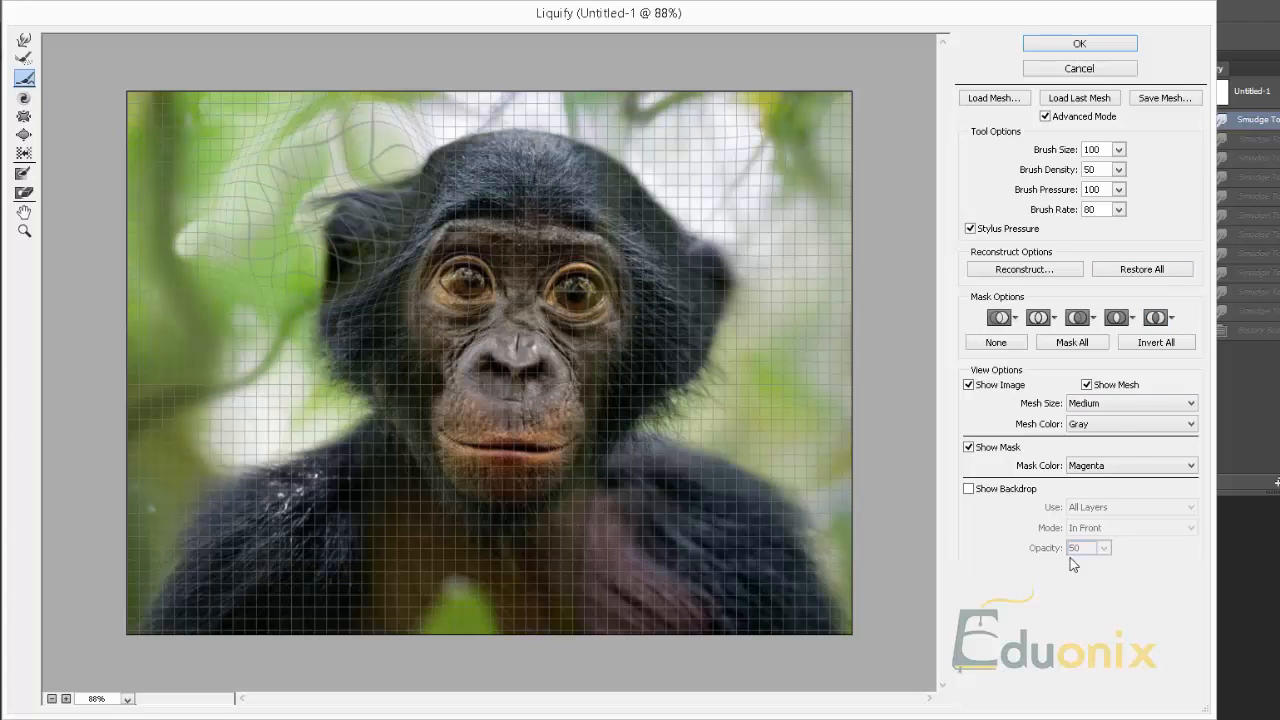
{"action": "mouse_move", "coordinate": [1184, 368]}
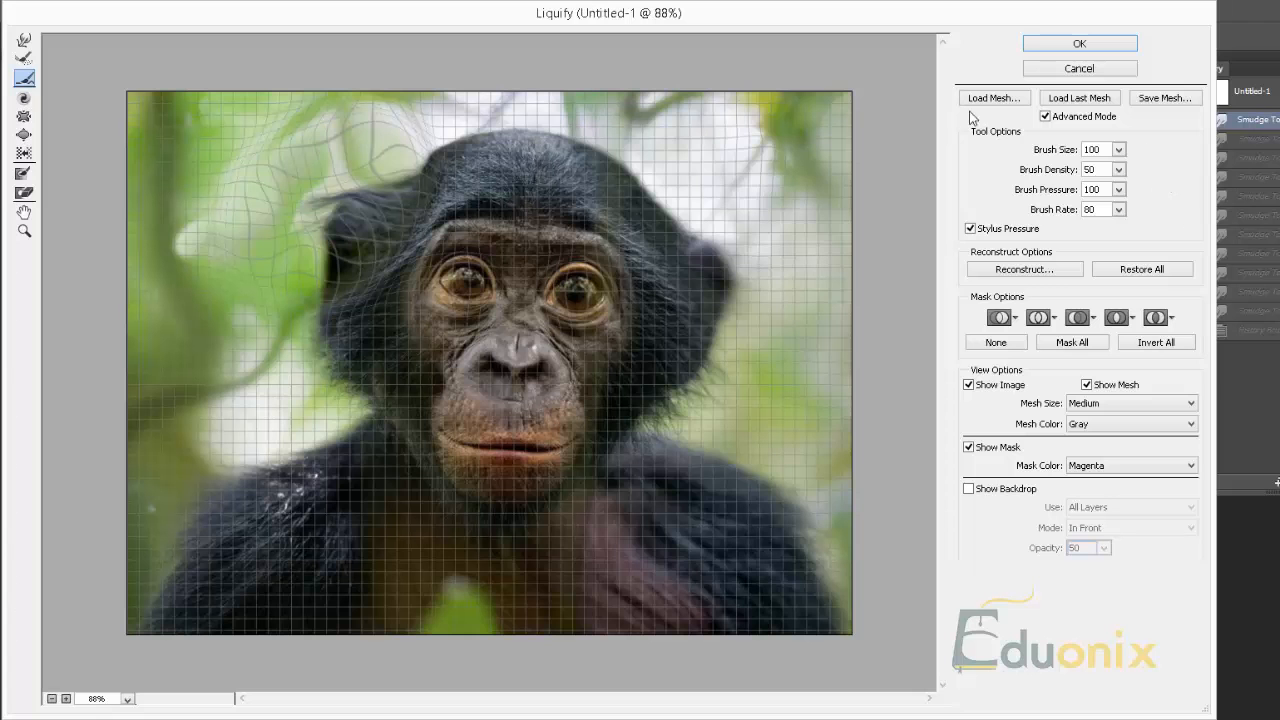
{"action": "mouse_move", "coordinate": [56, 252]}
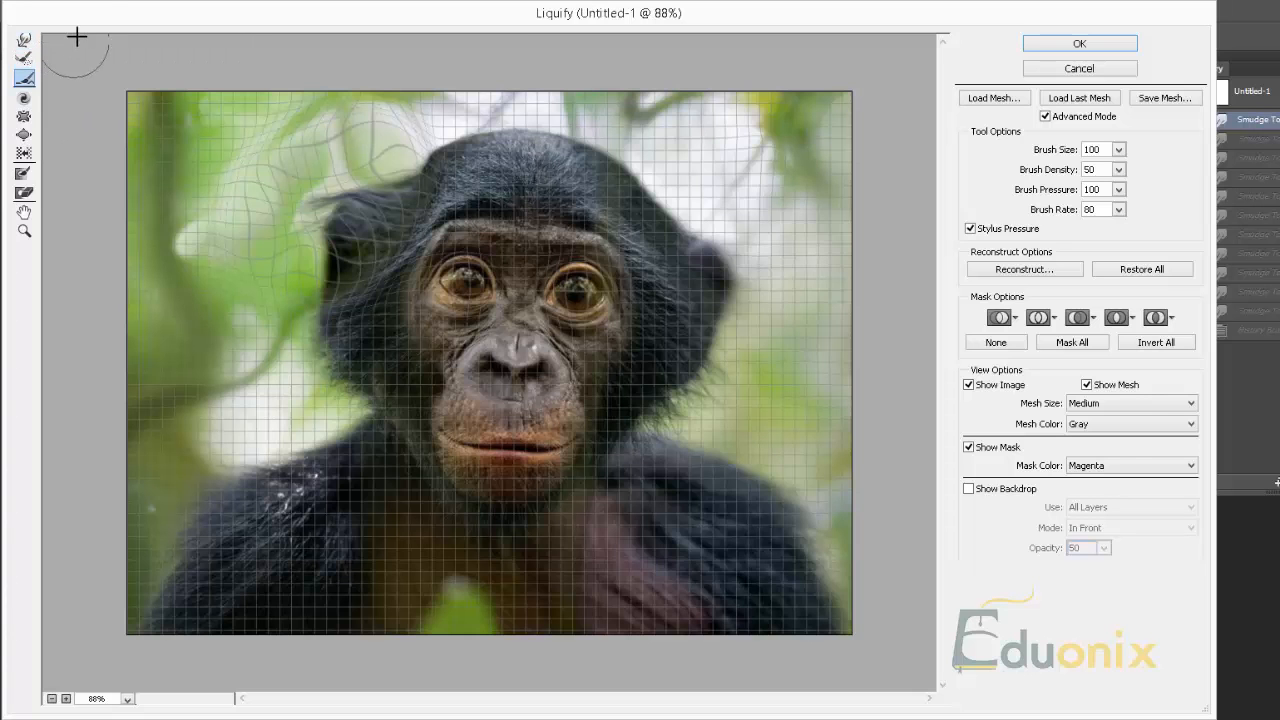
{"action": "mouse_move", "coordinate": [104, 8]}
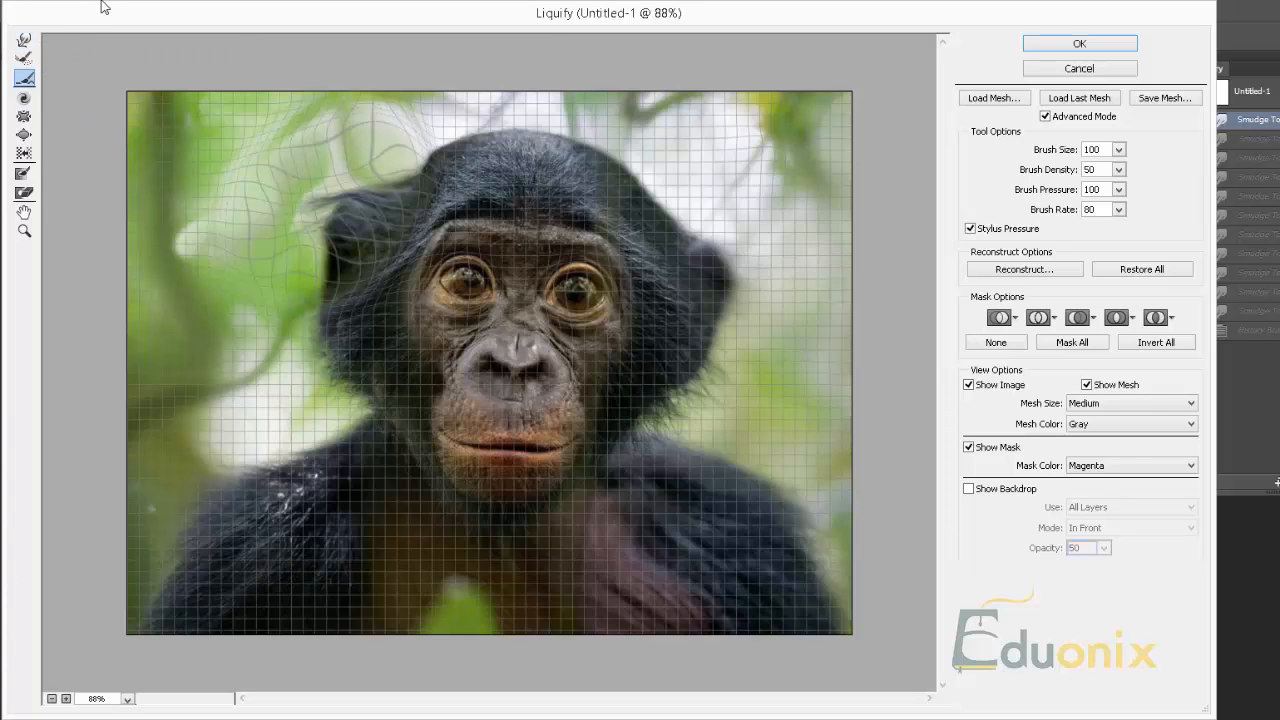
{"action": "mouse_move", "coordinate": [1236, 576]}
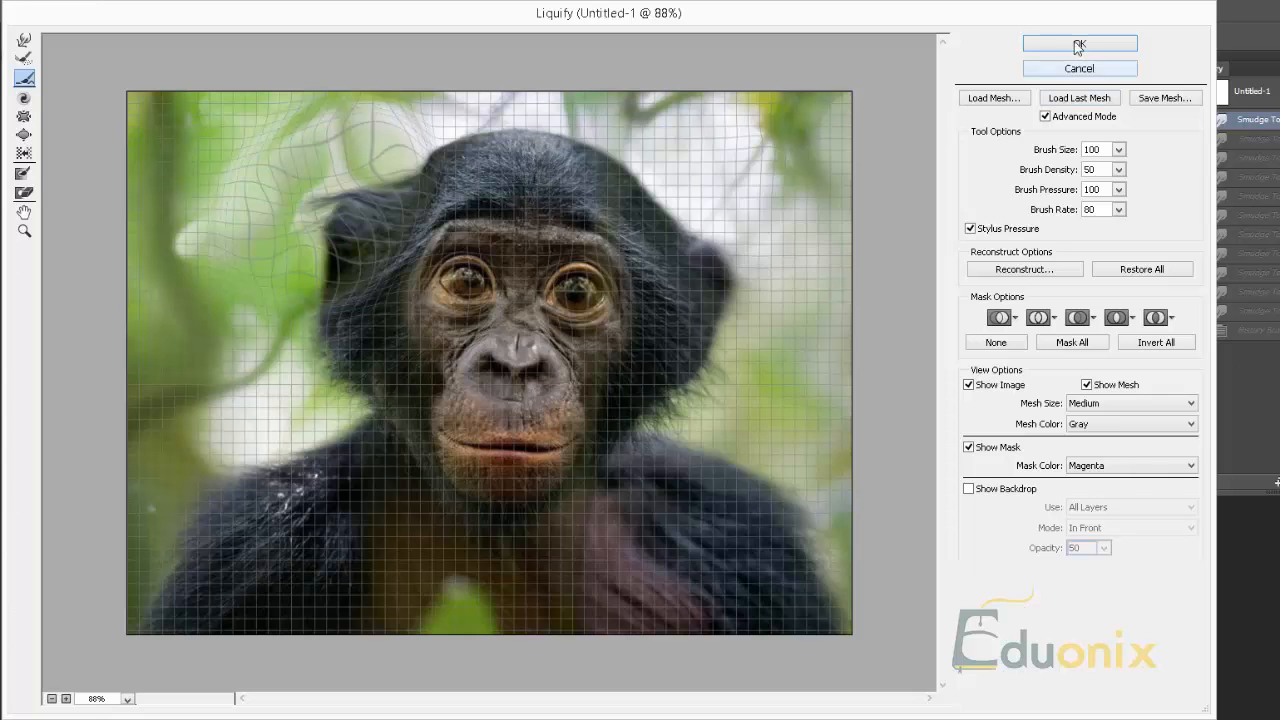
{"action": "mouse_move", "coordinate": [1080, 62]}
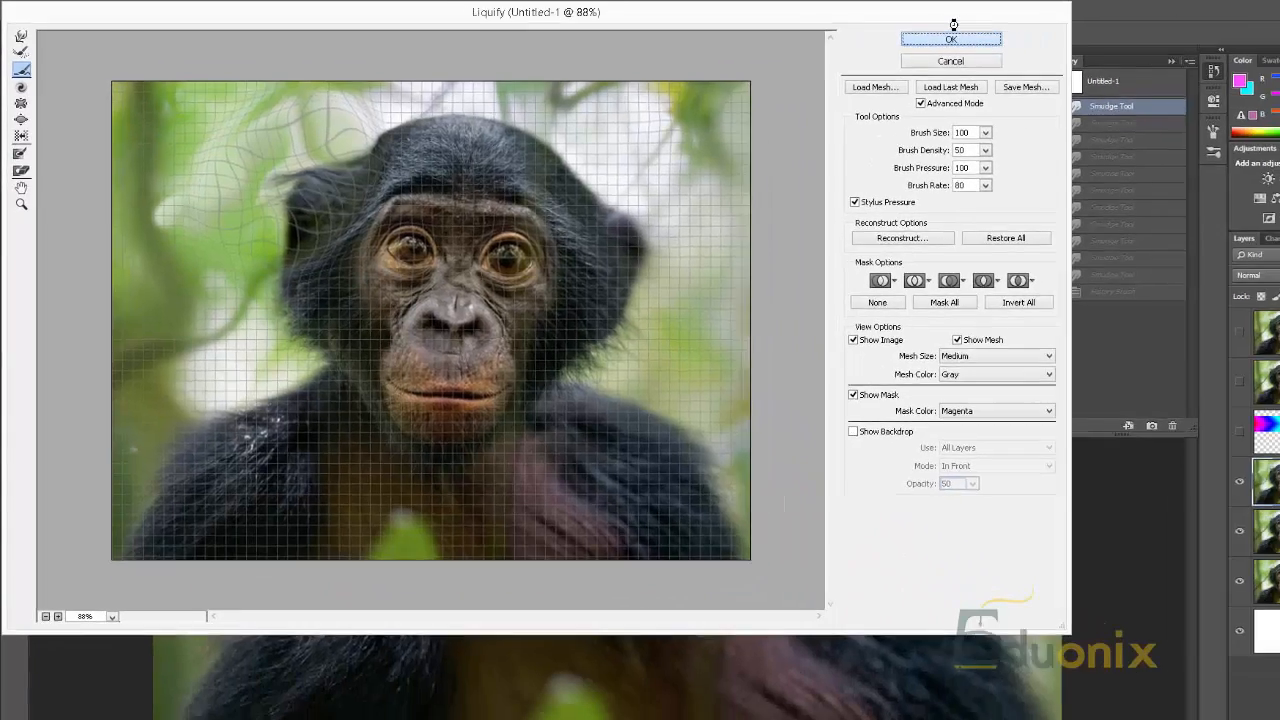
{"action": "left_click", "coordinate": [952, 38]}
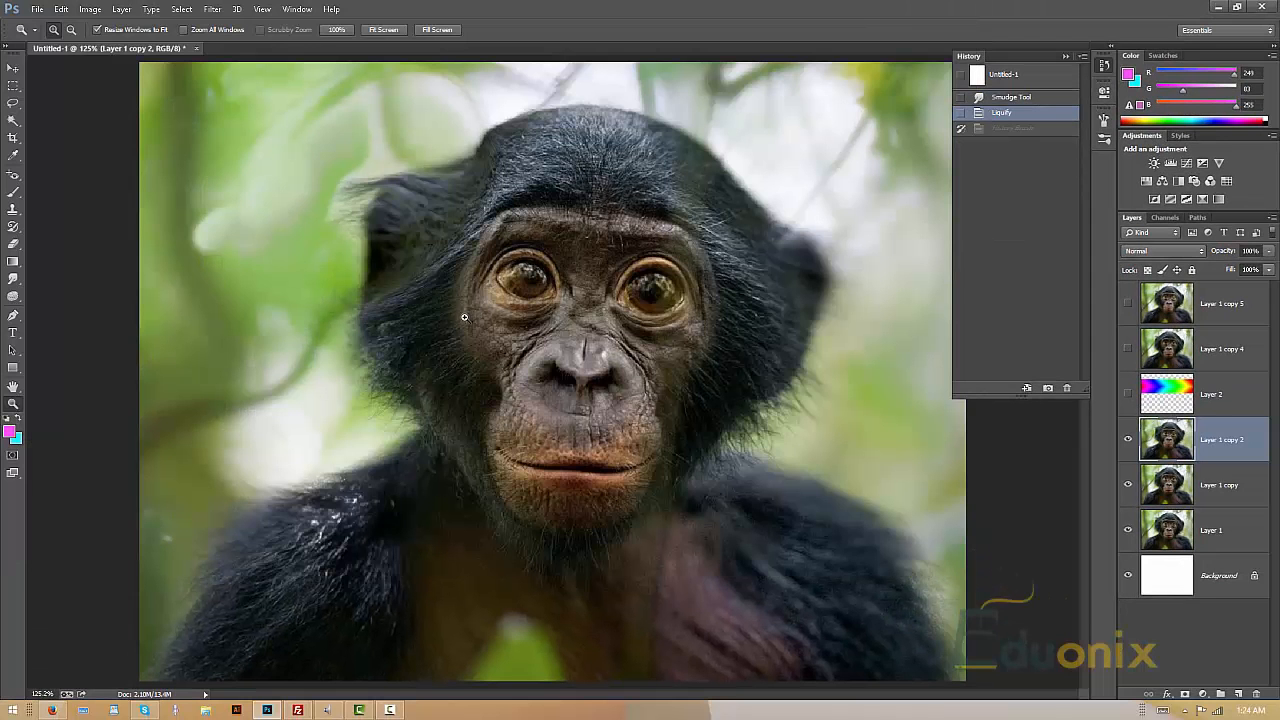
{"action": "left_click", "coordinate": [1010, 112]}
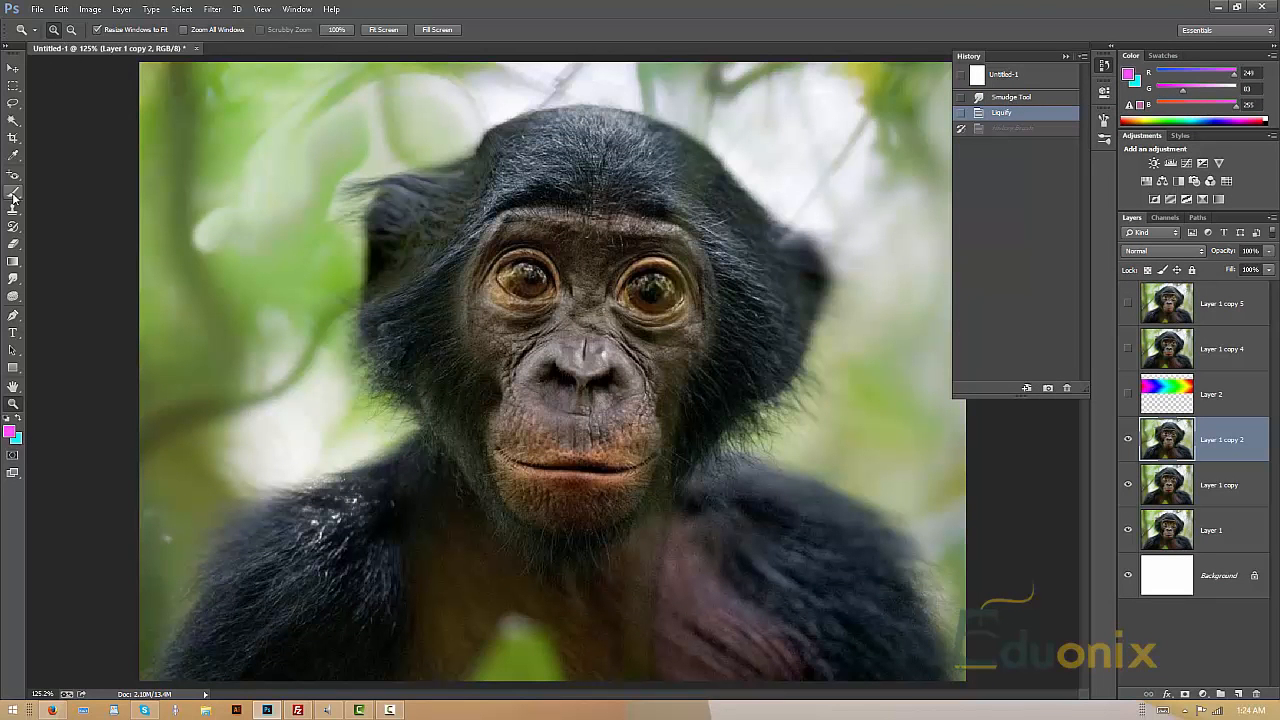
{"action": "left_click", "coordinate": [14, 228]}
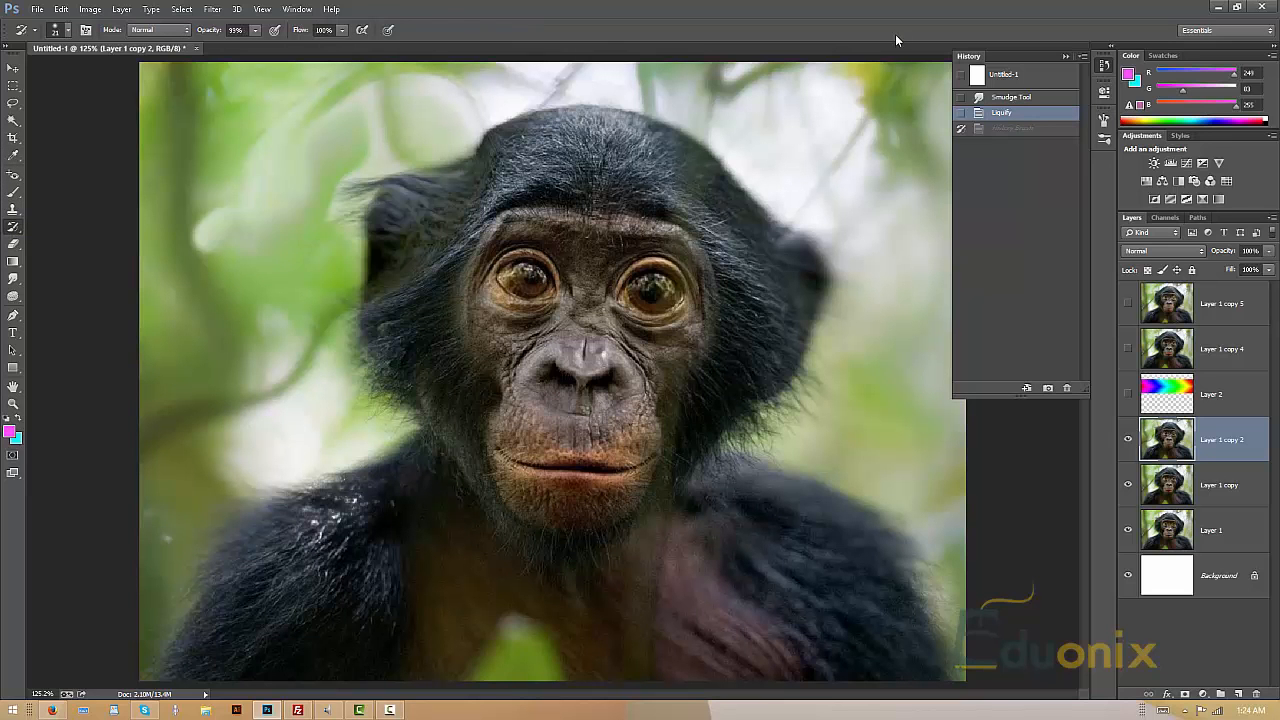
{"action": "left_click", "coordinate": [960, 100]}
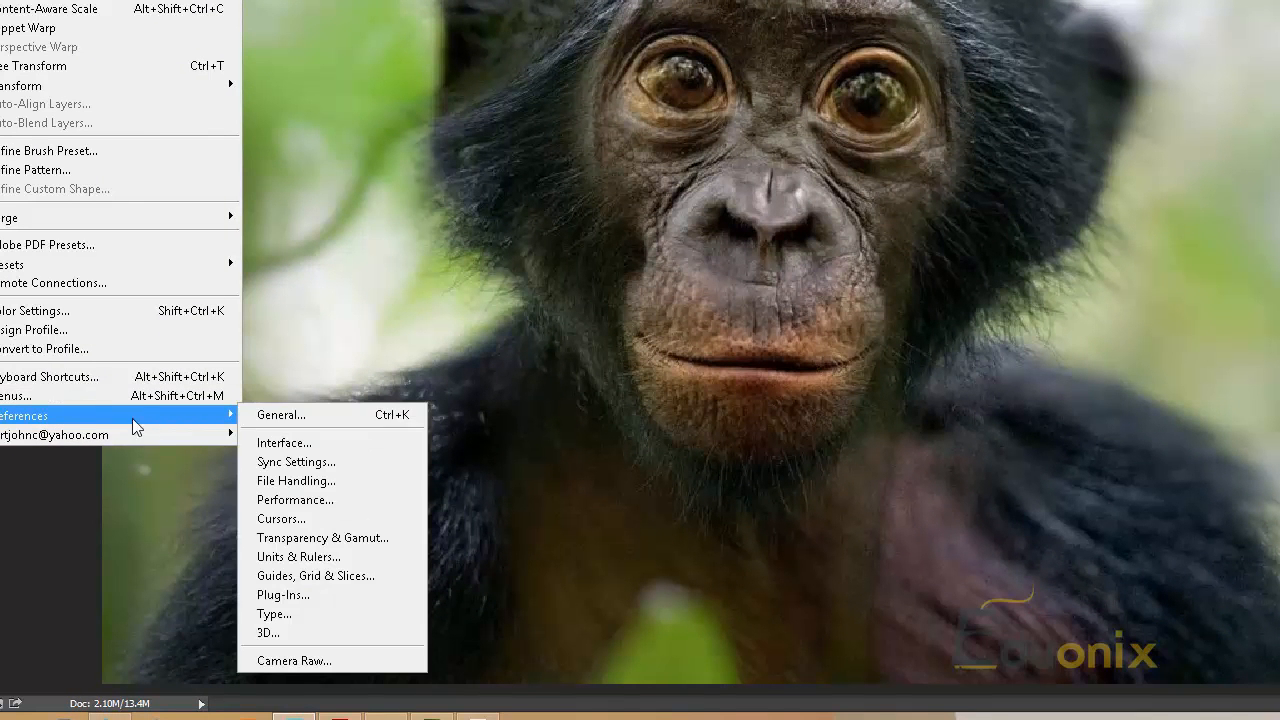
{"action": "mouse_move", "coordinate": [372, 518]}
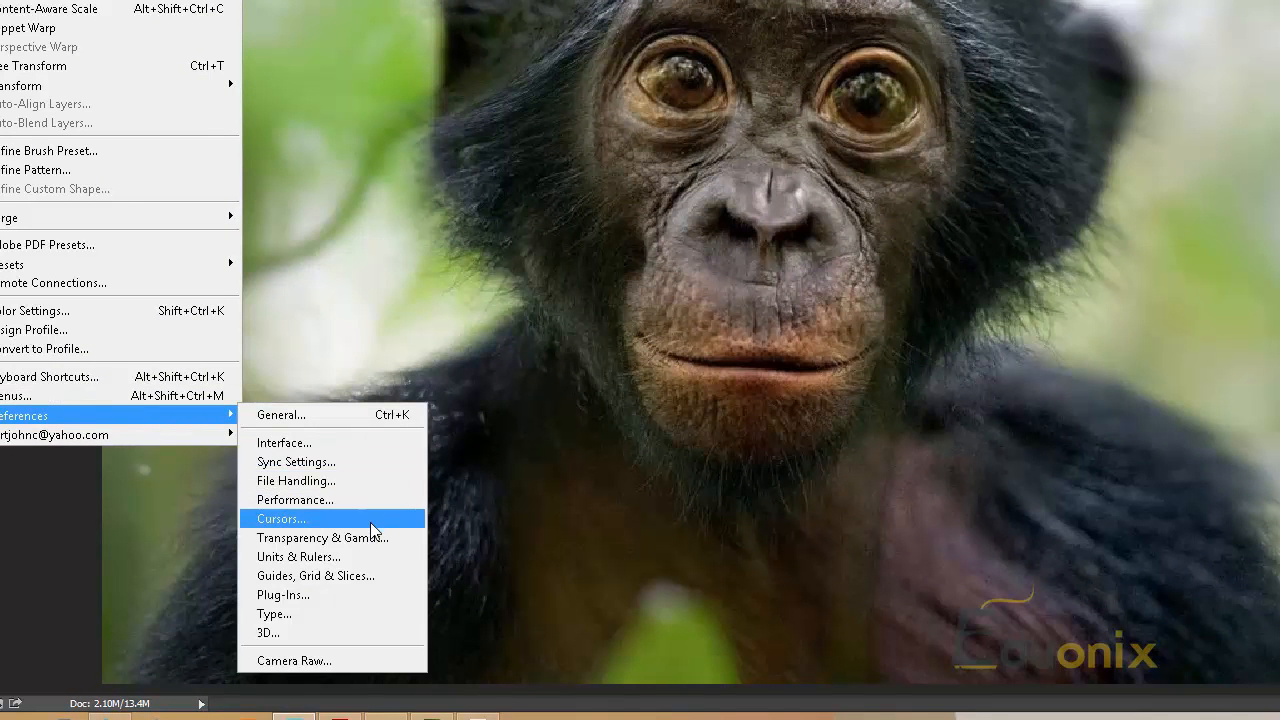
{"action": "mouse_move", "coordinate": [380, 576]}
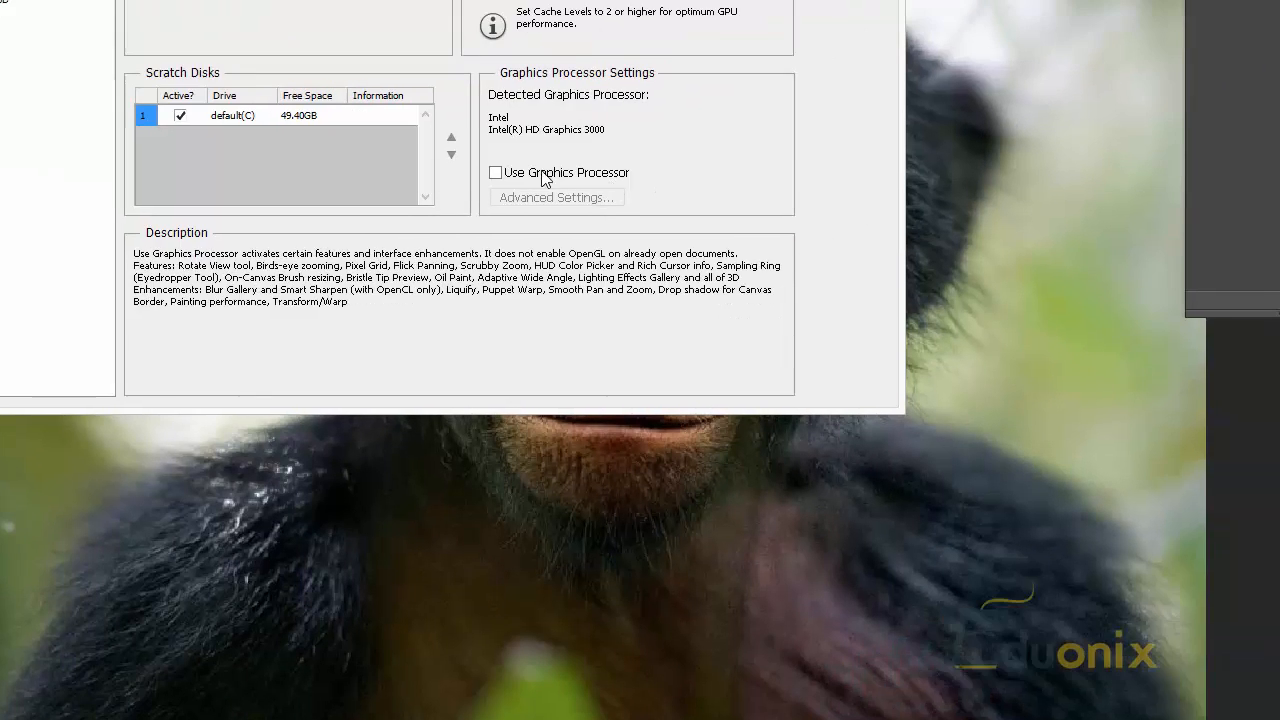
Enable Use Graphics Processor in the Performance preferences and confirm
{"action": "left_click", "coordinate": [556, 198]}
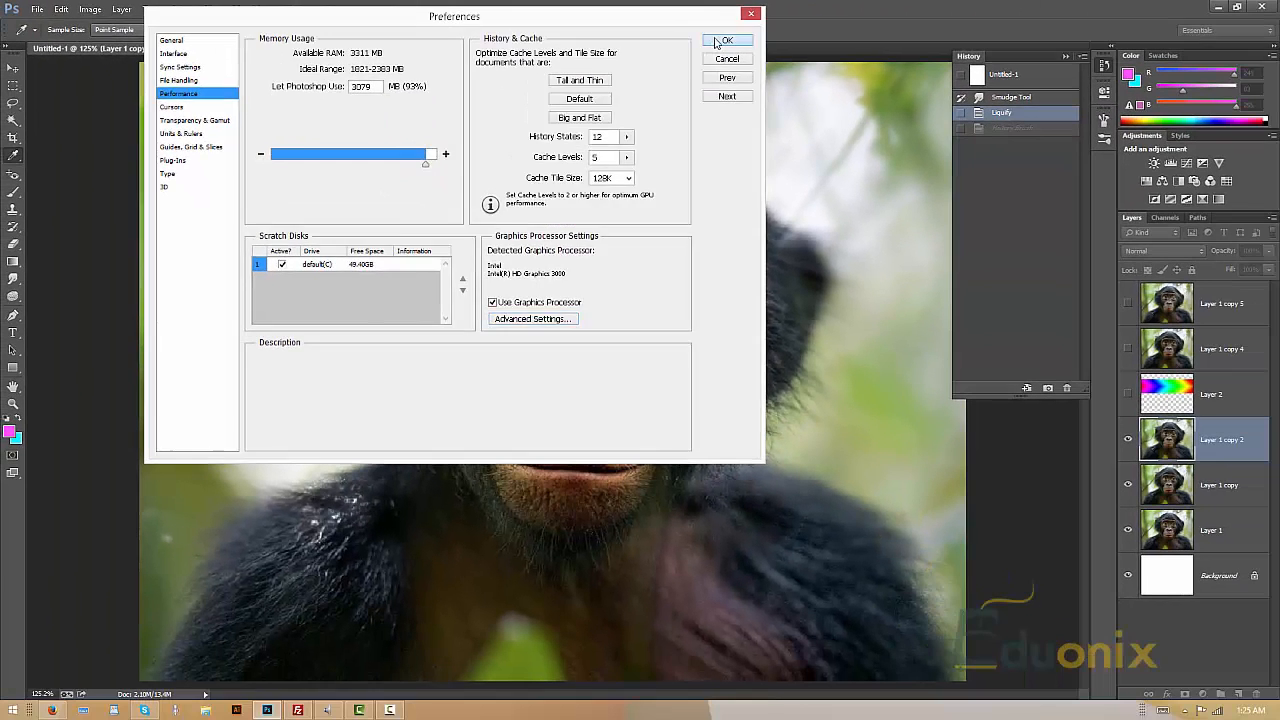
{"action": "left_click", "coordinate": [726, 40]}
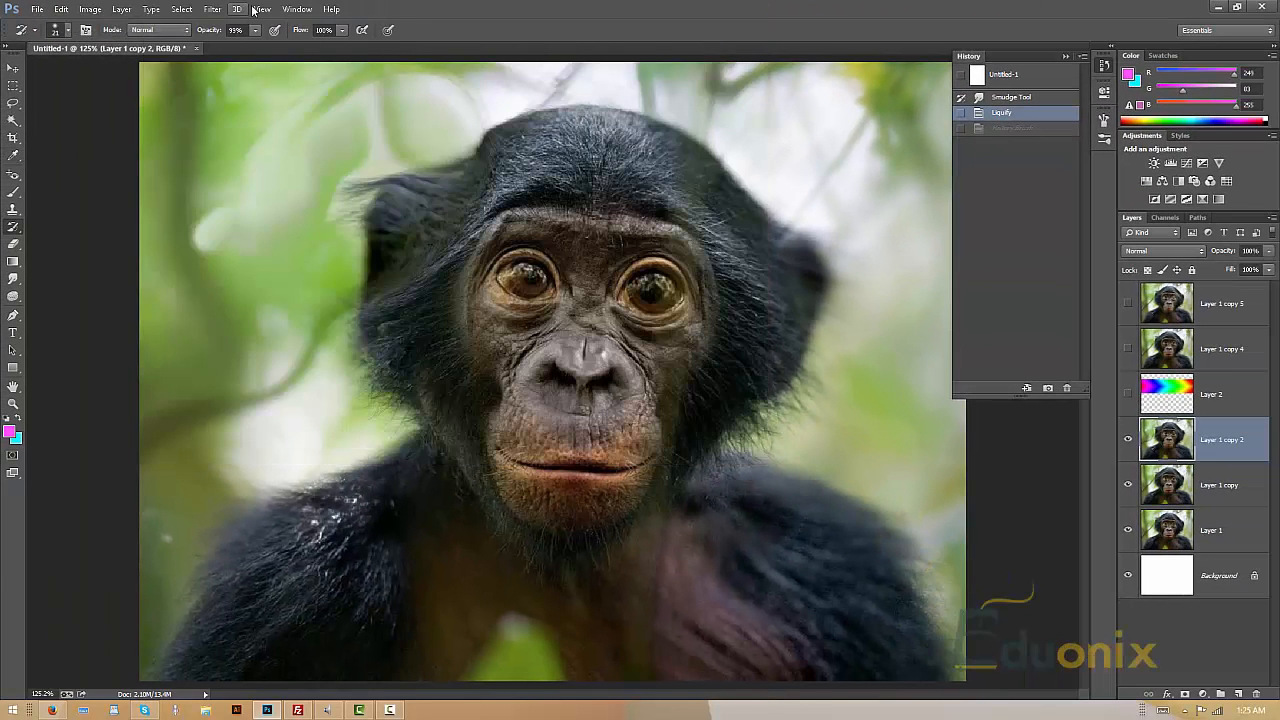
Launch the Oil Paint filter on the bonobo photo from the Filter menu
{"action": "left_click", "coordinate": [260, 8]}
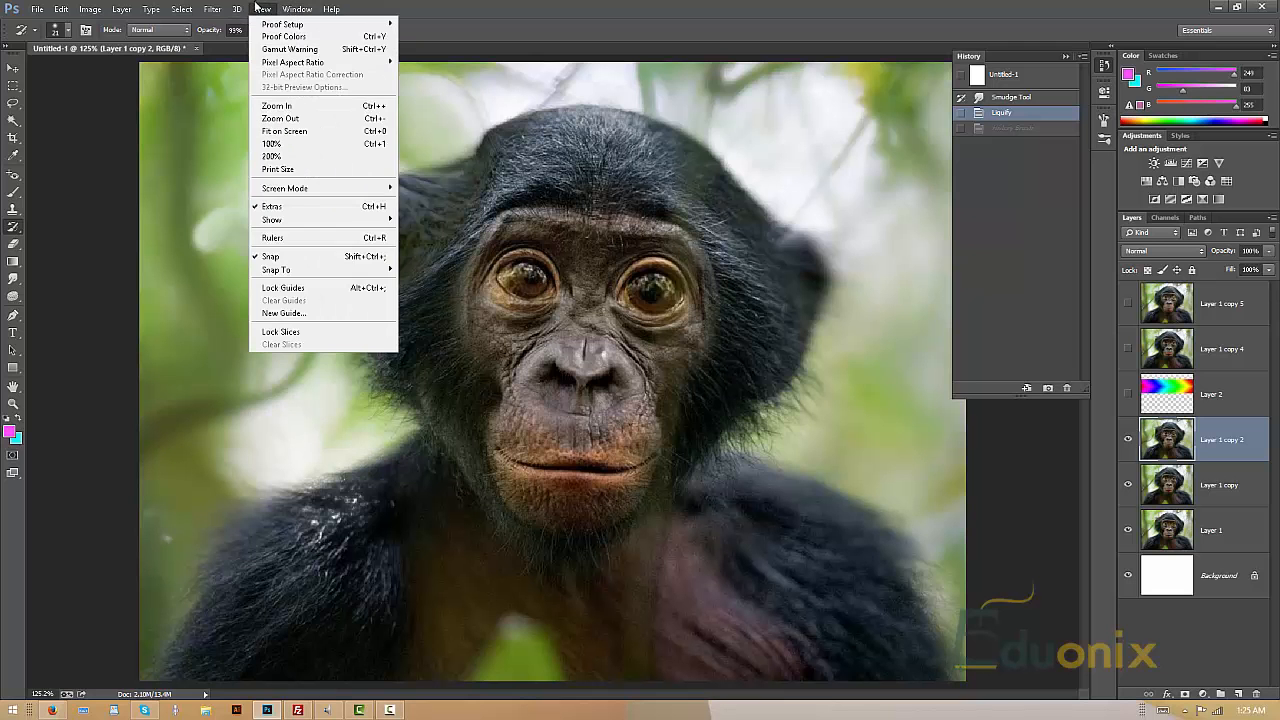
{"action": "left_click", "coordinate": [212, 8]}
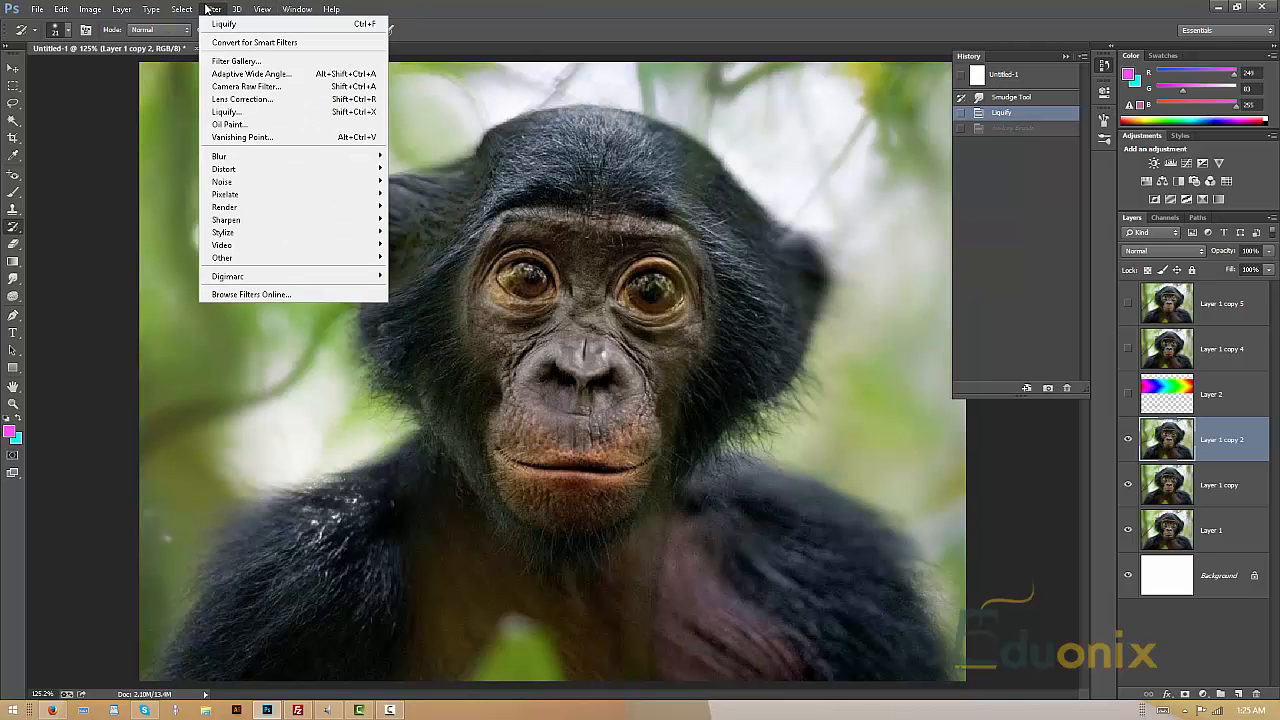
{"action": "left_click", "coordinate": [236, 124]}
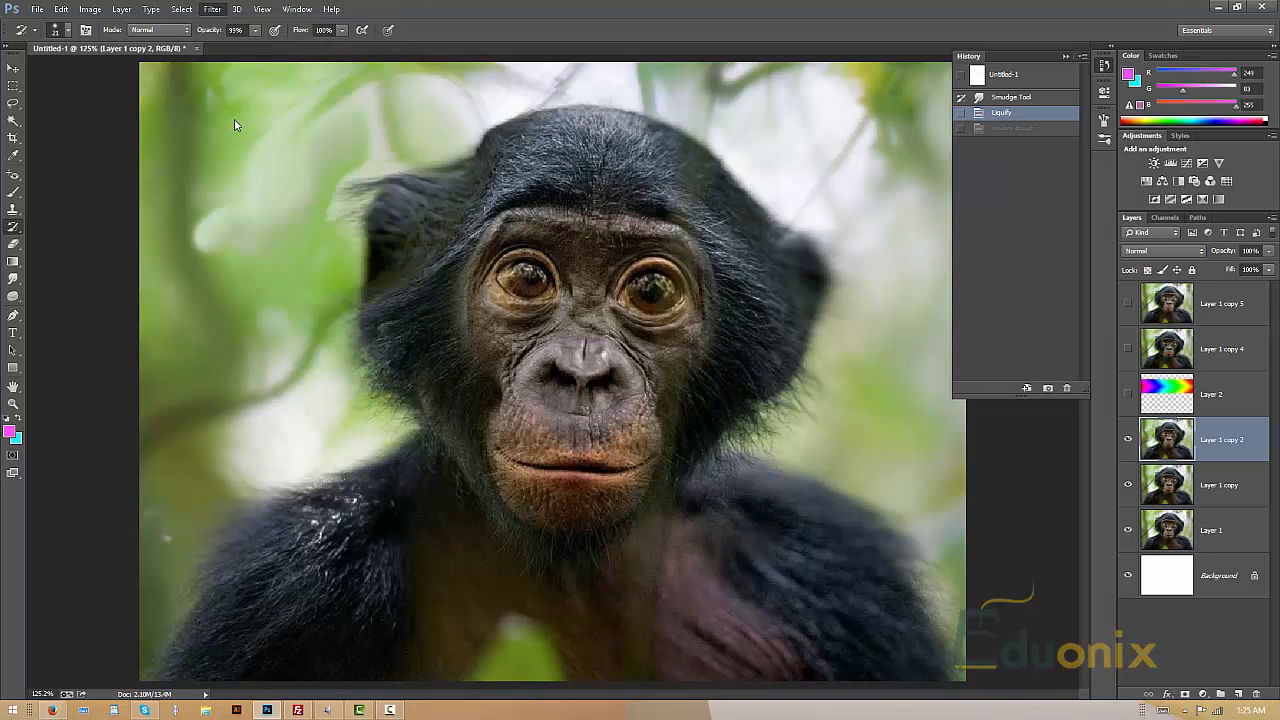
{"action": "left_click", "coordinate": [212, 8]}
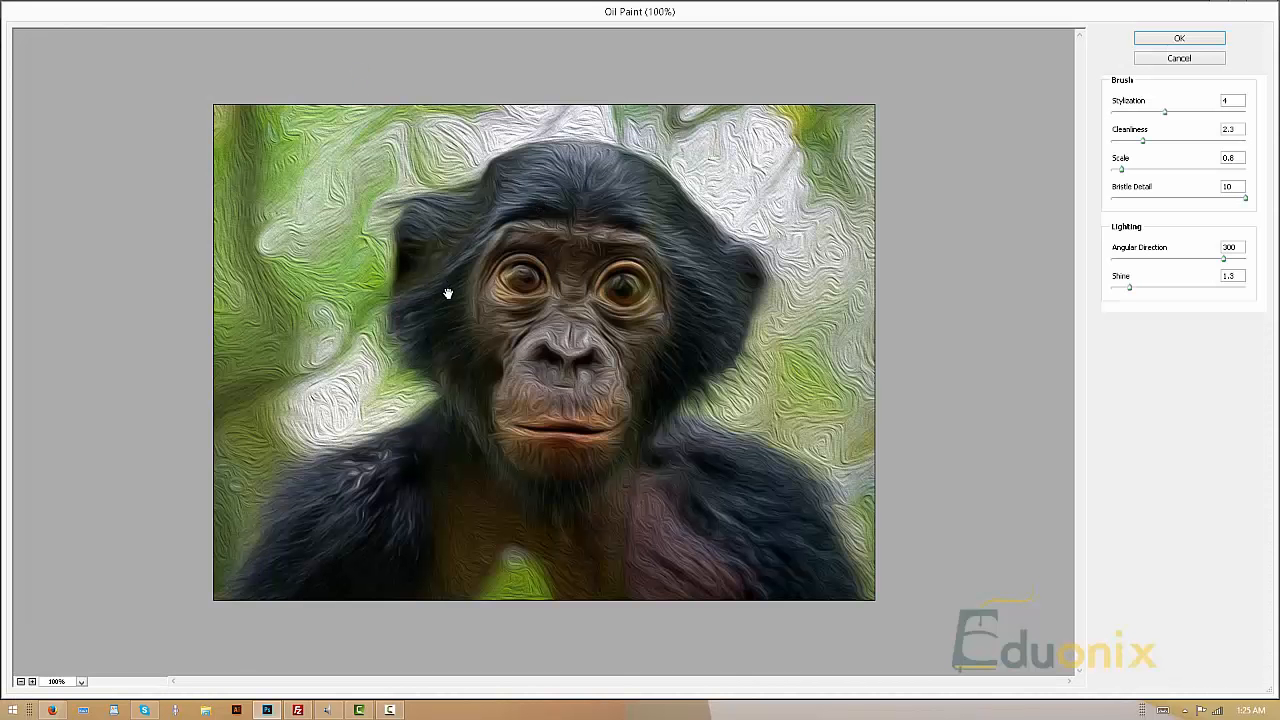
{"action": "mouse_move", "coordinate": [684, 268]}
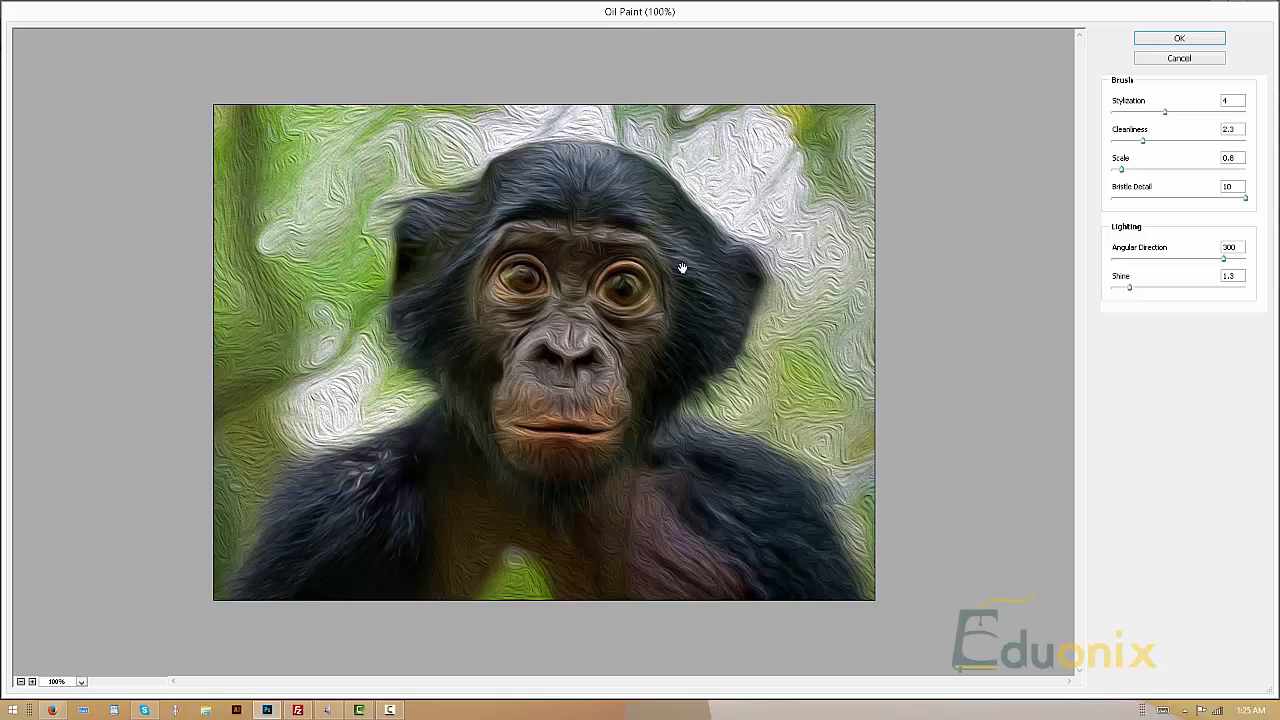
{"action": "mouse_move", "coordinate": [448, 226]}
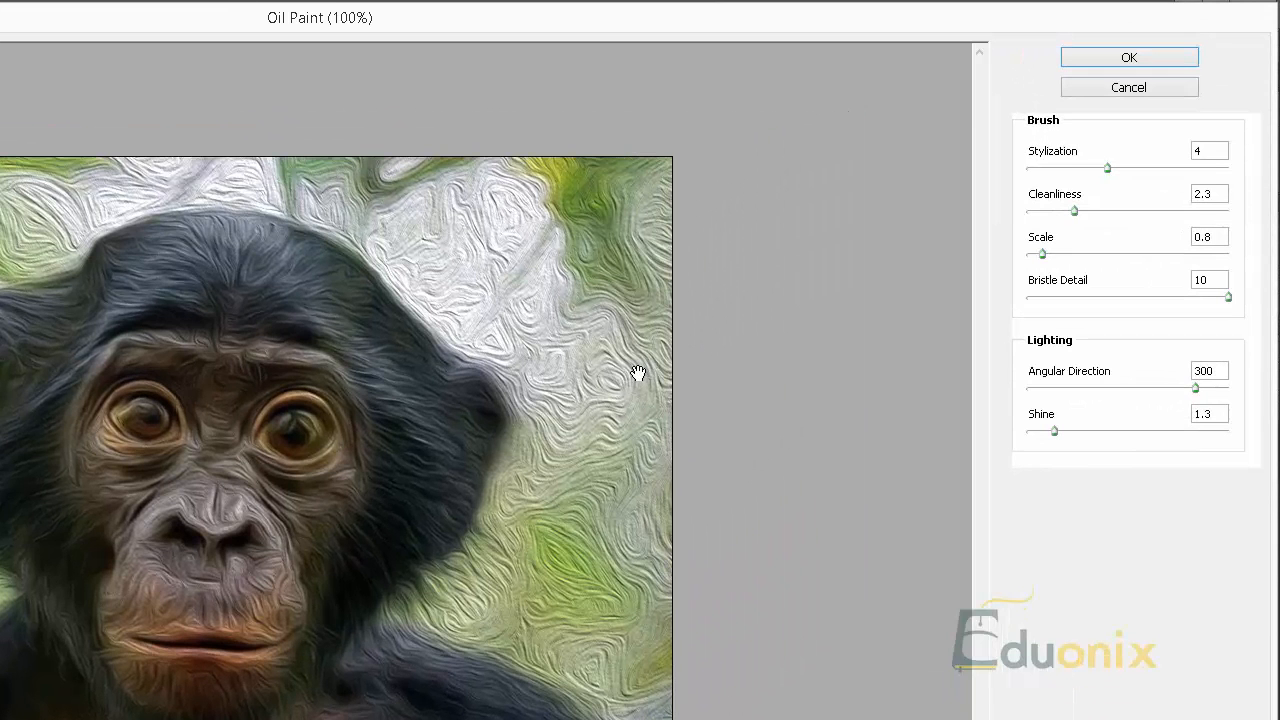
Set Bristle Detail to 4.95, Stylization down to 0.1 and Shine to 0
{"action": "left_click_drag", "start_coordinate": [1228, 296], "coordinate": [1140, 296]}
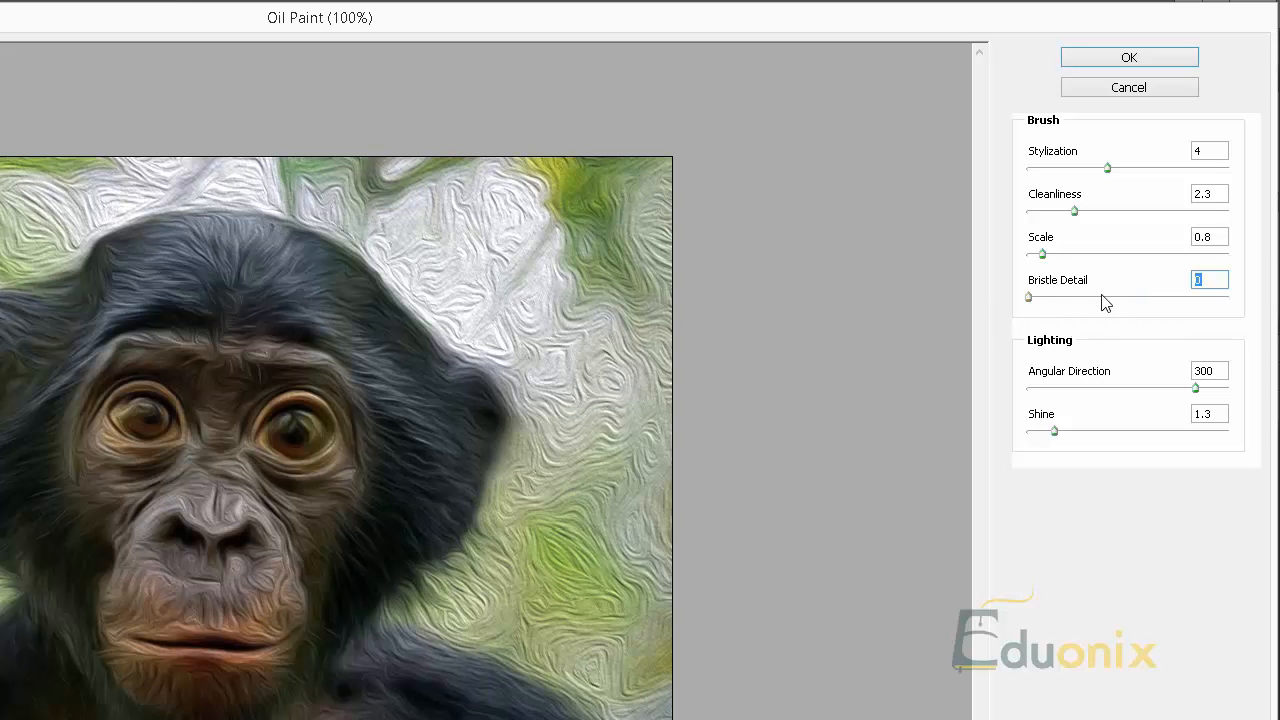
{"action": "left_click_drag", "start_coordinate": [1028, 296], "coordinate": [1128, 296]}
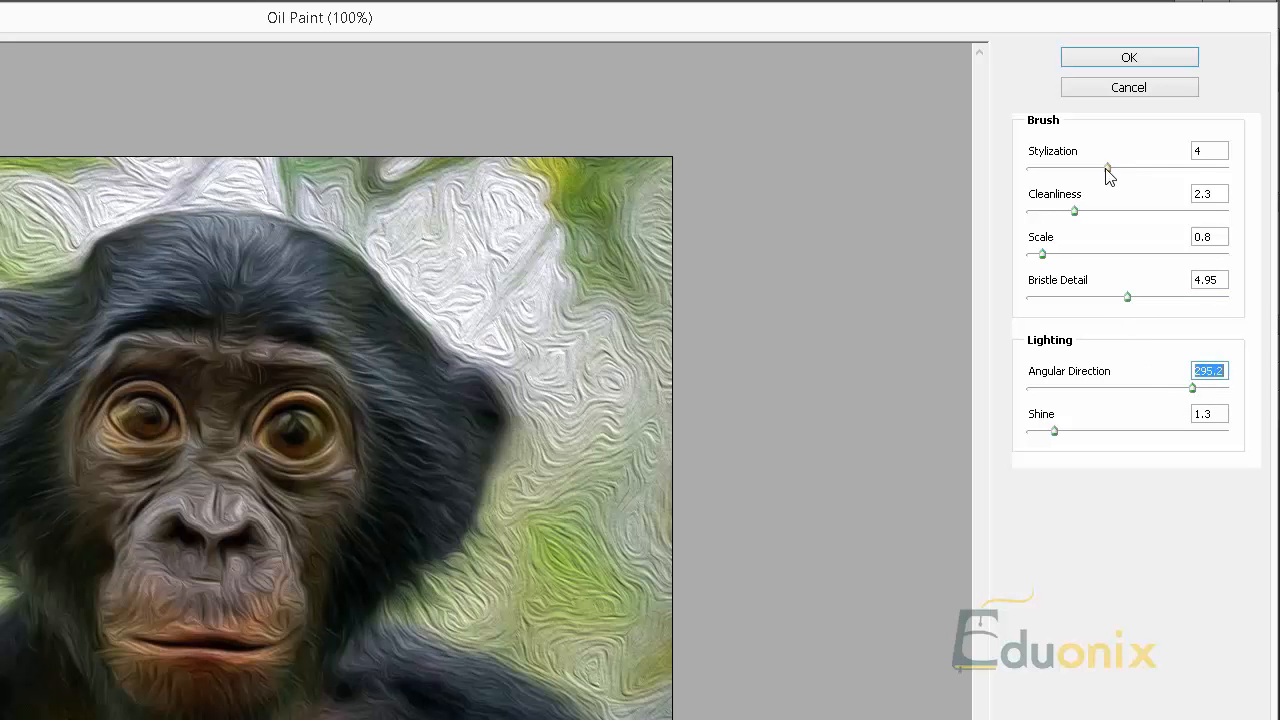
{"action": "left_click_drag", "start_coordinate": [1108, 168], "coordinate": [1160, 168]}
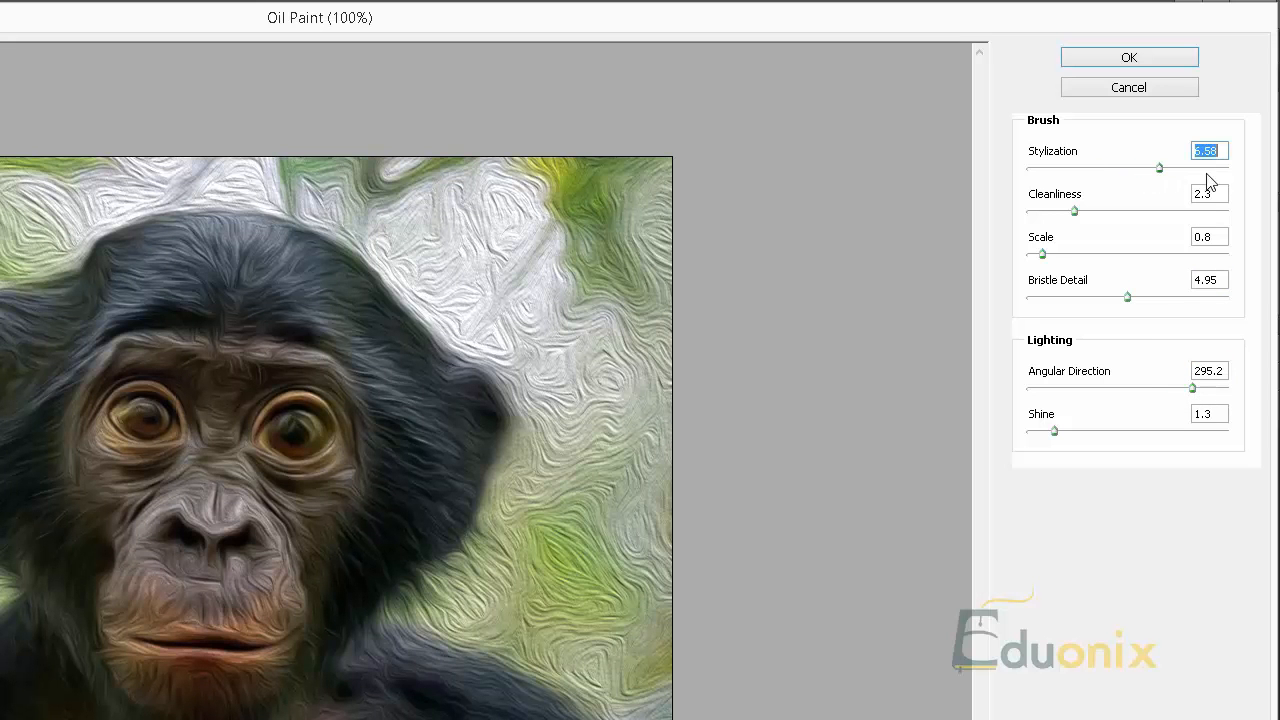
{"action": "left_click_drag", "start_coordinate": [1160, 168], "coordinate": [1228, 168]}
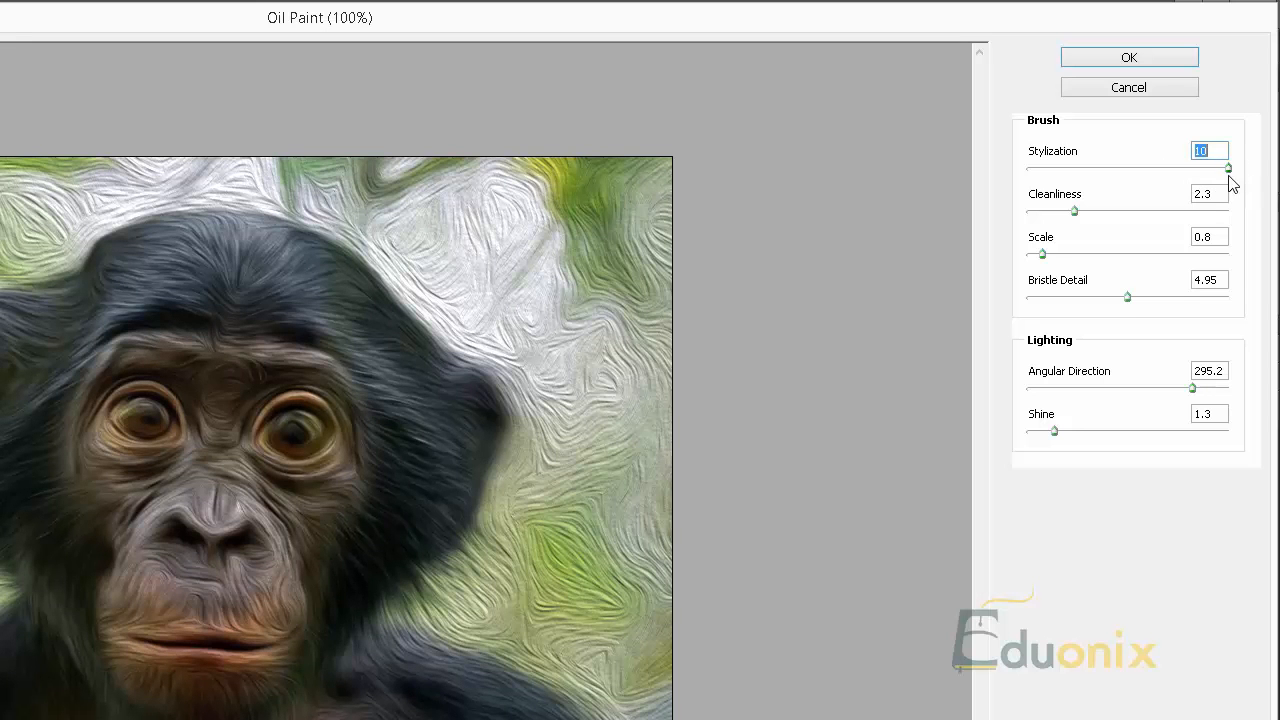
{"action": "left_click_drag", "start_coordinate": [1228, 168], "coordinate": [1056, 168]}
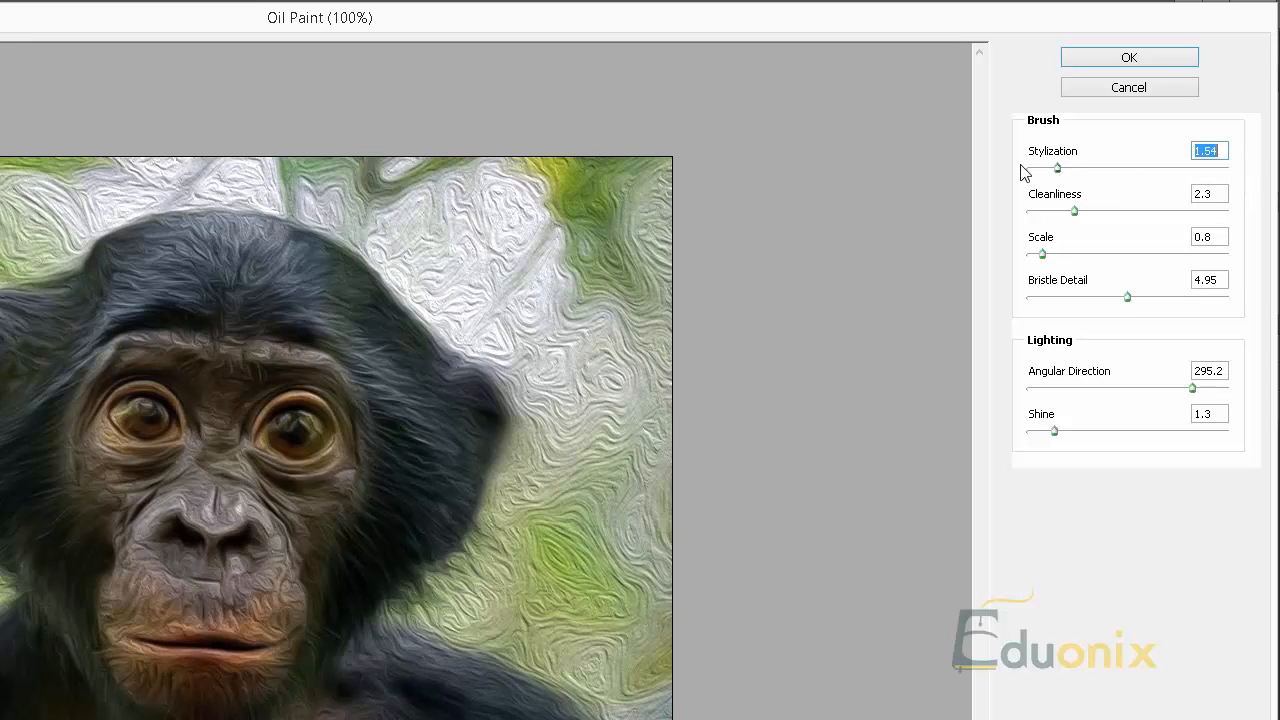
{"action": "left_click_drag", "start_coordinate": [1056, 168], "coordinate": [1028, 168]}
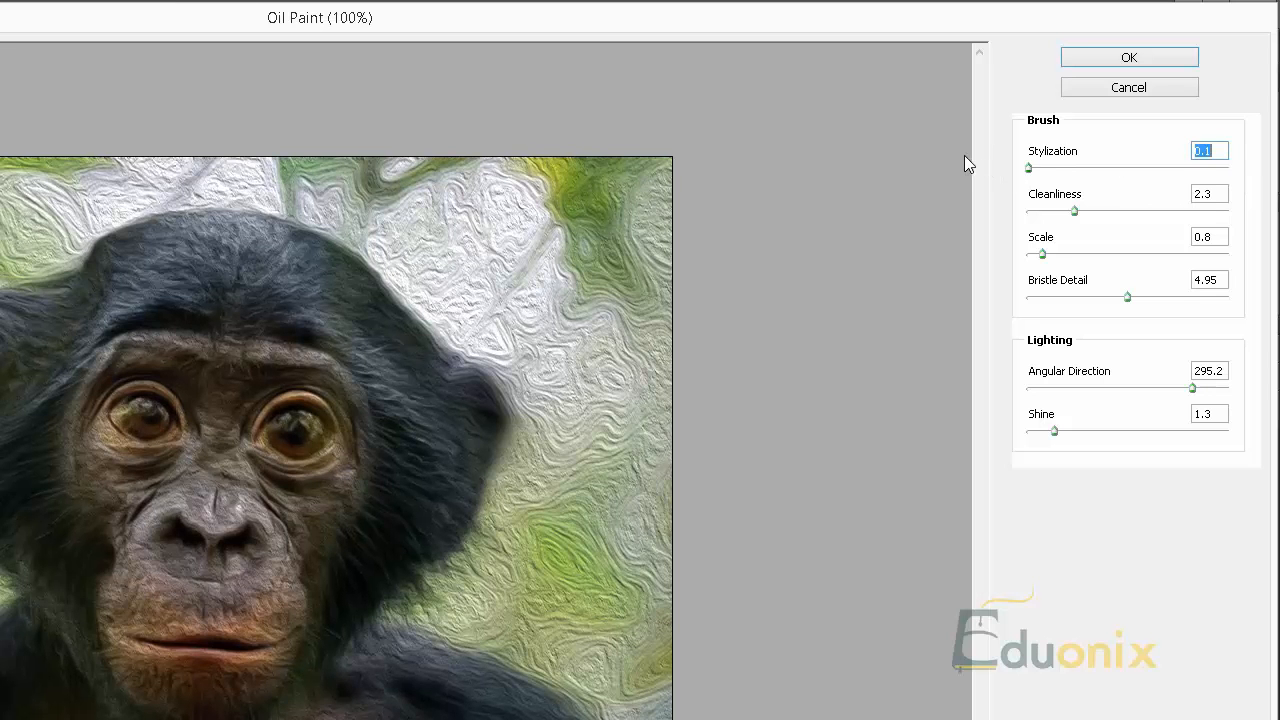
{"action": "mouse_move", "coordinate": [1016, 230]}
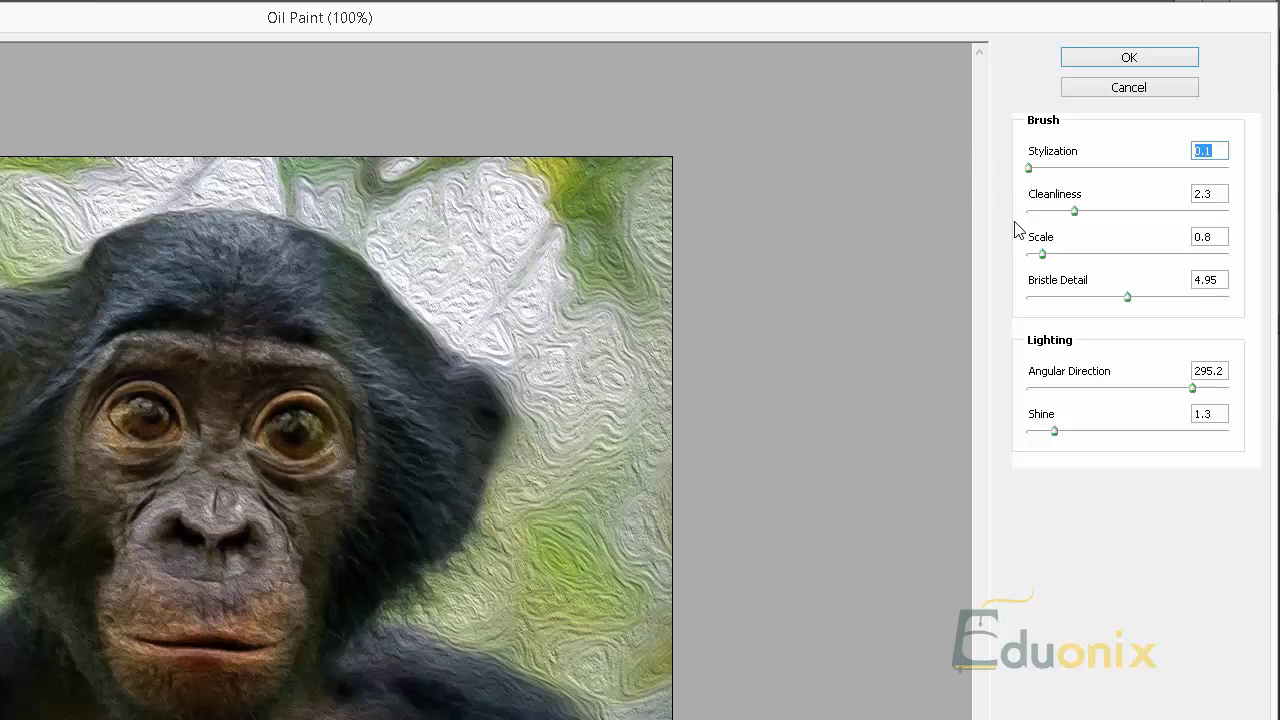
{"action": "mouse_move", "coordinate": [1108, 128]}
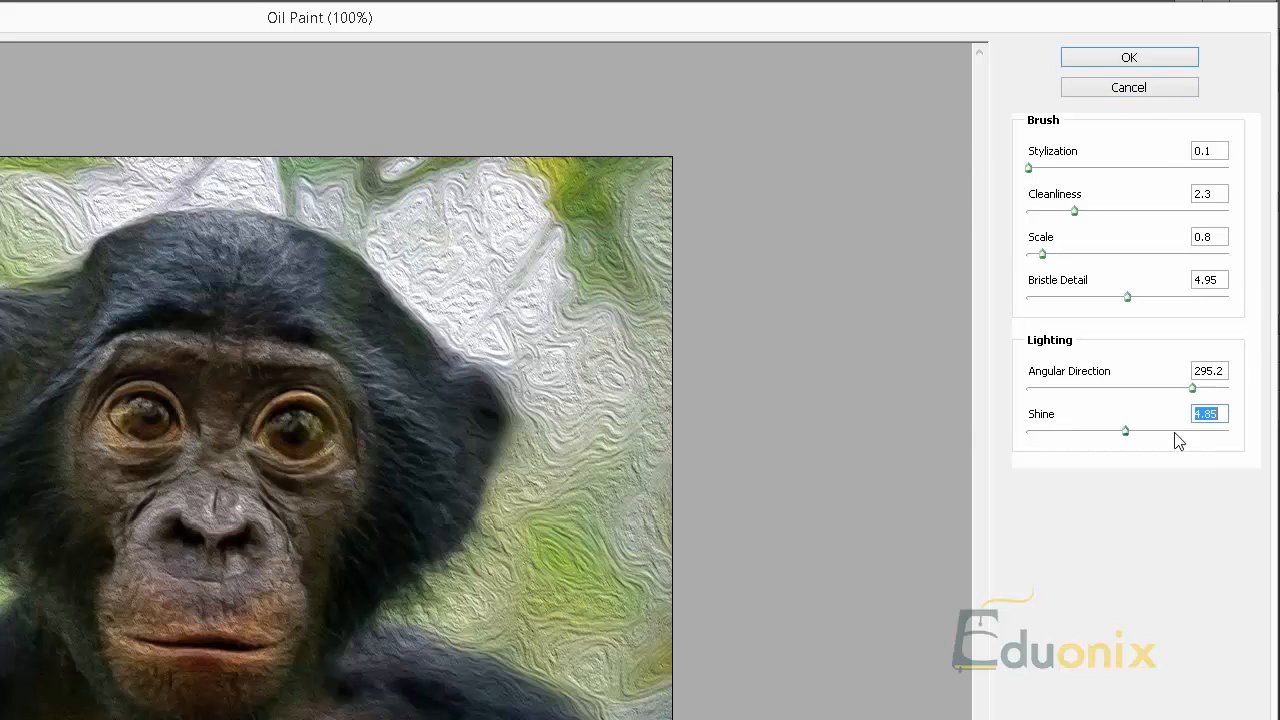
{"action": "left_click_drag", "start_coordinate": [1124, 430], "coordinate": [1028, 430]}
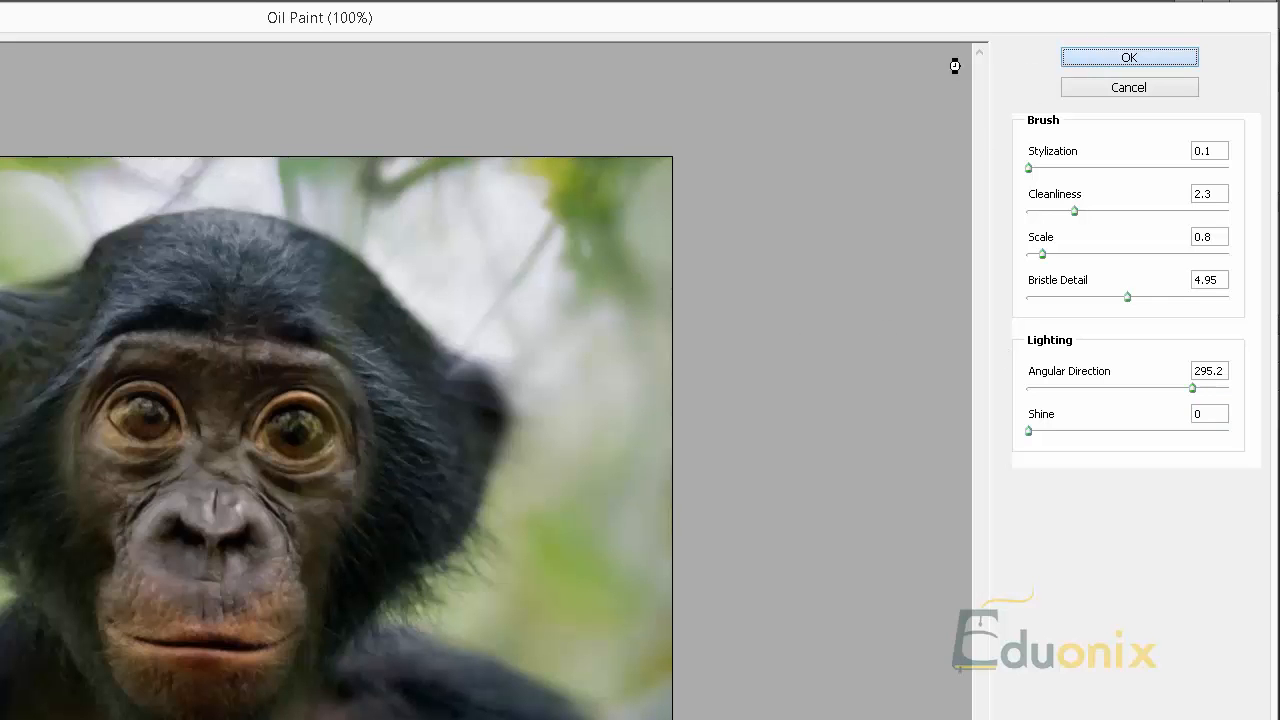
Apply Oil Paint, then step back in History to the Liquify state
{"action": "left_click", "coordinate": [1128, 56]}
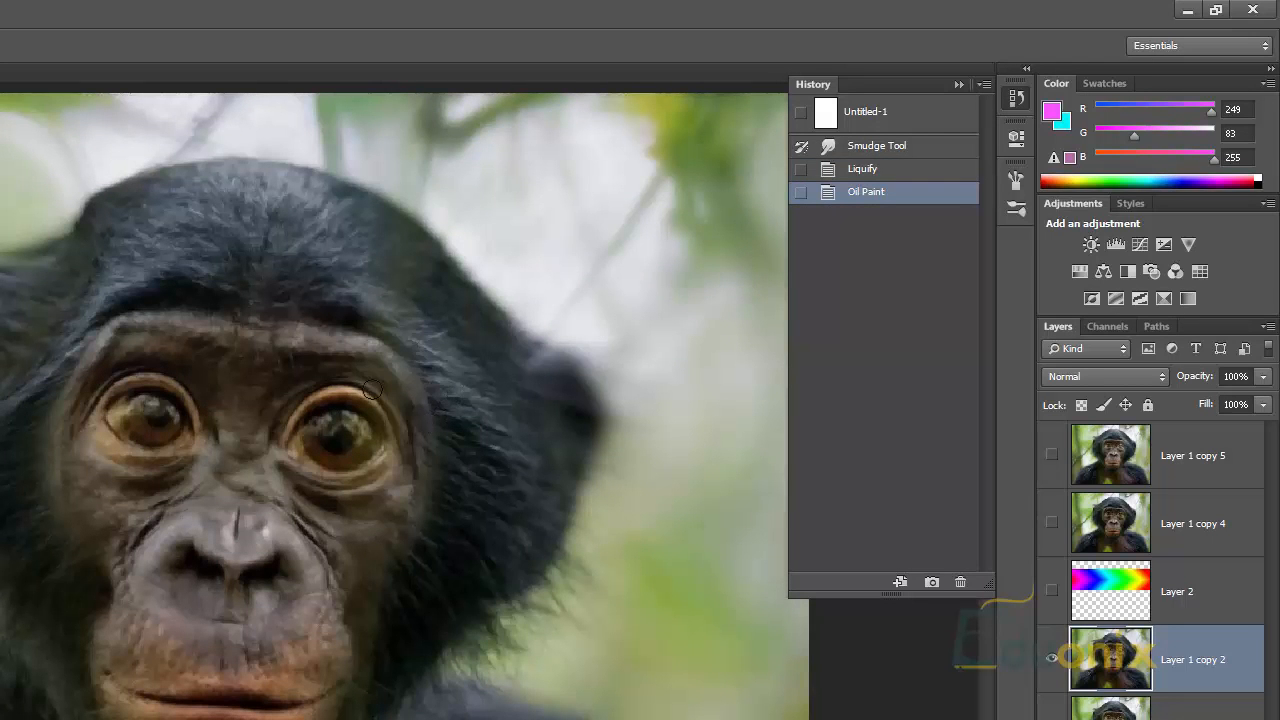
{"action": "left_click", "coordinate": [862, 168]}
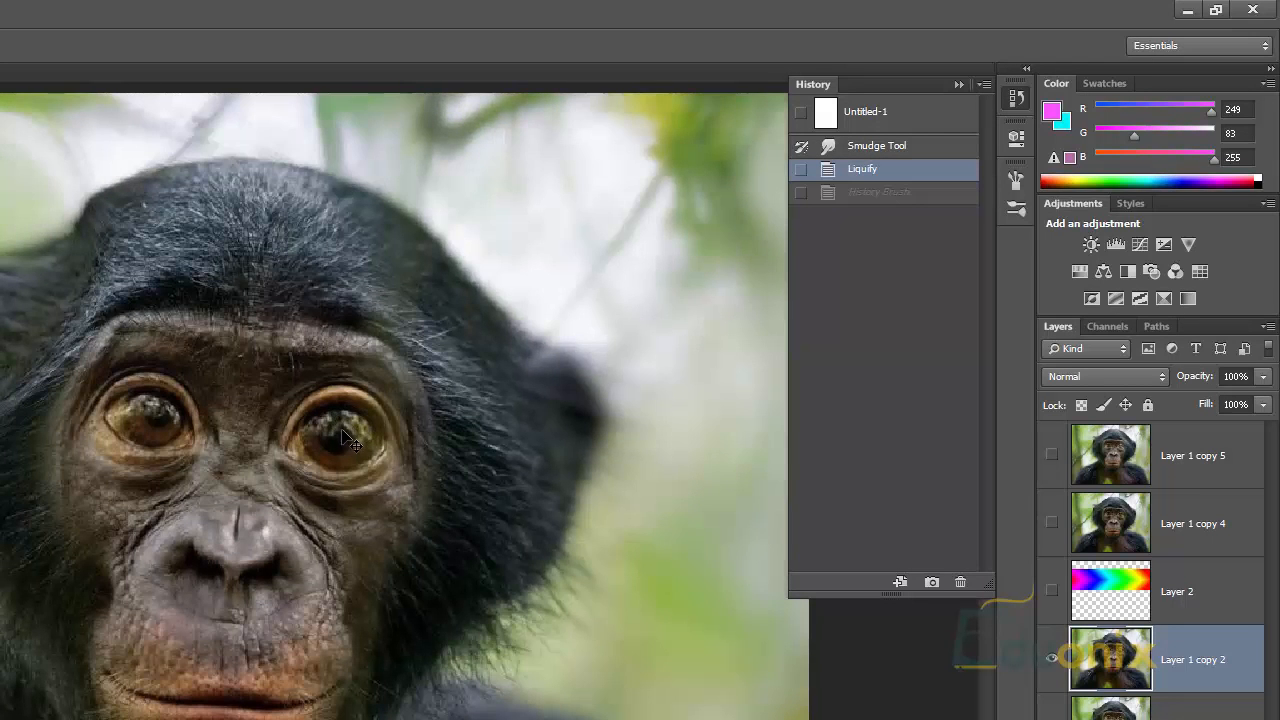
{"action": "left_click", "coordinate": [876, 192]}
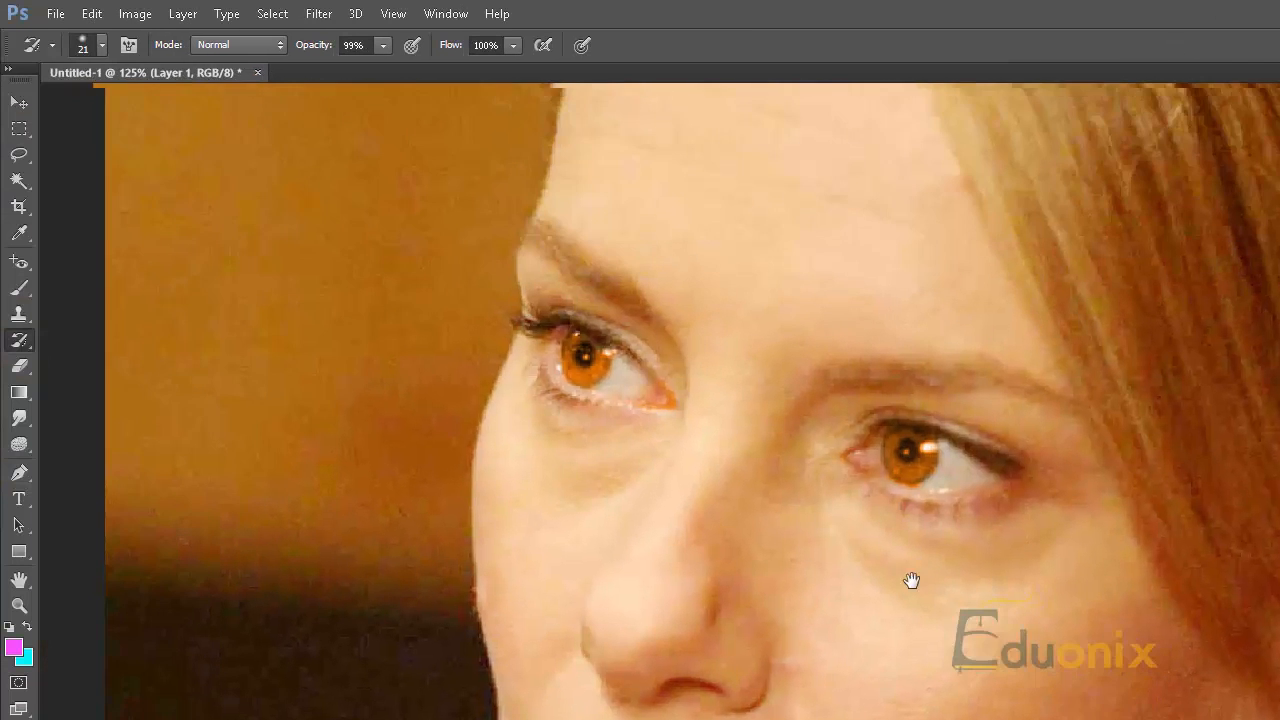
{"action": "left_click", "coordinate": [18, 604]}
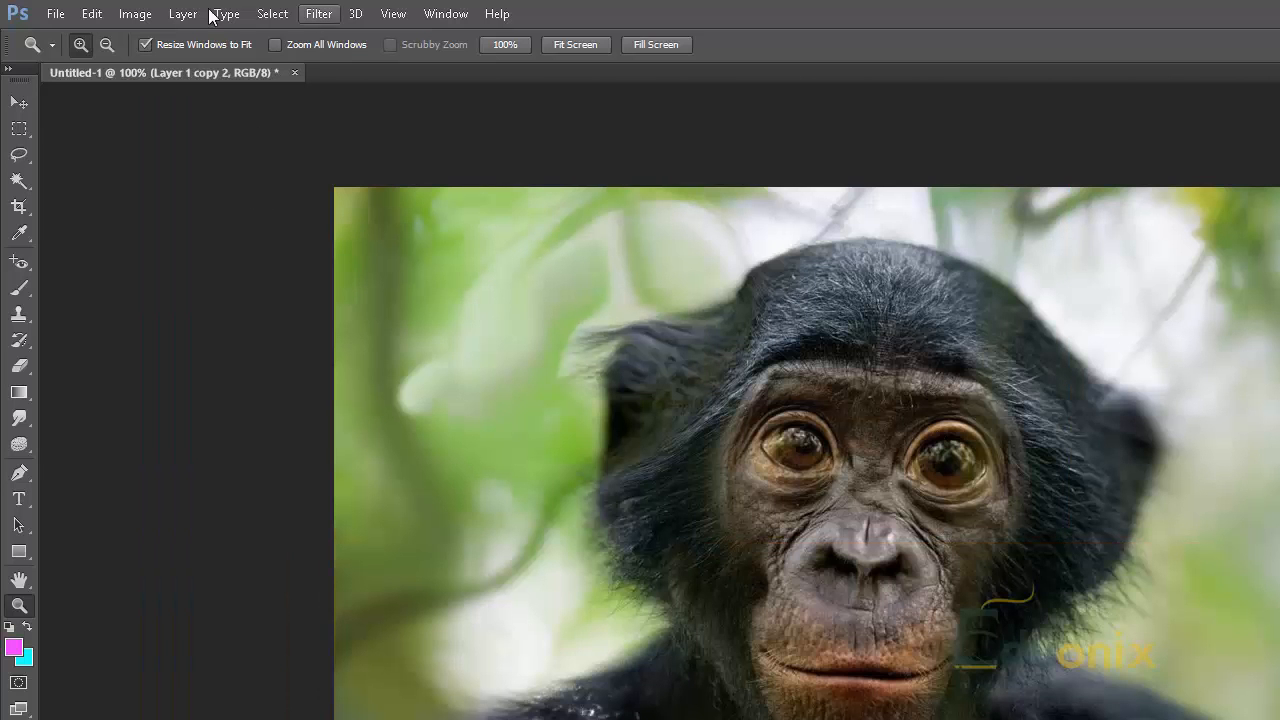
Disable Use Graphics Processor in the Performance preferences and confirm
{"action": "left_click", "coordinate": [92, 12]}
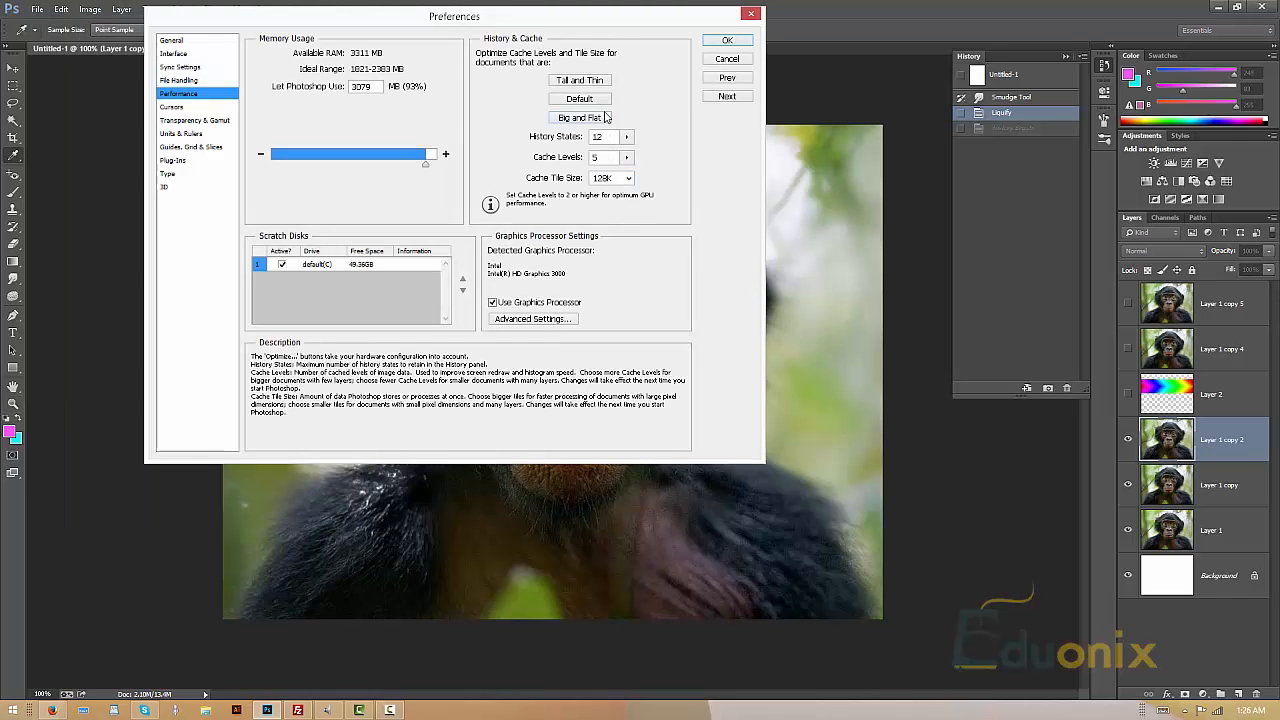
{"action": "left_click", "coordinate": [492, 302]}
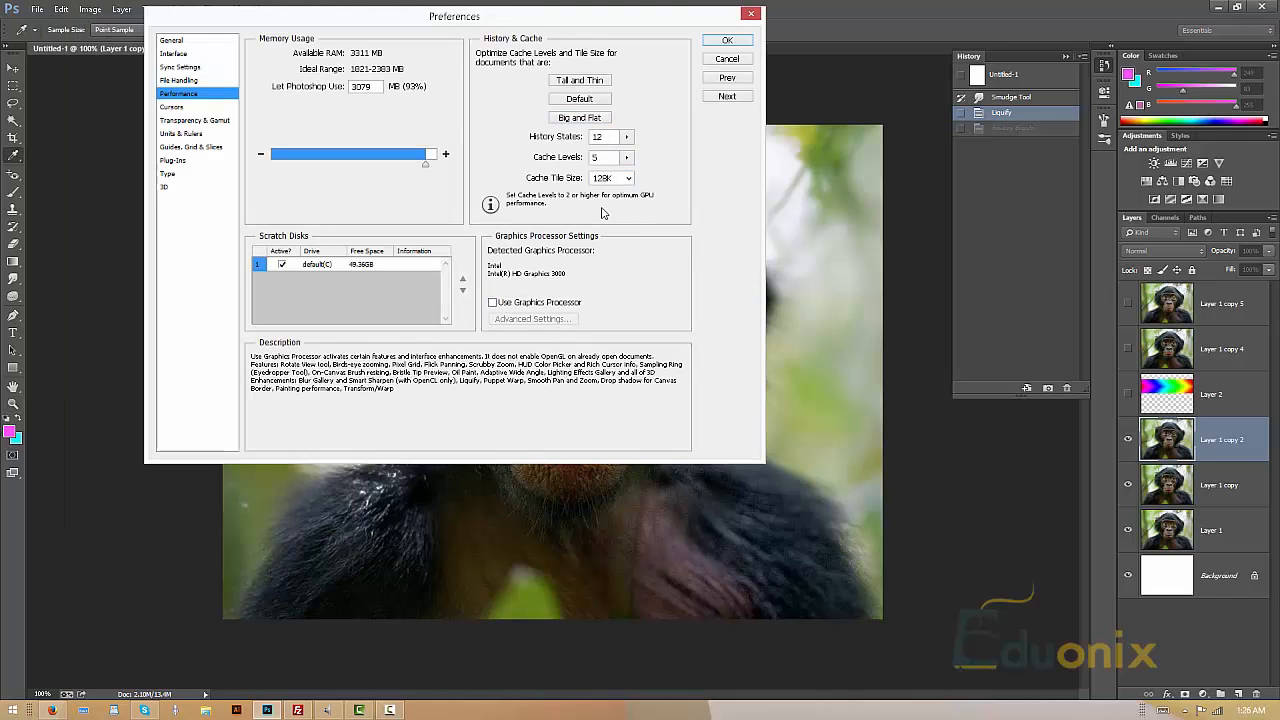
{"action": "left_click", "coordinate": [728, 40]}
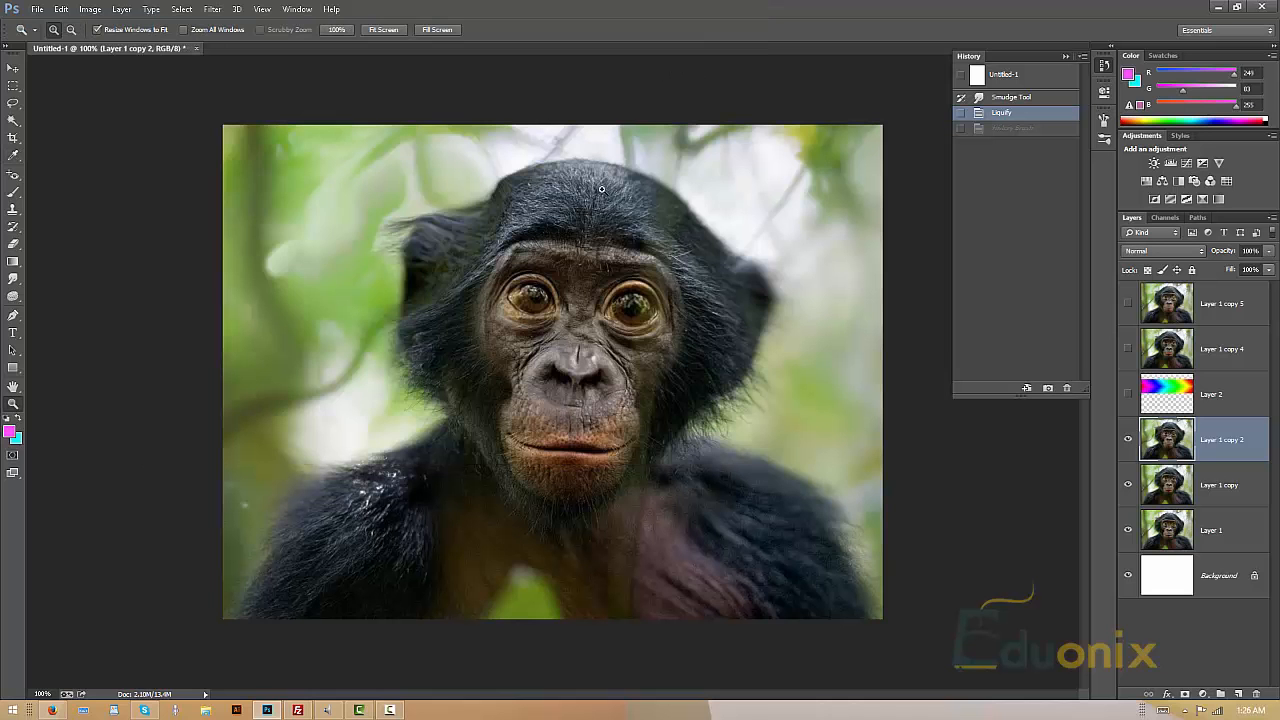
{"action": "left_click", "coordinate": [212, 8]}
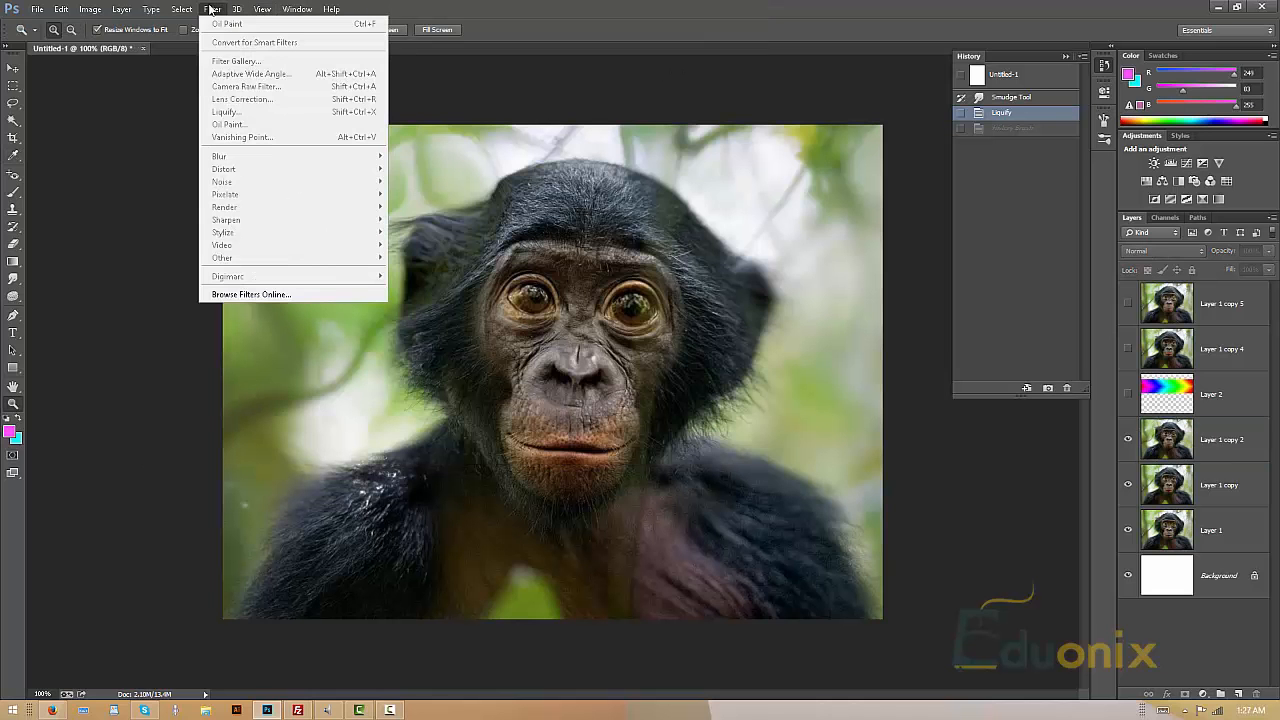
{"action": "mouse_move", "coordinate": [224, 112]}
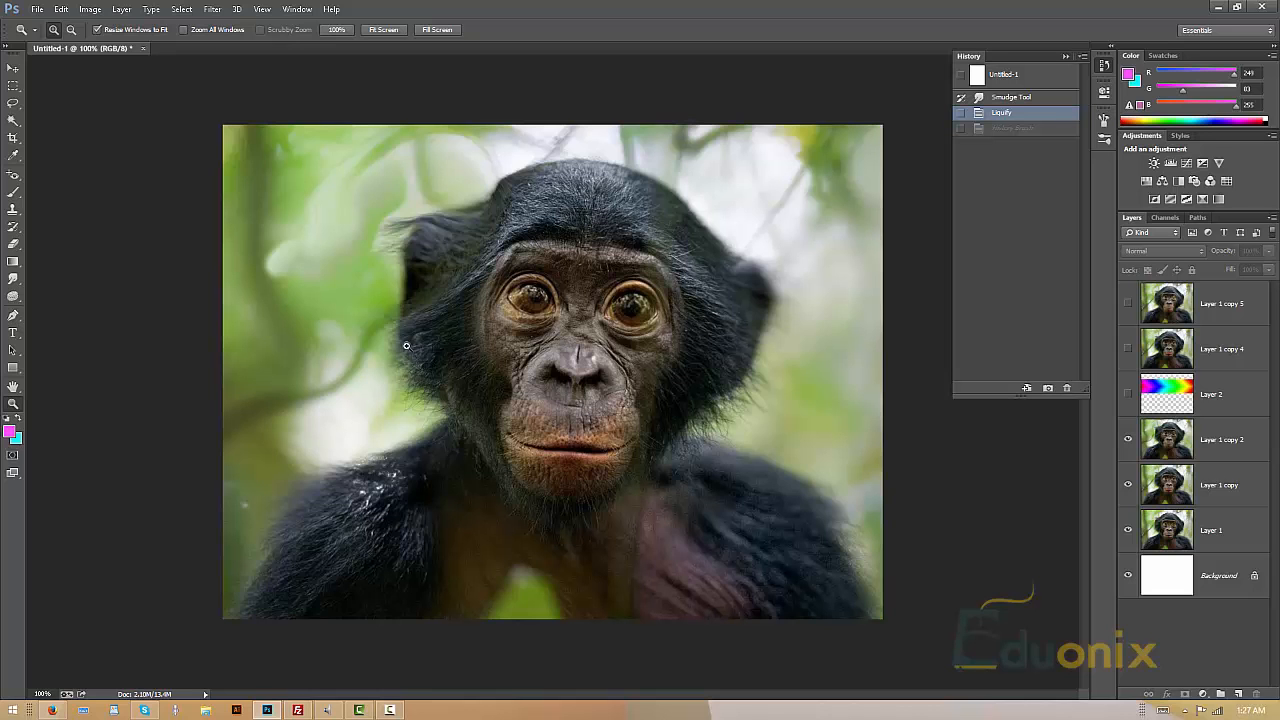
{"action": "mouse_move", "coordinate": [24, 316]}
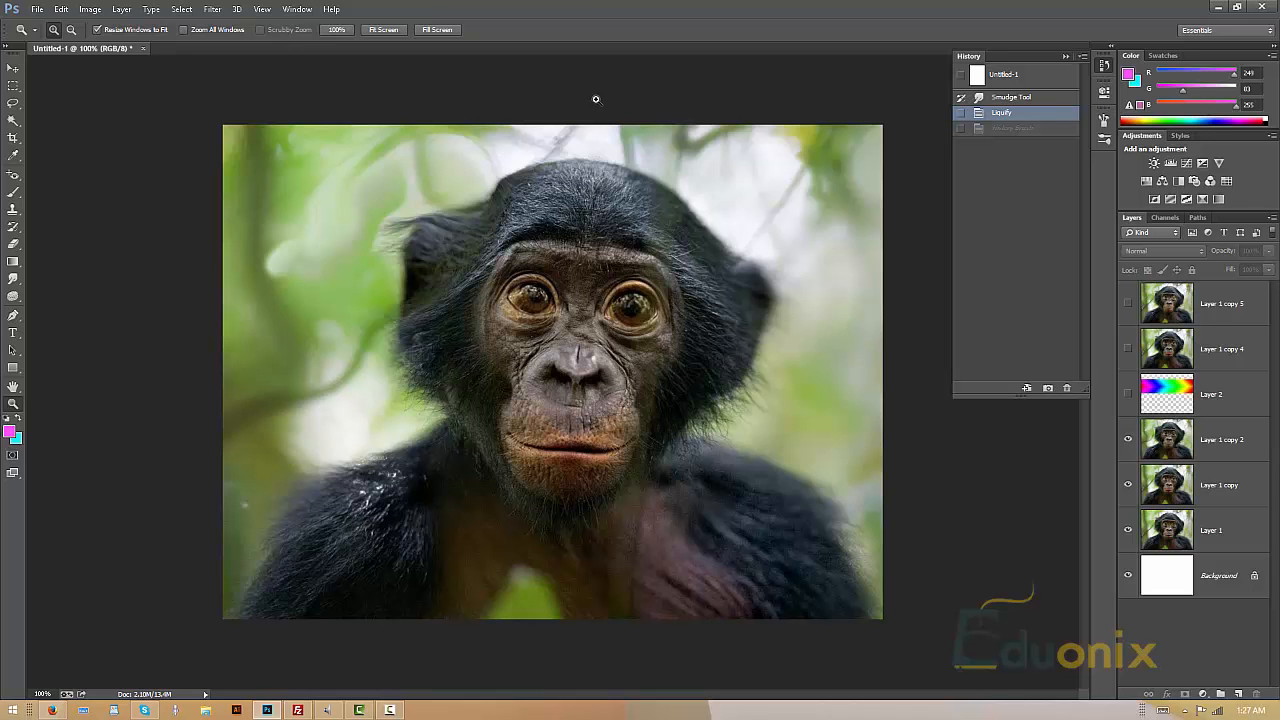
{"action": "mouse_move", "coordinate": [580, 354]}
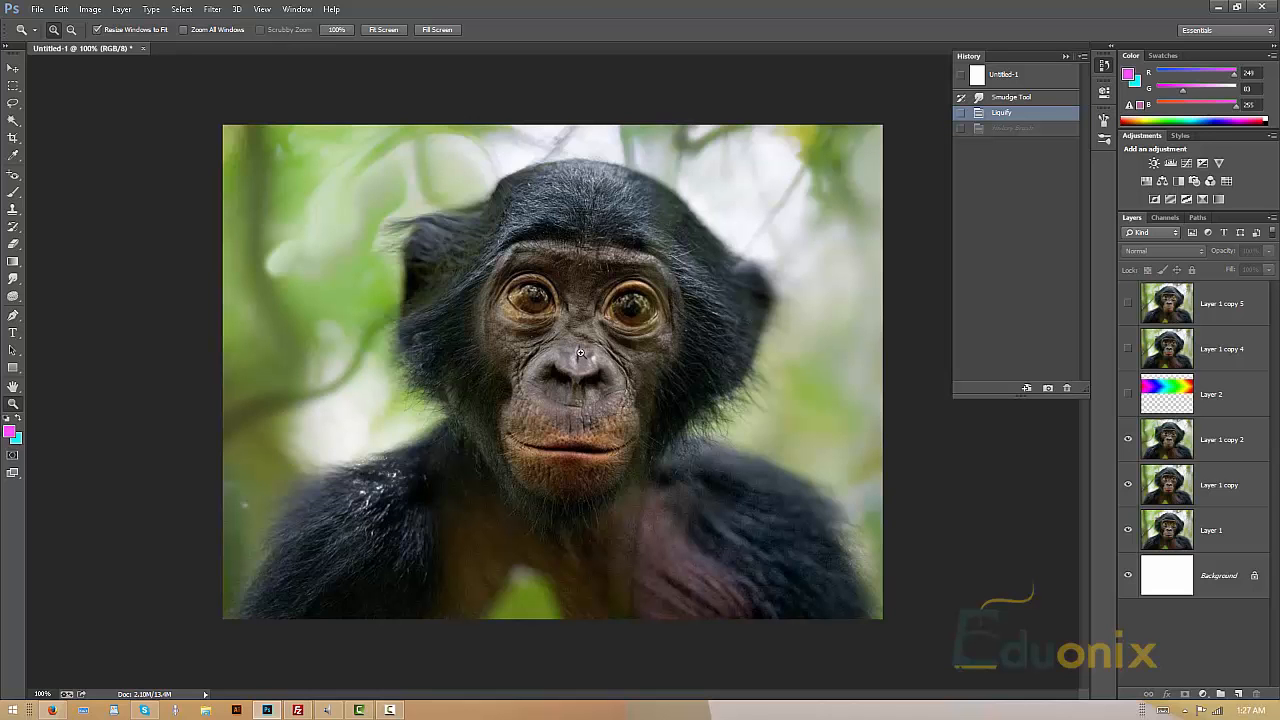
{"action": "mouse_move", "coordinate": [576, 348]}
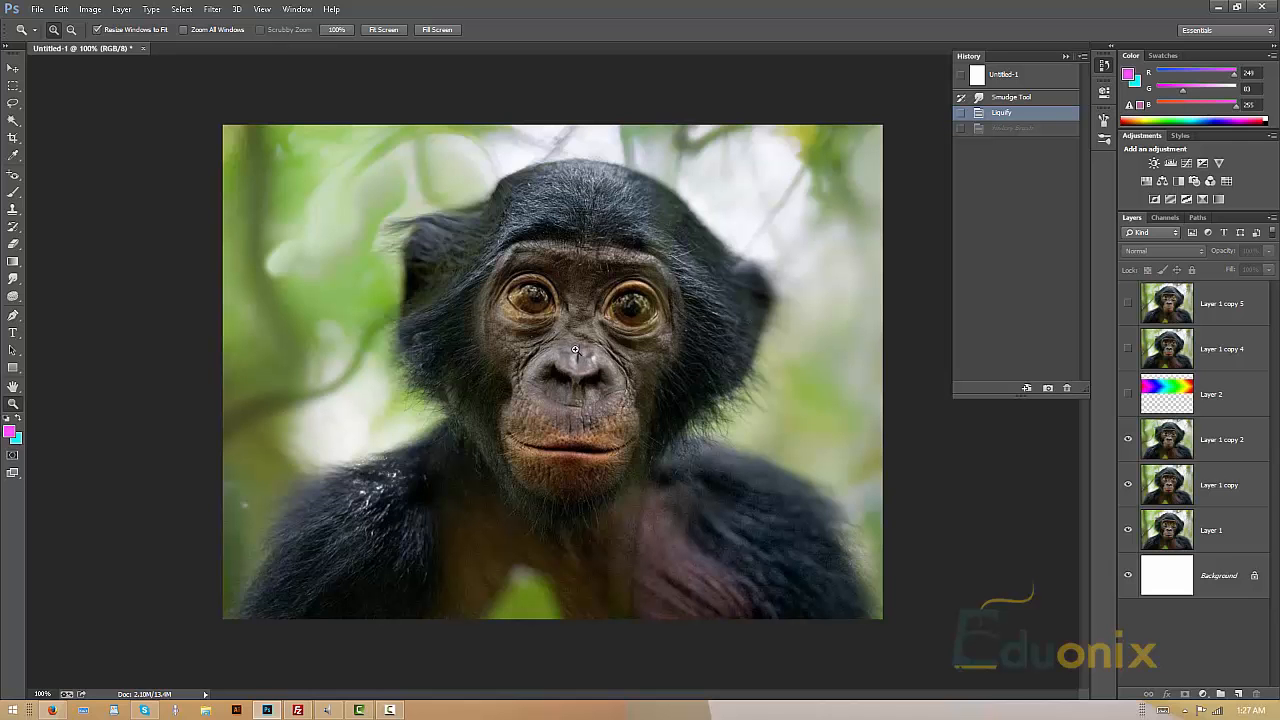